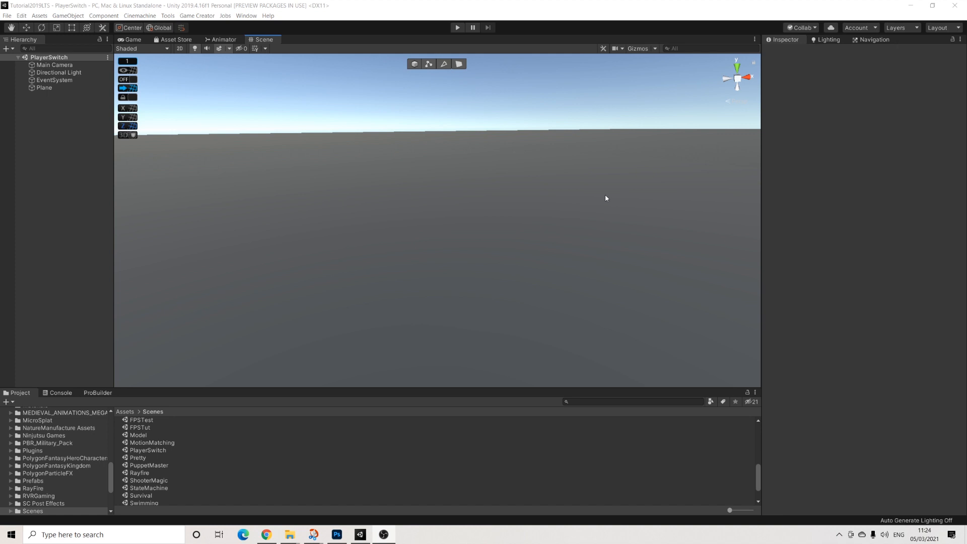
{"action": "mouse_move", "coordinate": [629, 179]}
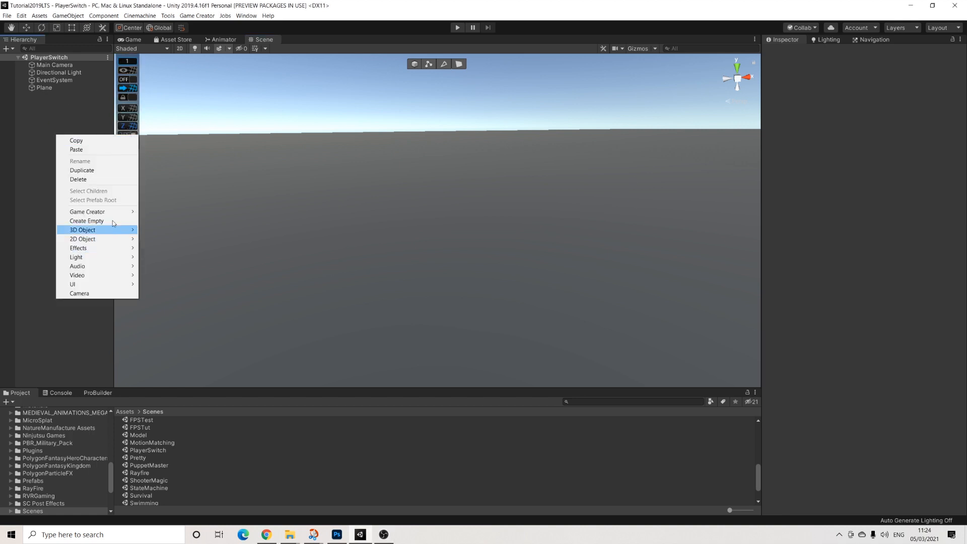
{"action": "mouse_move", "coordinate": [87, 211]}
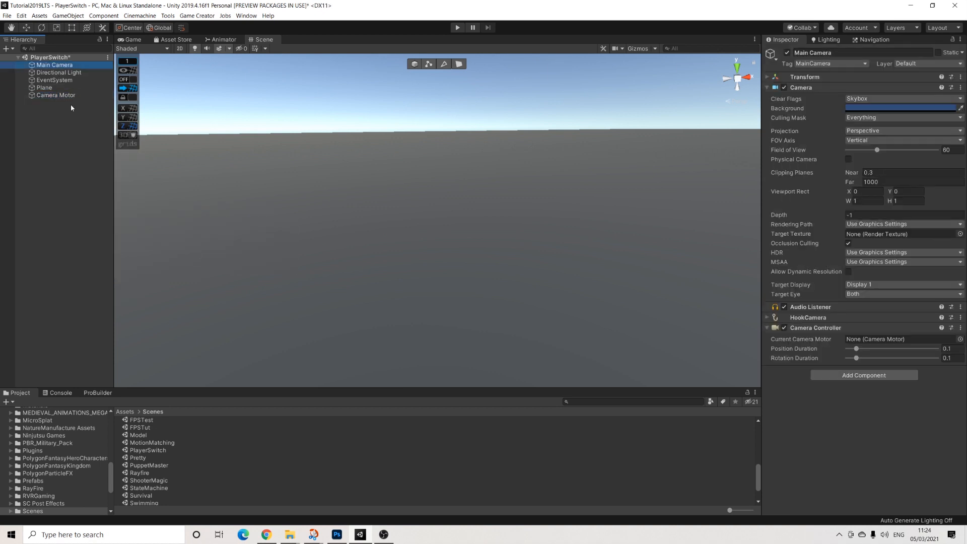
- Create a Game Creator Camera Motor in the PlayerSwitch scene hierarchy
{"action": "left_click_drag", "start_coordinate": [55, 95], "coordinate": [895, 339]}
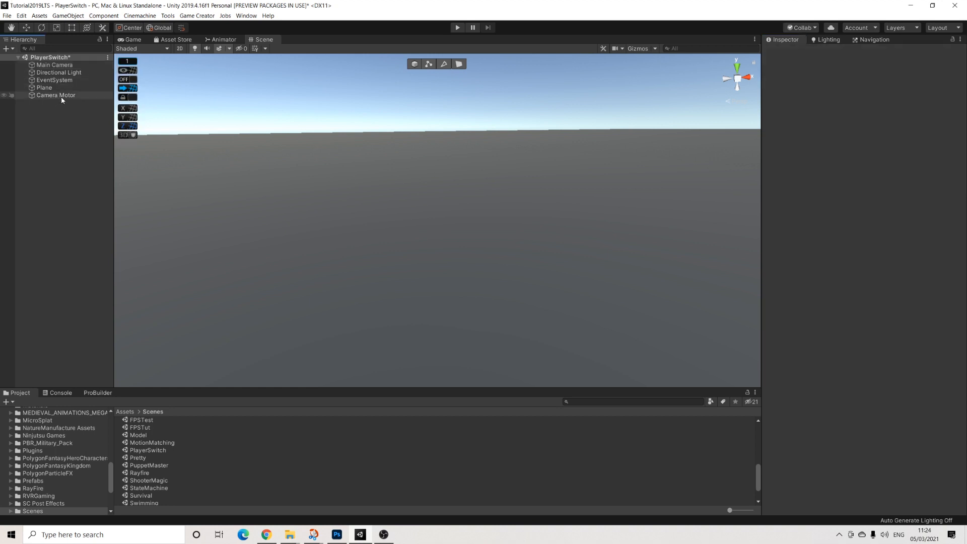
- Add two Game Creator Player characters and give the second one's Body a Red material
{"action": "right_click", "coordinate": [60, 100]}
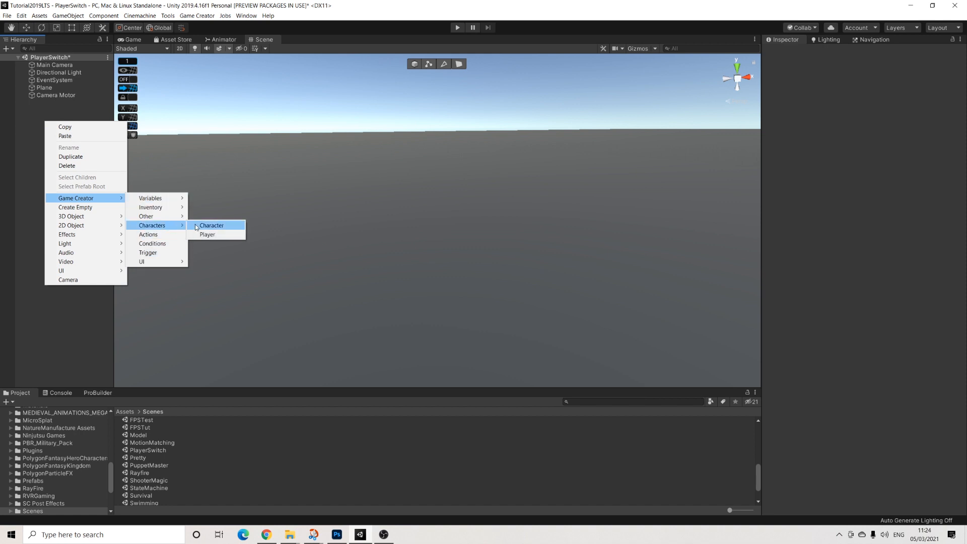
{"action": "left_click", "coordinate": [207, 234]}
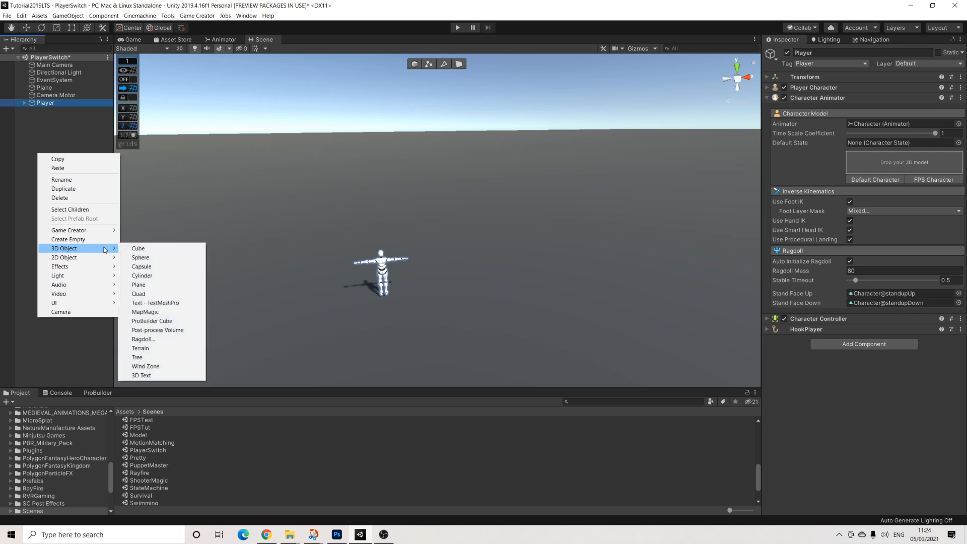
{"action": "mouse_move", "coordinate": [68, 230]}
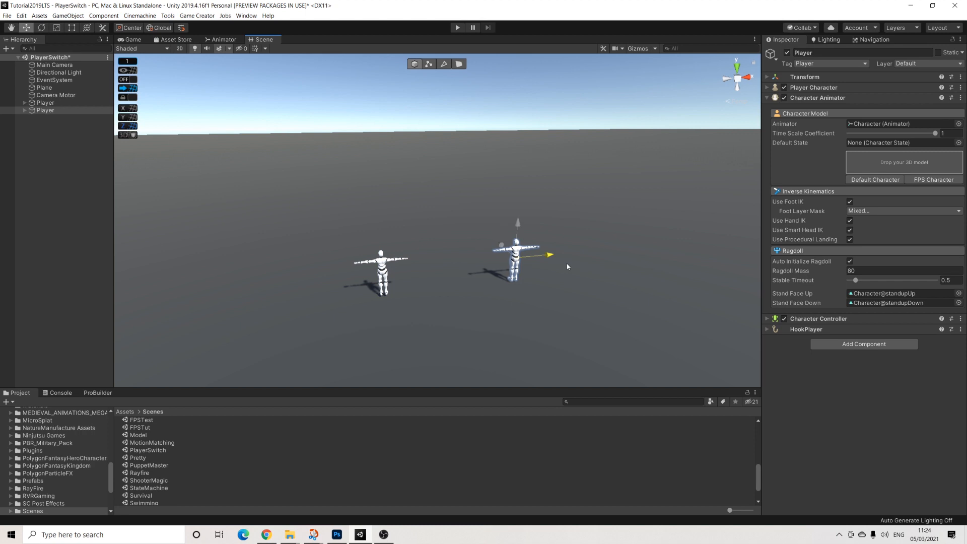
{"action": "left_click", "coordinate": [45, 110]}
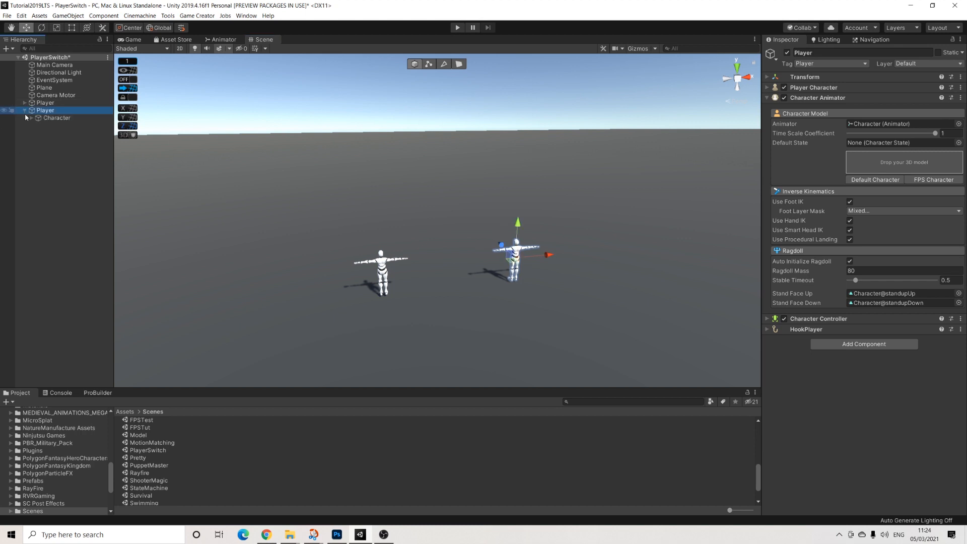
{"action": "left_click", "coordinate": [56, 118]}
{"action": "type", "text": "red"}
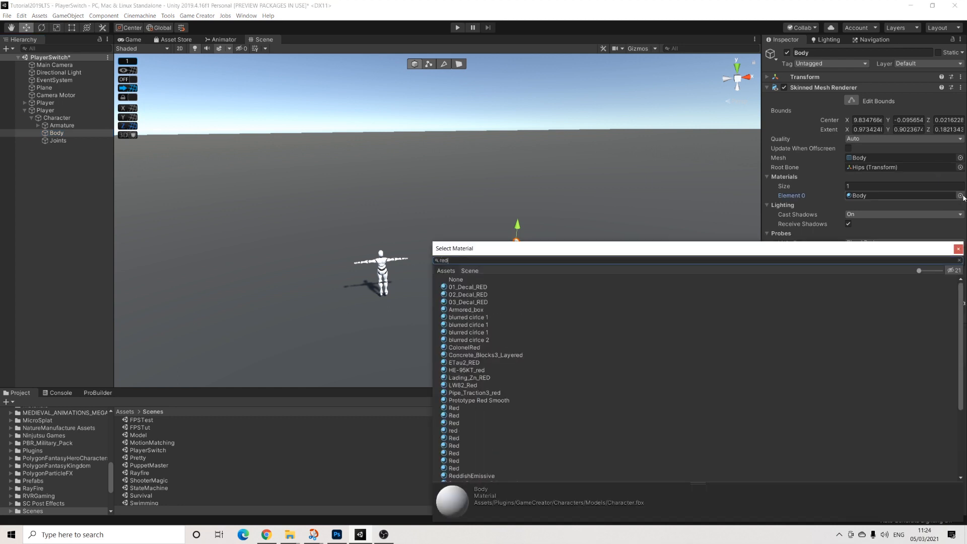
{"action": "left_click", "coordinate": [469, 341]}
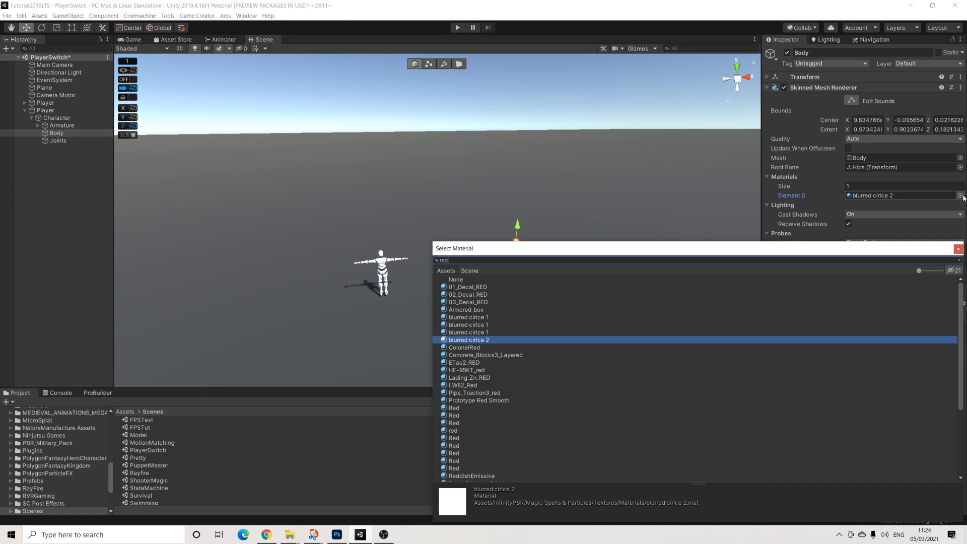
{"action": "left_click", "coordinate": [454, 407]}
{"action": "type", "text": "PlayerWhi"}
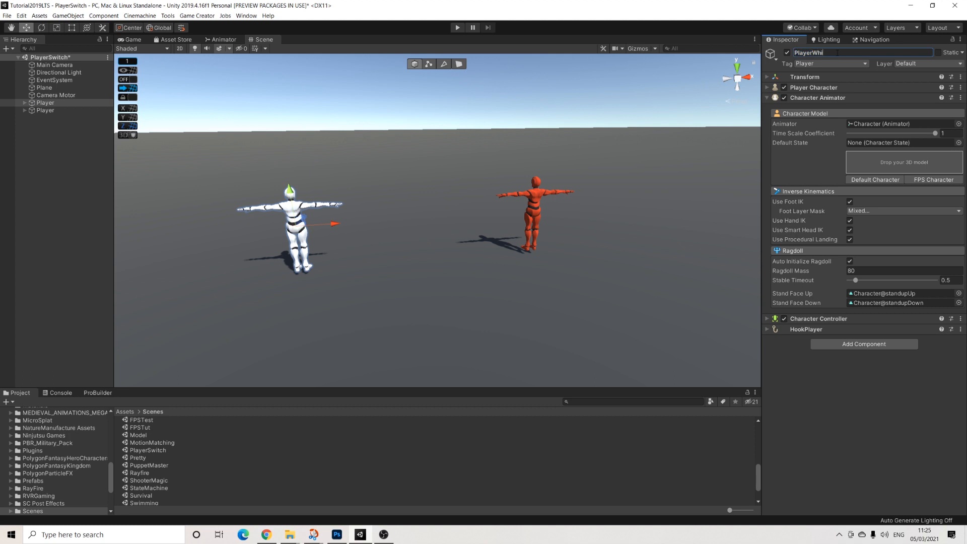
- Rename the players PlayerWhite and PlayerRed and toggle PlayerRed's Is Controllable setting
{"action": "left_click", "coordinate": [45, 110]}
{"action": "type", "text": "Red"}
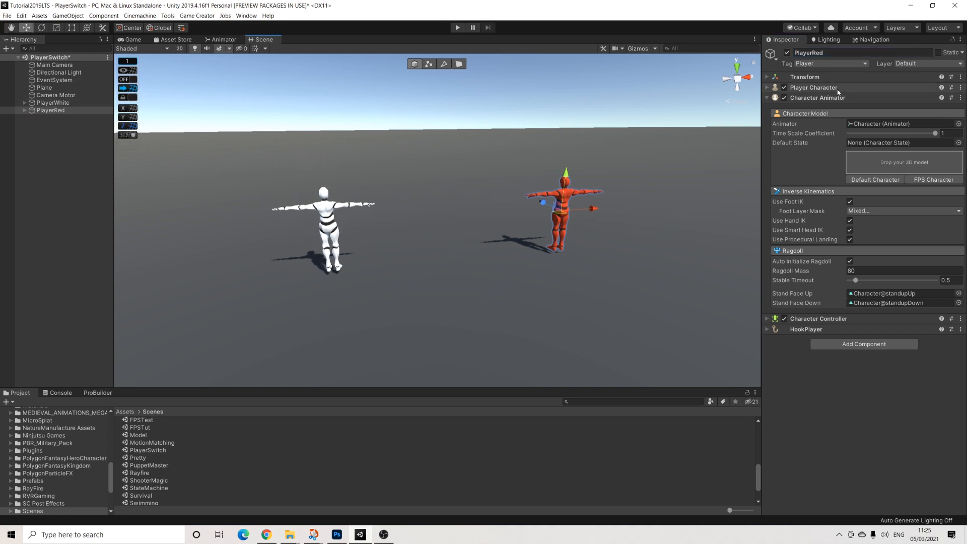
{"action": "left_click", "coordinate": [813, 87]}
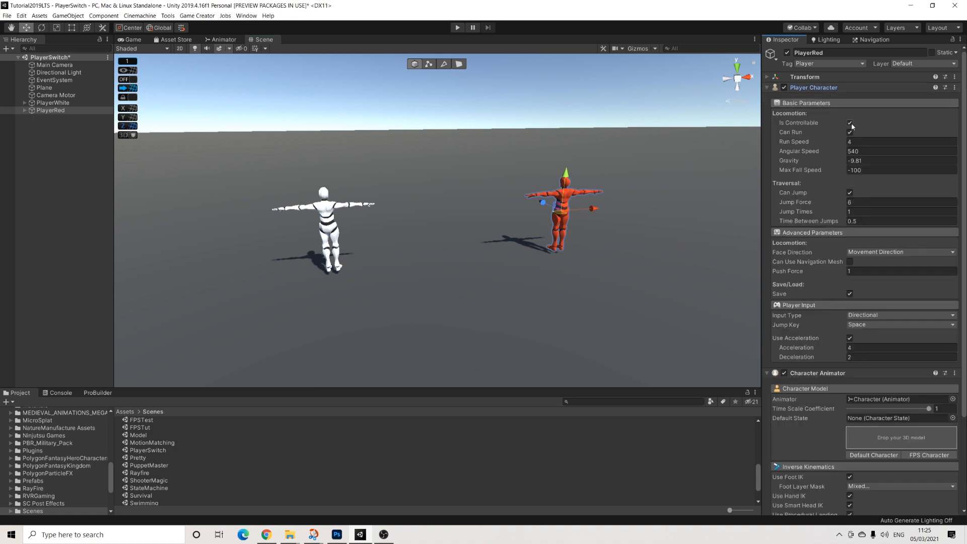
{"action": "left_click", "coordinate": [768, 88]}
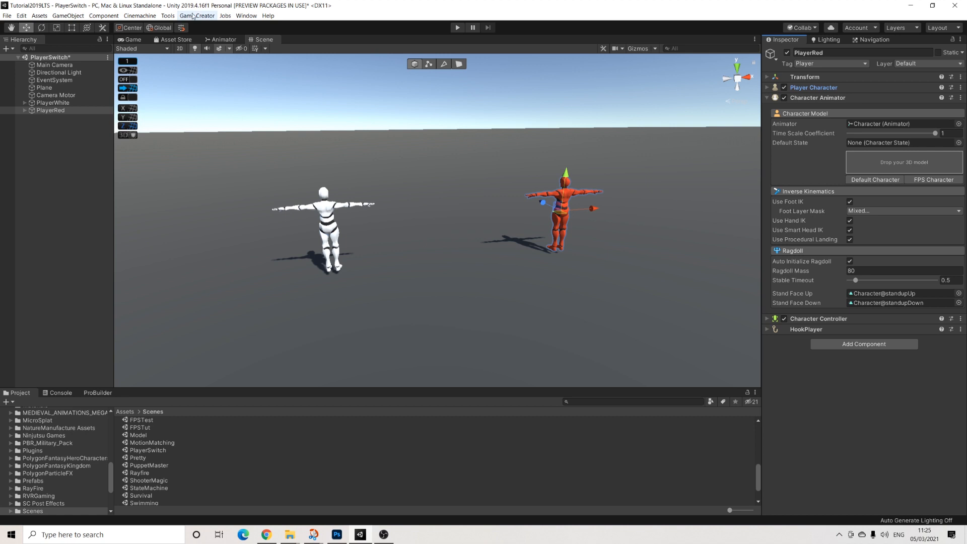
- Add an ActivePlayer global variable of type Game Object in Game Creator preferences
{"action": "left_click", "coordinate": [196, 16]}
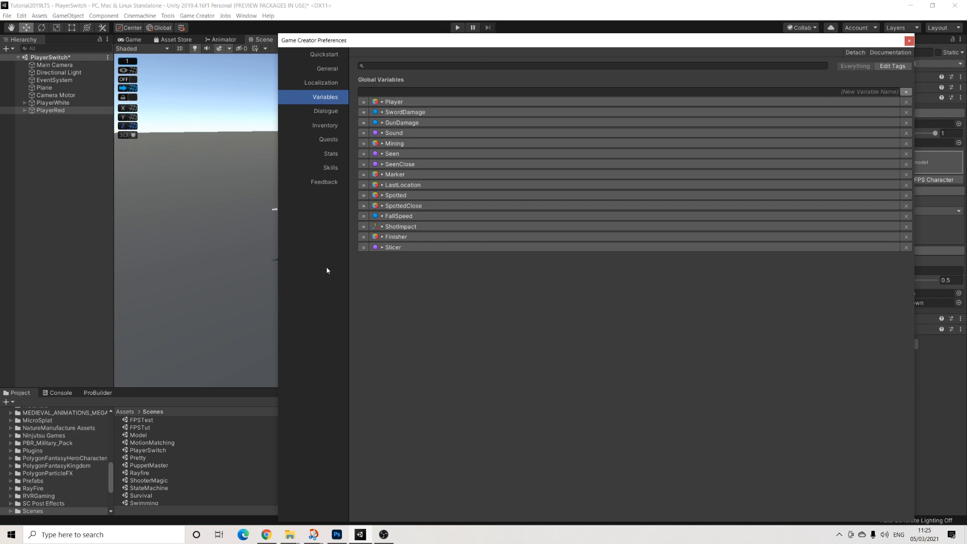
{"action": "type", "text": "ActivePlayer"}
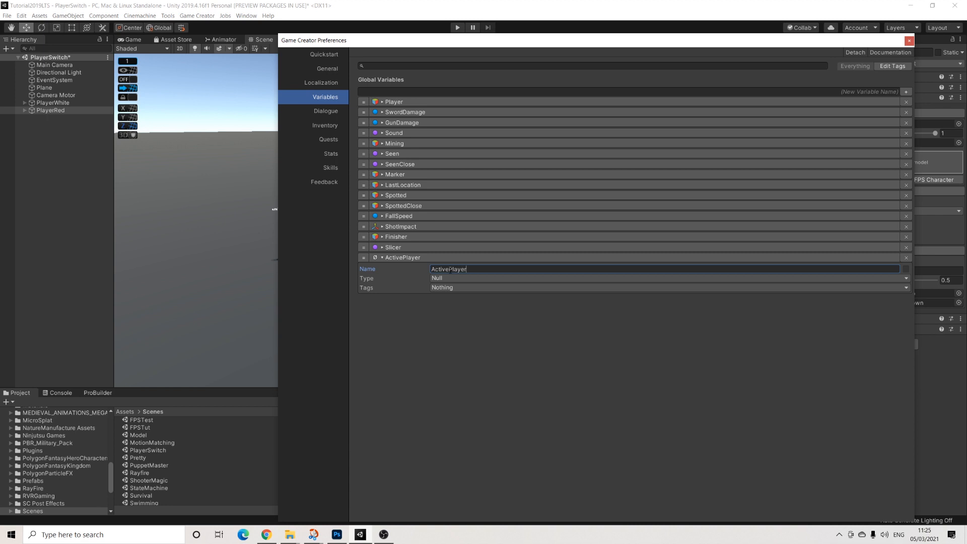
{"action": "left_click", "coordinate": [666, 278]}
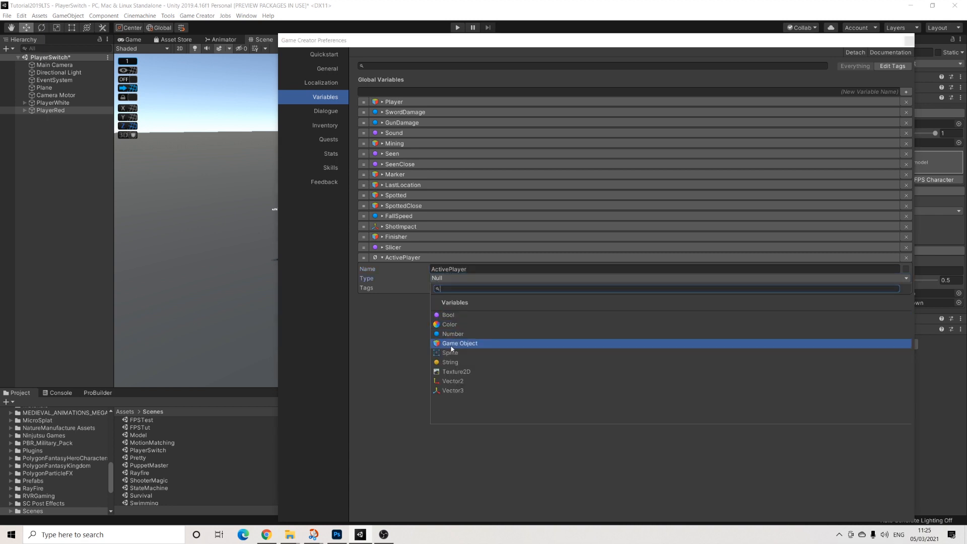
{"action": "left_click", "coordinate": [459, 343]}
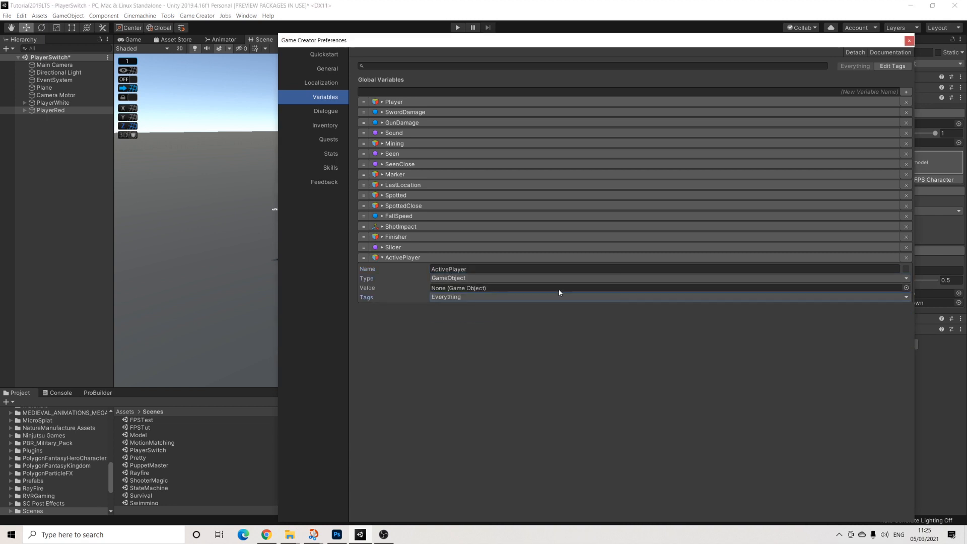
{"action": "left_click", "coordinate": [909, 40]}
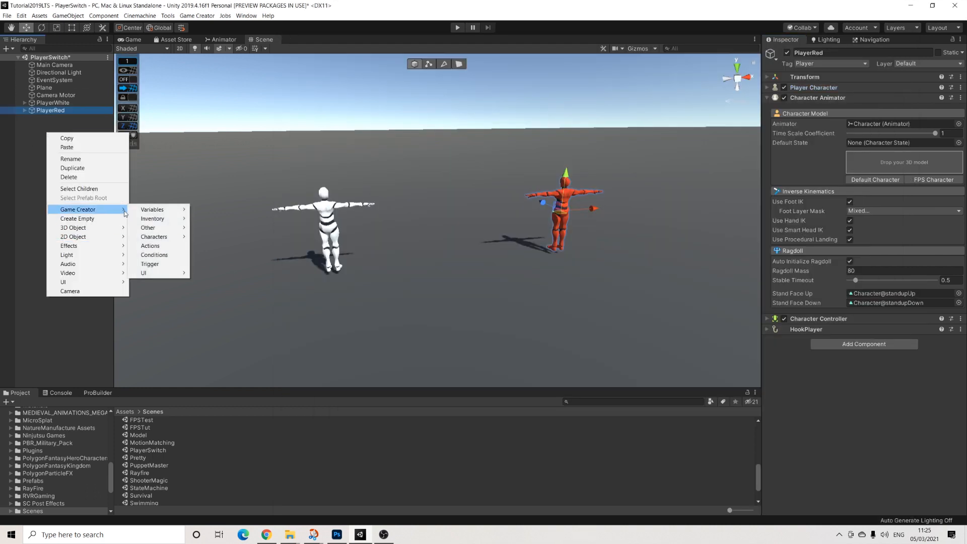
- Add an OnStartTrigger object and remove its sphere collider
{"action": "left_click", "coordinate": [150, 264]}
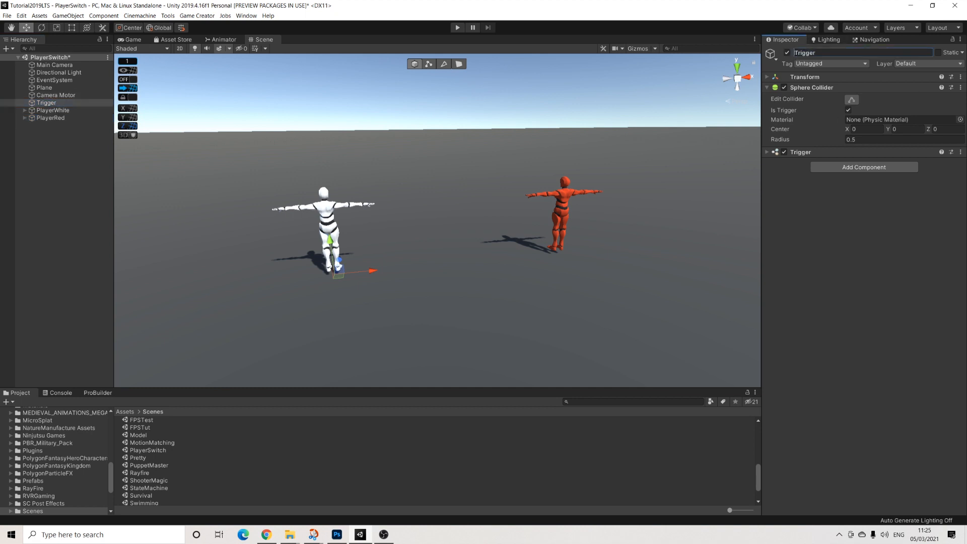
{"action": "type", "text": "OnStartTrigger"}
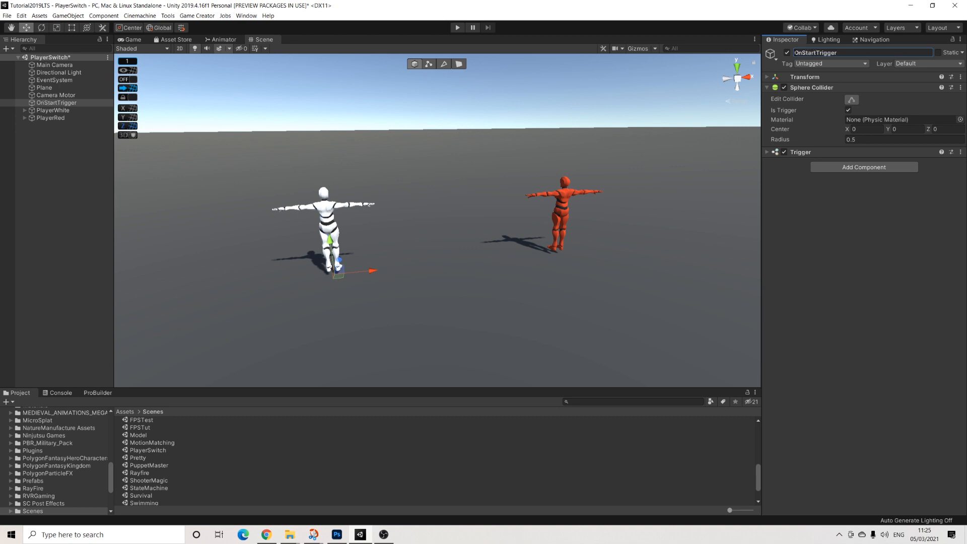
{"action": "left_click", "coordinate": [959, 87]}
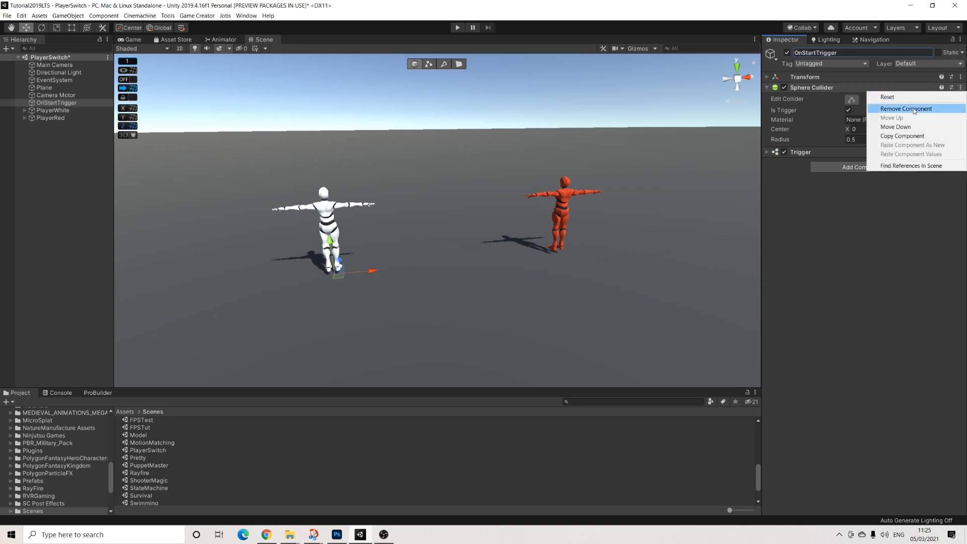
{"action": "left_click", "coordinate": [905, 109]}
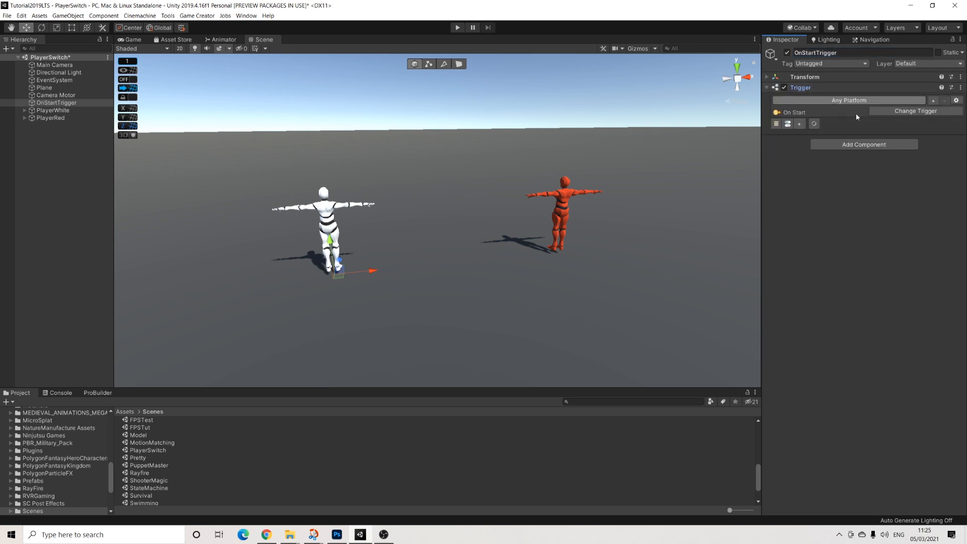
- Add an Actions component assigning PlayerWhite to the global ActivePlayer variable
{"action": "left_click", "coordinate": [863, 144]}
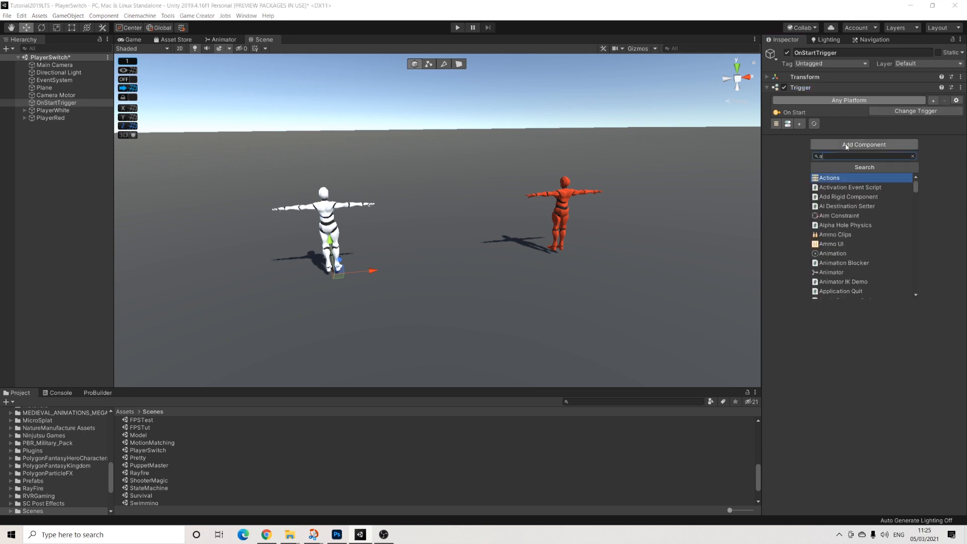
{"action": "left_click", "coordinate": [829, 178]}
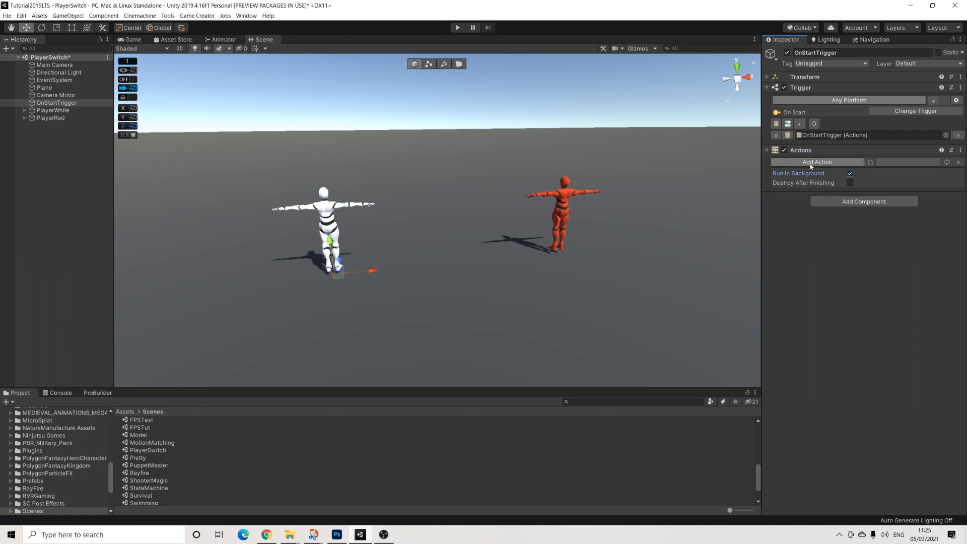
{"action": "type", "text": "gam"}
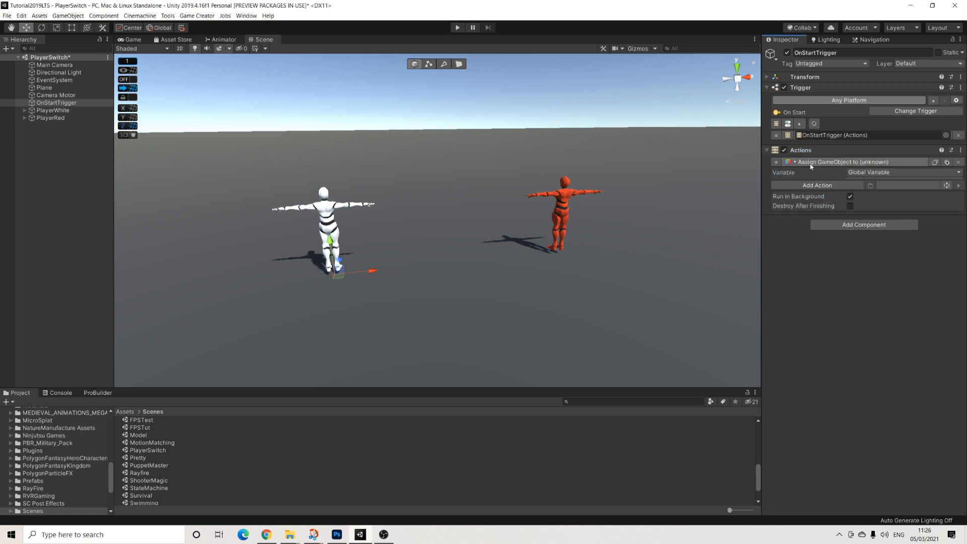
{"action": "left_click", "coordinate": [901, 173]}
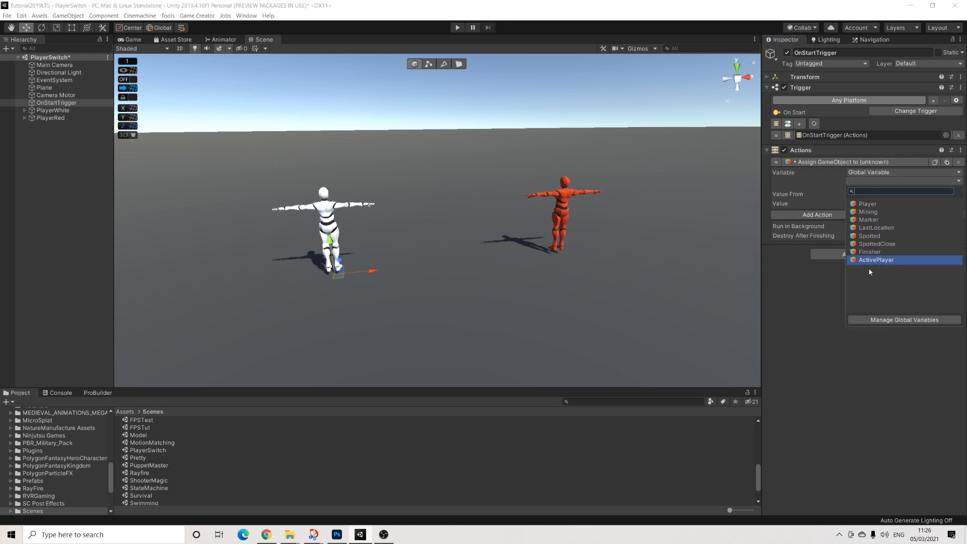
{"action": "left_click", "coordinate": [876, 260]}
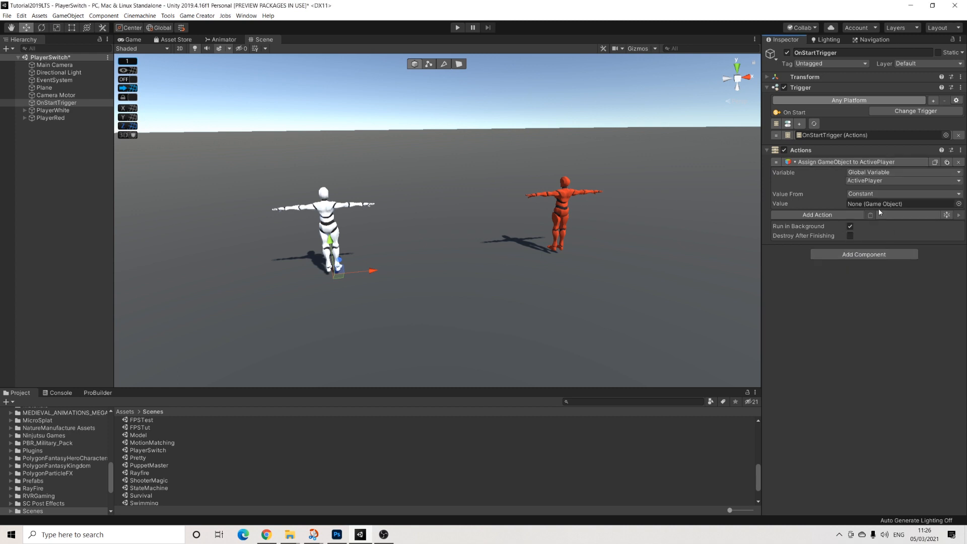
{"action": "left_click", "coordinate": [53, 110]}
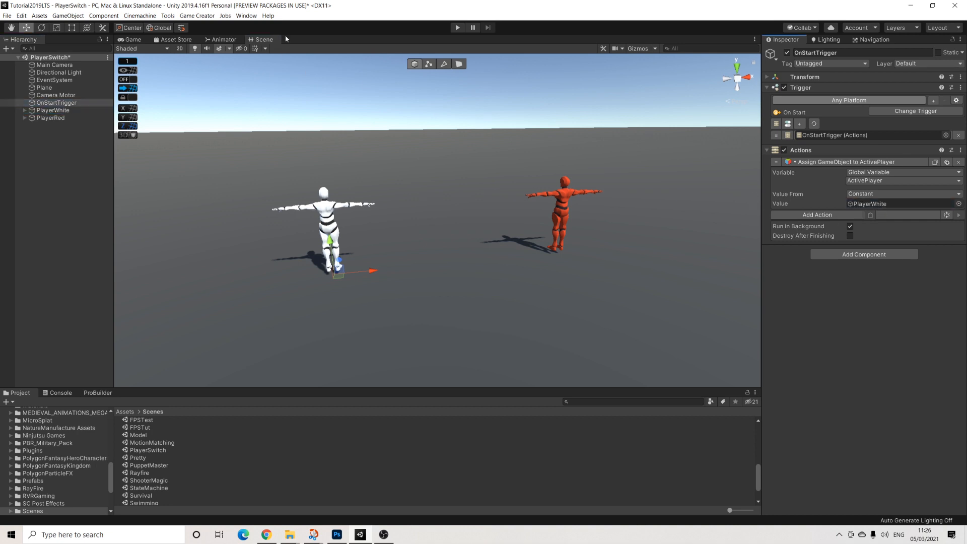
{"action": "mouse_move", "coordinate": [327, 129]}
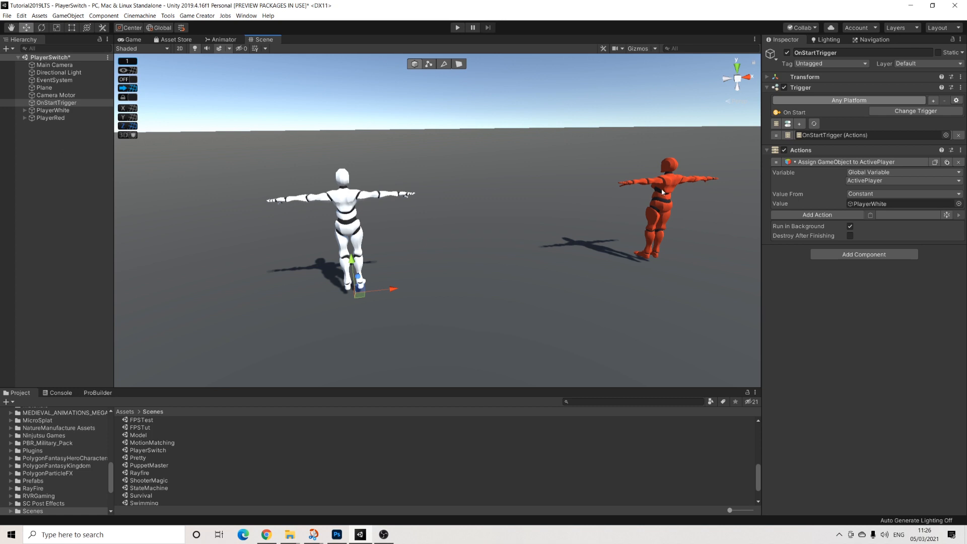
{"action": "mouse_move", "coordinate": [437, 167]}
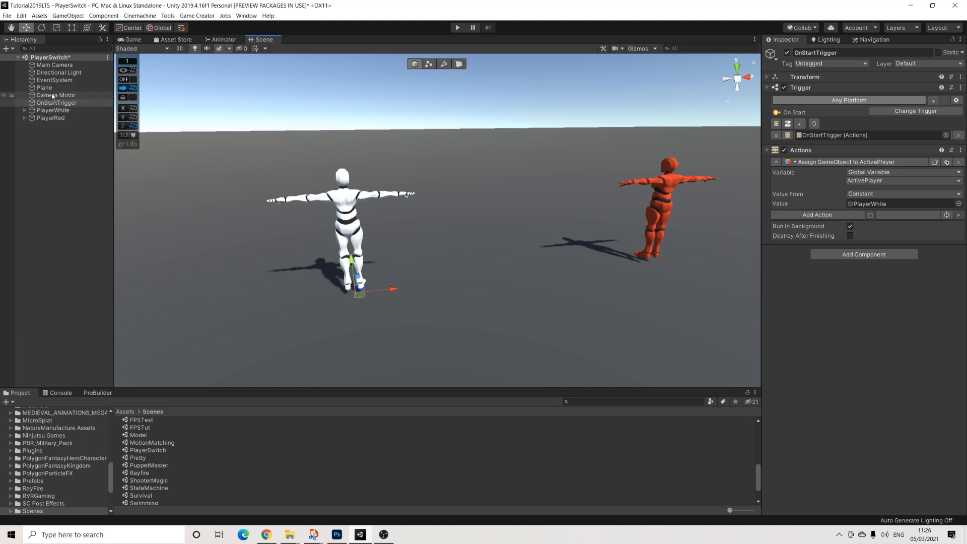
- Point the Camera Motor's target at global ActivePlayer with offset X 0.5, Y 1.5
{"action": "left_click", "coordinate": [56, 96]}
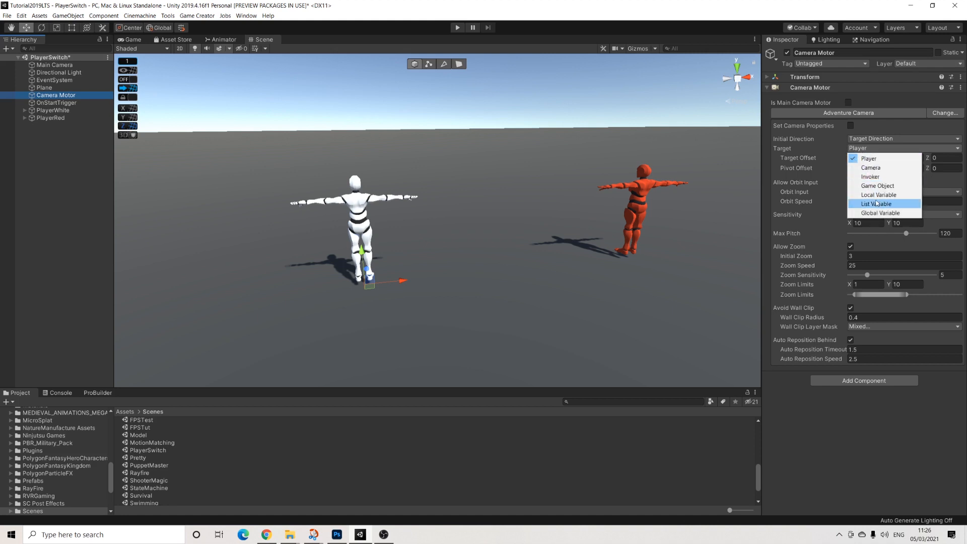
{"action": "left_click", "coordinate": [879, 212]}
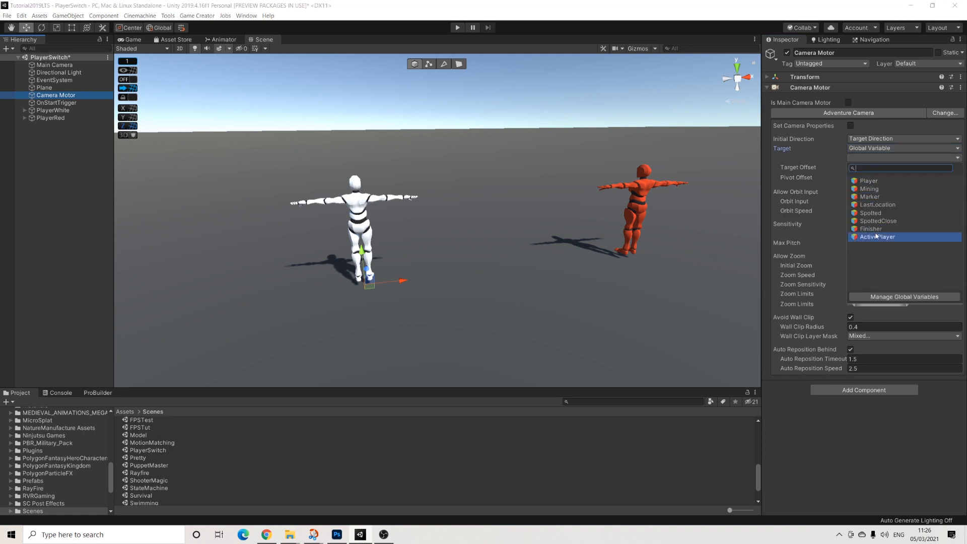
{"action": "left_click", "coordinate": [877, 237]}
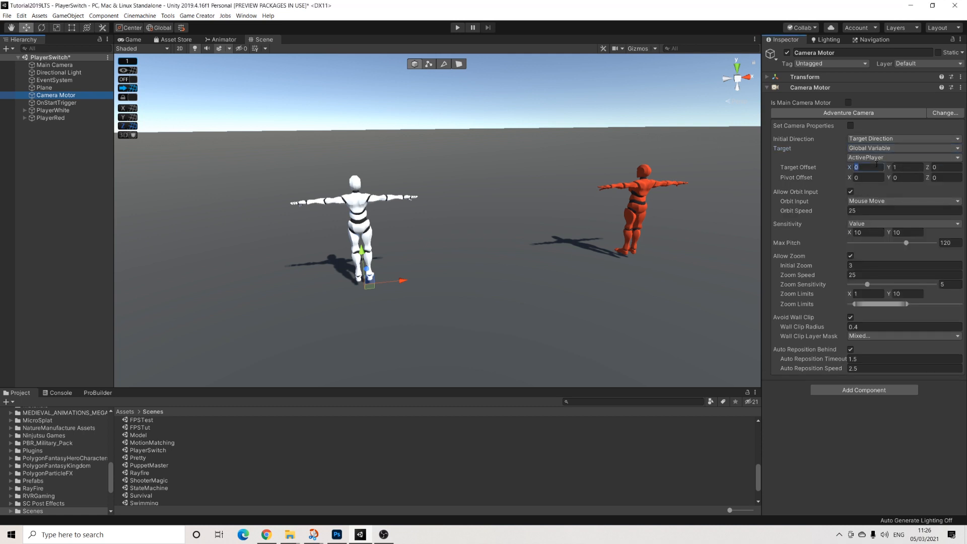
{"action": "type", "text": "0.58"}
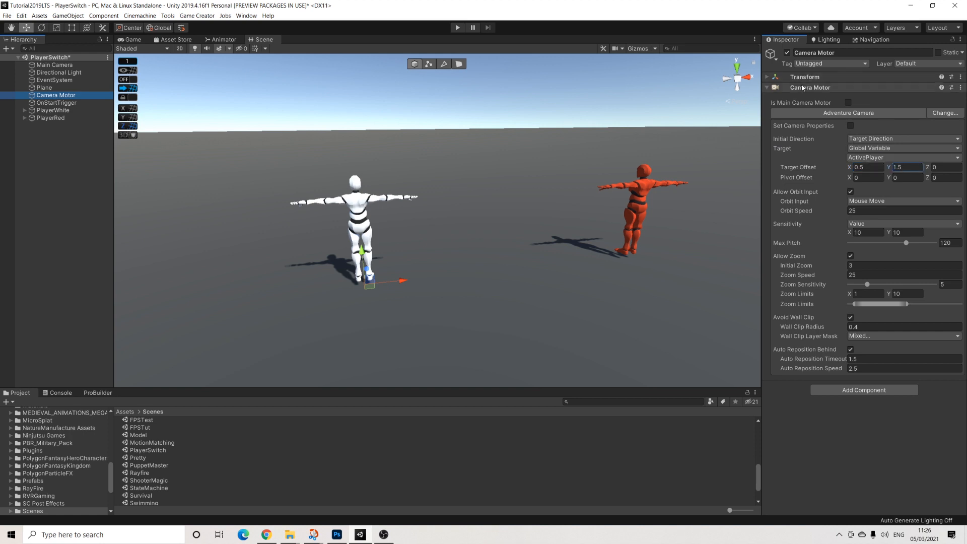
{"action": "left_click", "coordinate": [50, 117]}
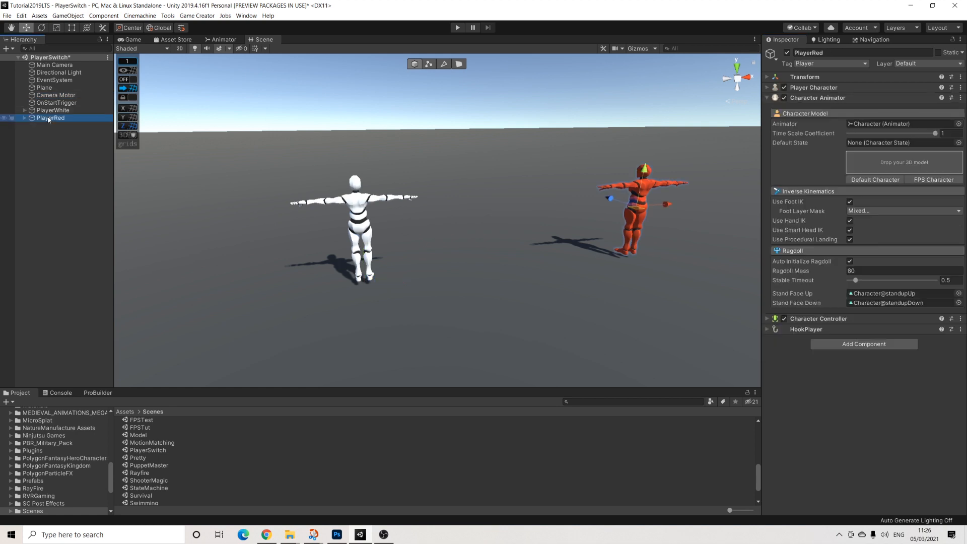
- Give PlayerRed a Trigger child with On Player Enter Key (E), On Player Enter and On Player Exit
{"action": "right_click", "coordinate": [51, 117]}
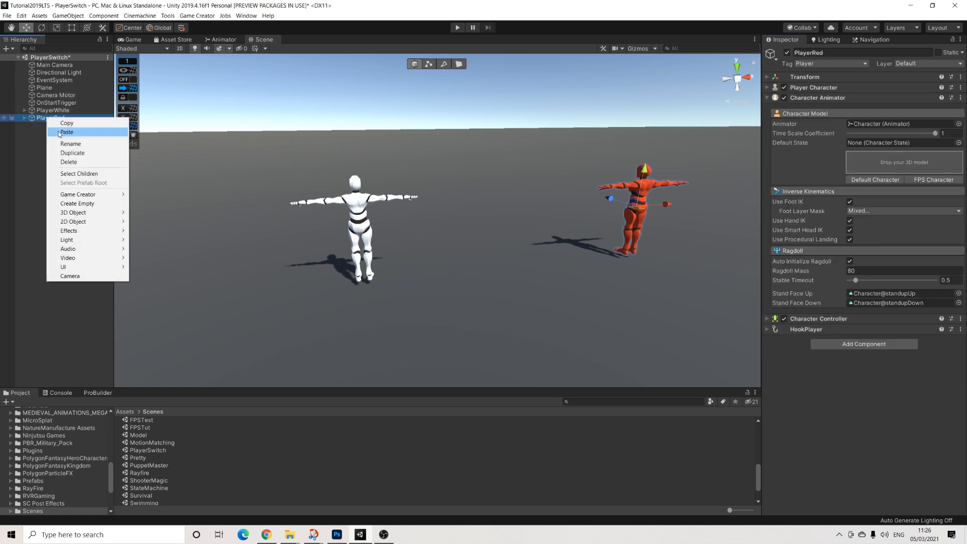
{"action": "mouse_move", "coordinate": [62, 267]}
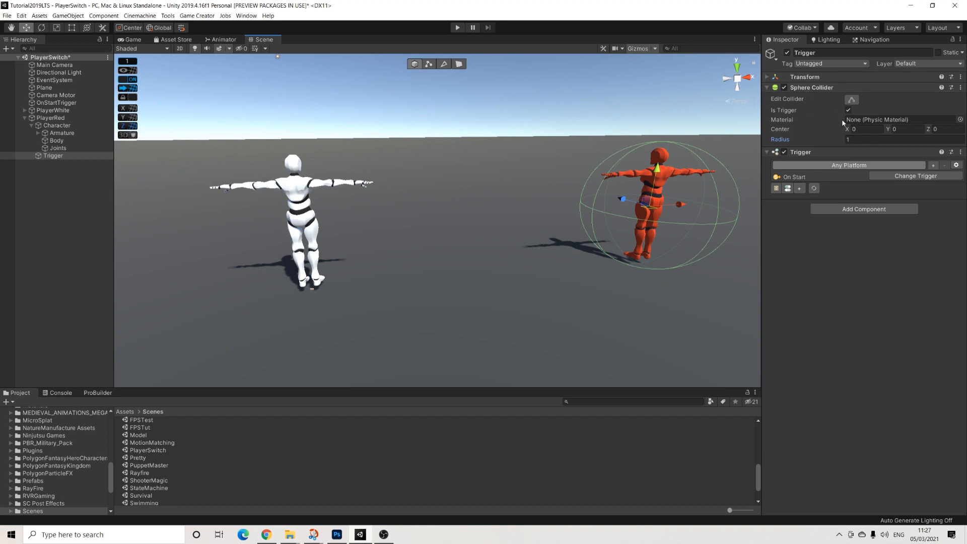
{"action": "left_click", "coordinate": [768, 87]}
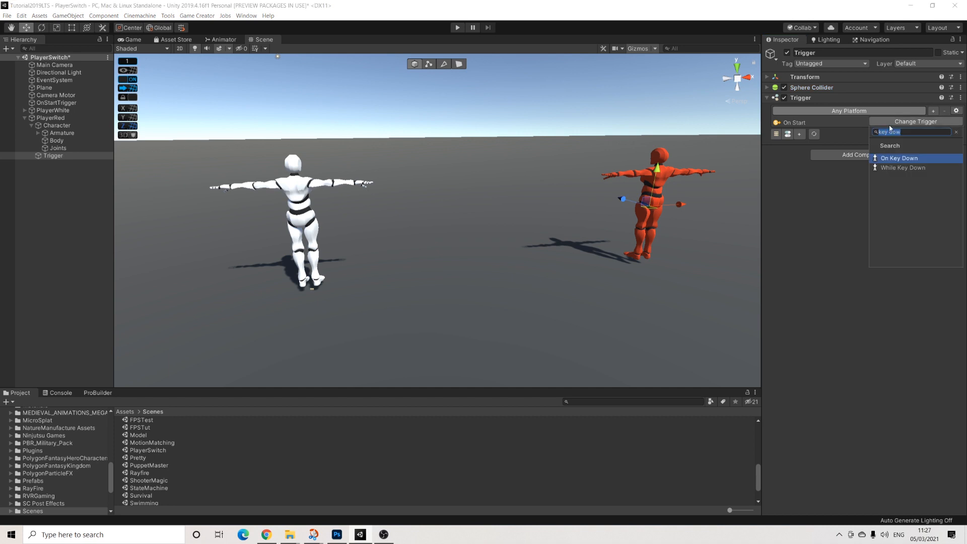
{"action": "left_click", "coordinate": [900, 158]}
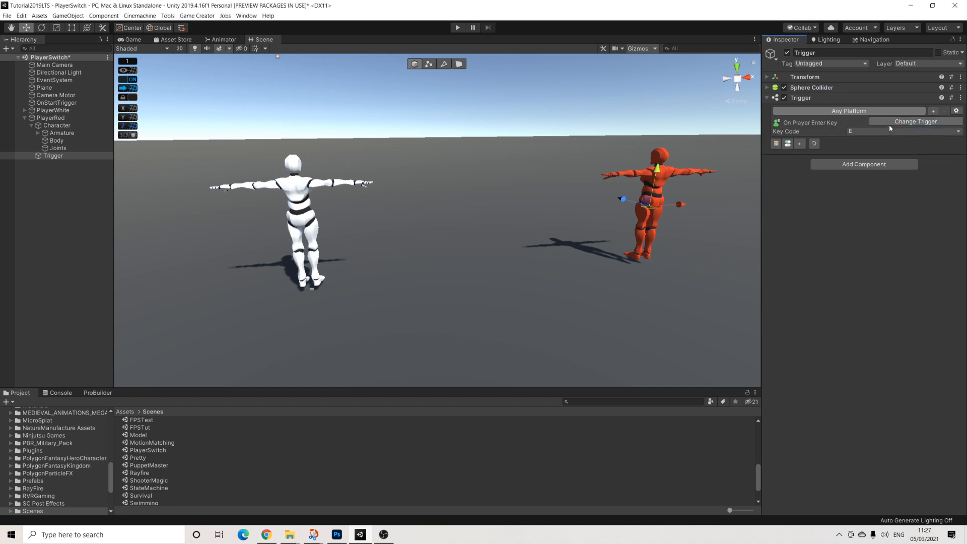
{"action": "left_click", "coordinate": [863, 164]}
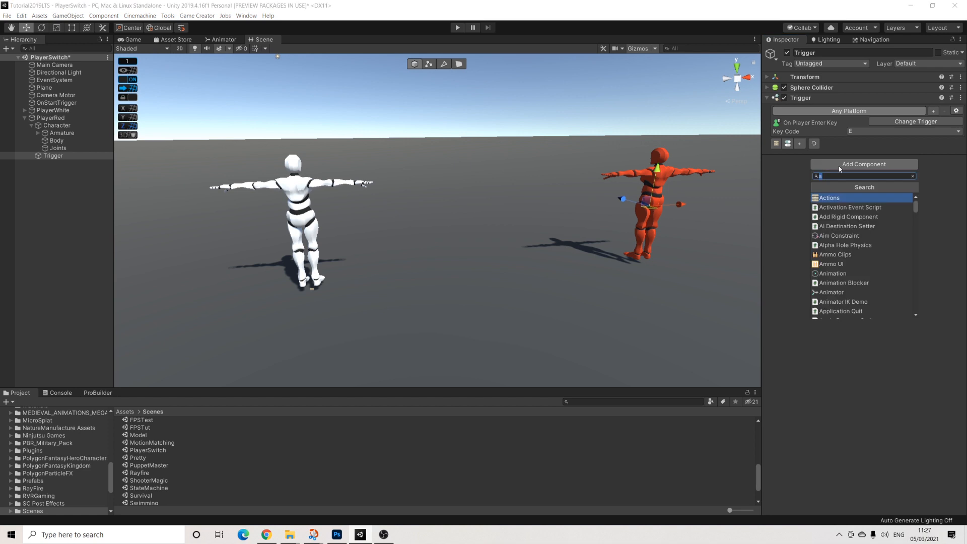
{"action": "type", "text": "play"}
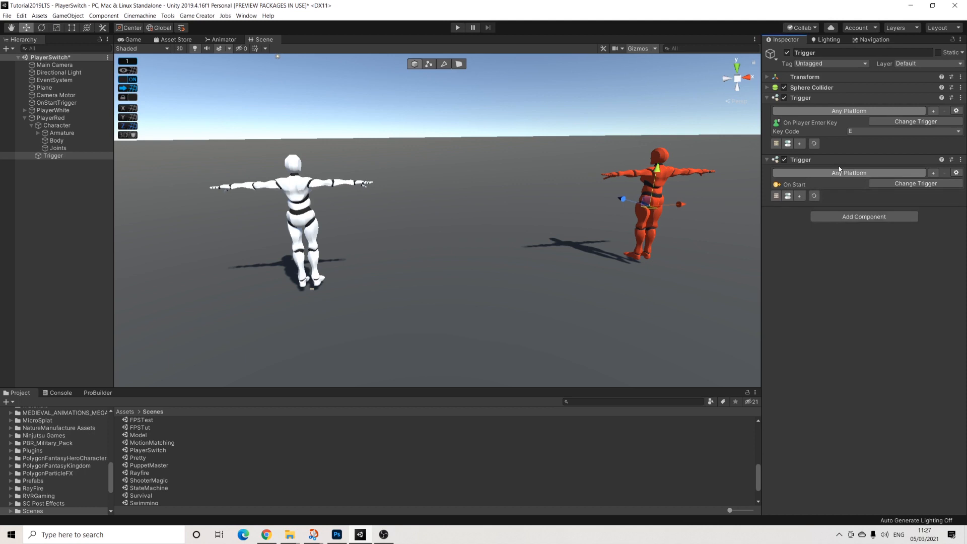
{"action": "left_click", "coordinate": [915, 121]}
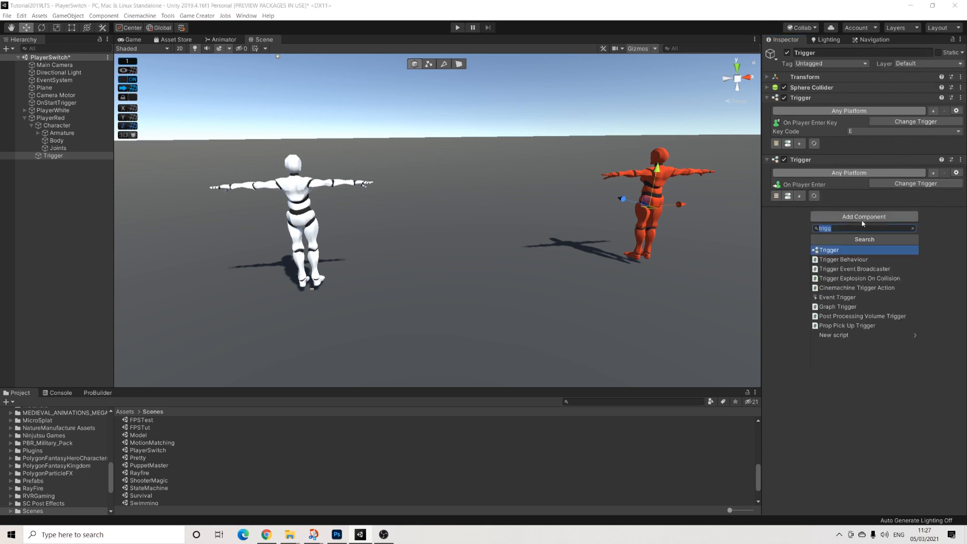
{"action": "left_click", "coordinate": [916, 235]}
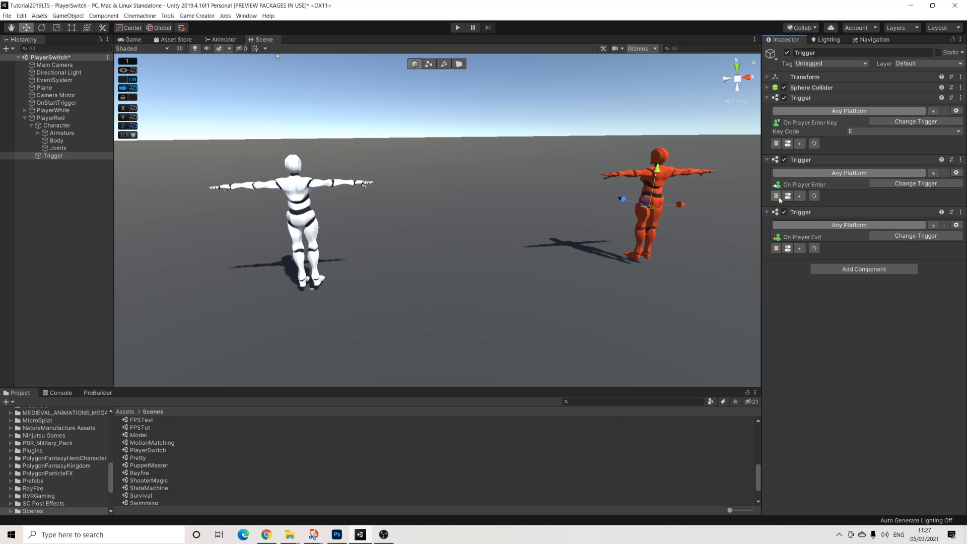
{"action": "mouse_move", "coordinate": [777, 195]}
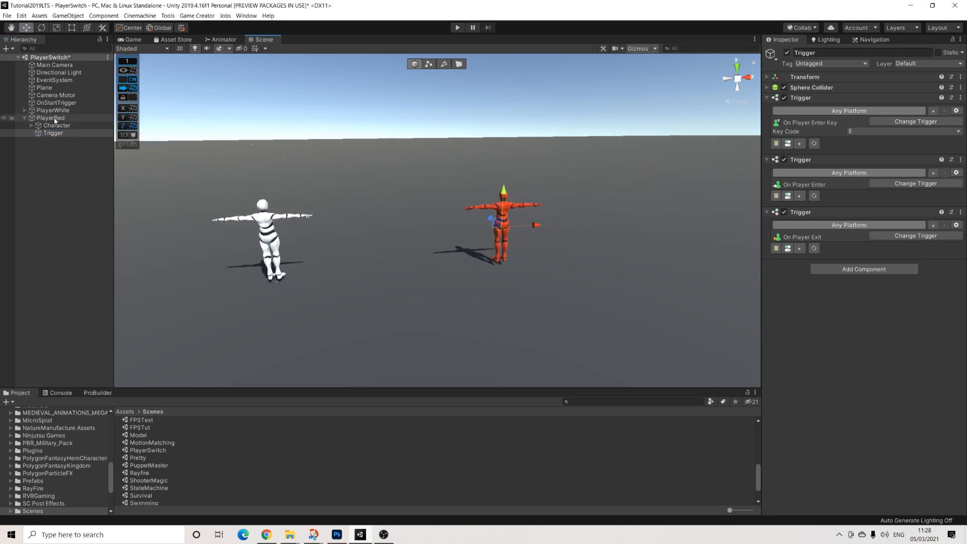
- Add a World Space Canvas under PlayerRed scaled to 0.01
{"action": "right_click", "coordinate": [51, 118]}
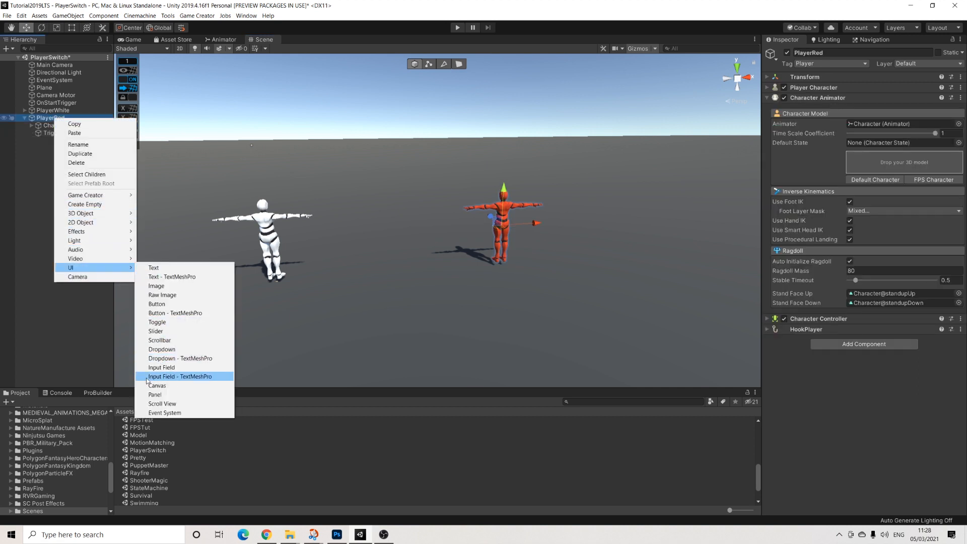
{"action": "left_click", "coordinate": [157, 385]}
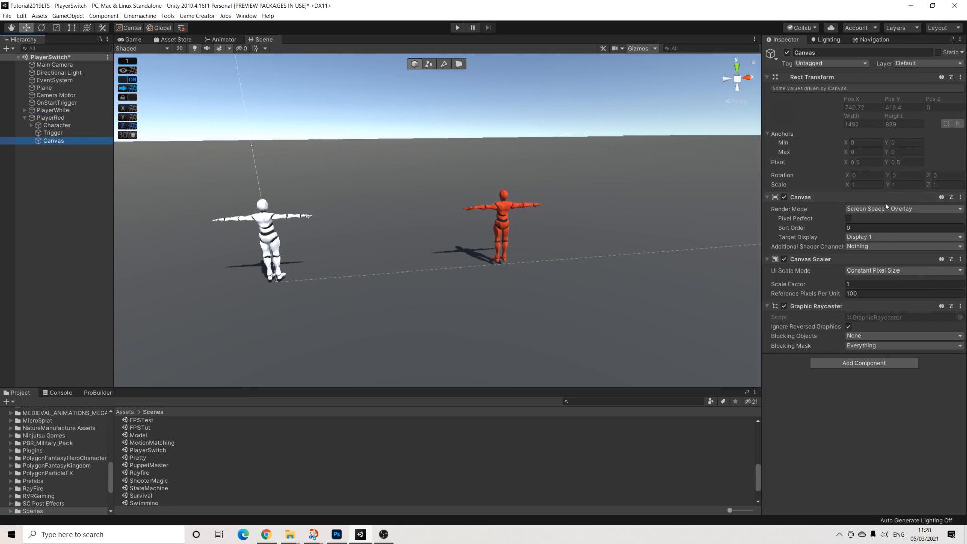
{"action": "left_click", "coordinate": [901, 208]}
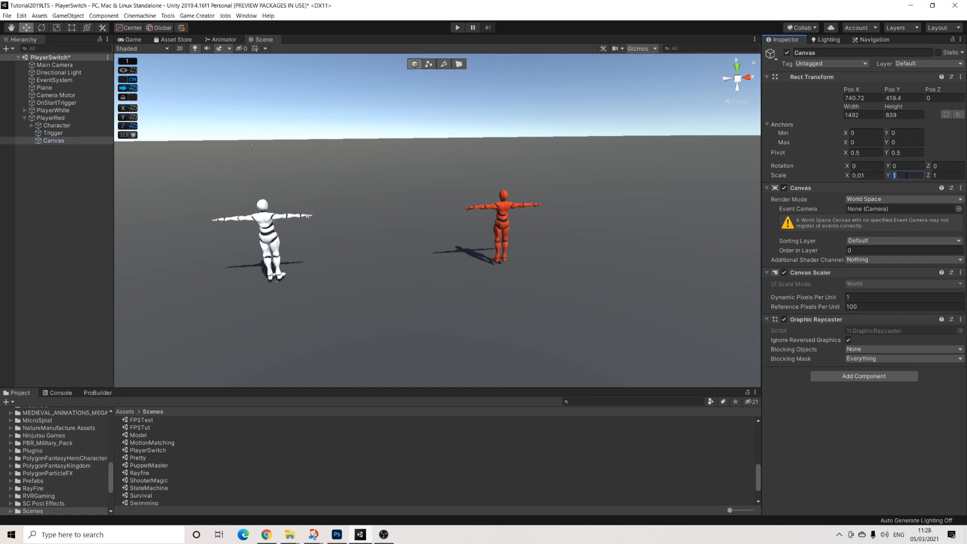
{"action": "type", "text": "0.01"}
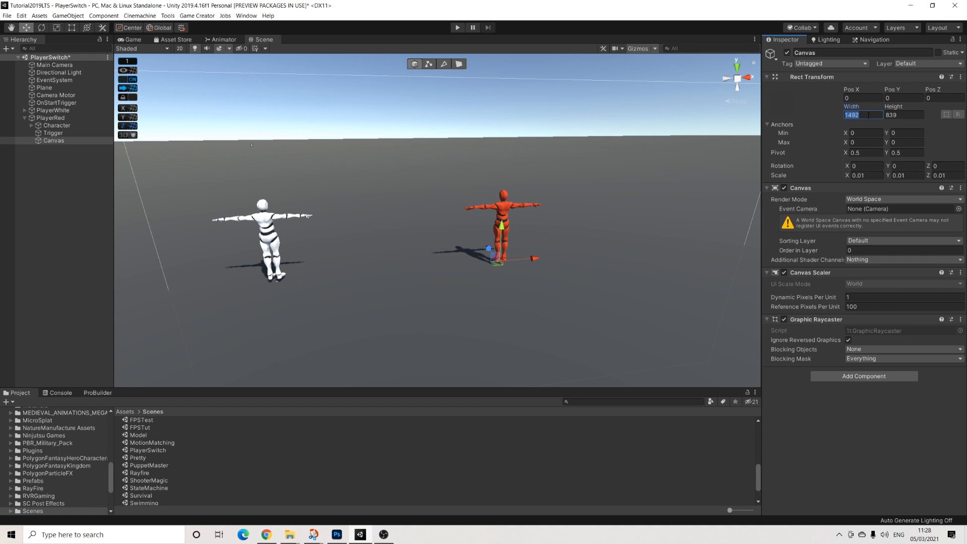
- Set the Canvas width and height to 100 by 100
{"action": "left_click", "coordinate": [864, 116]}
{"action": "type", "text": "2"}
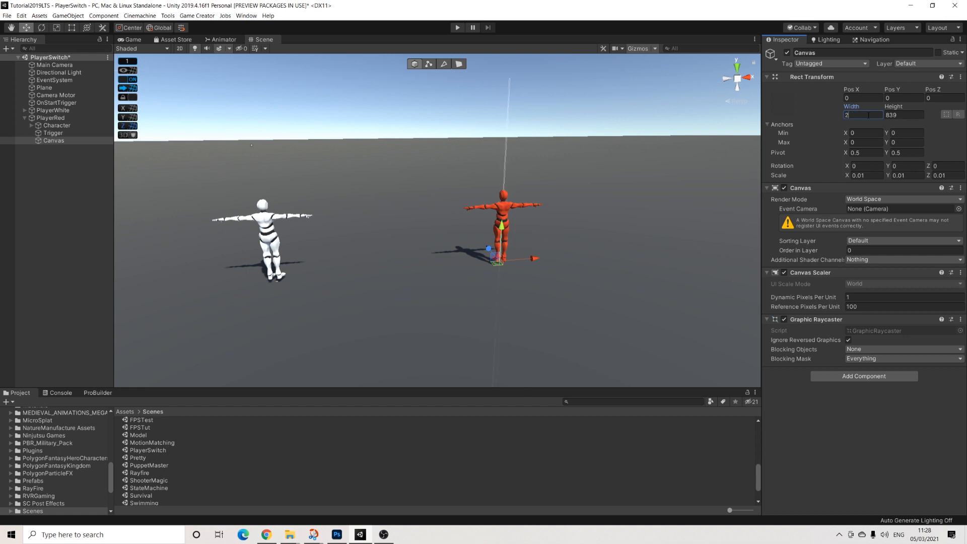
{"action": "type", "text": "50"}
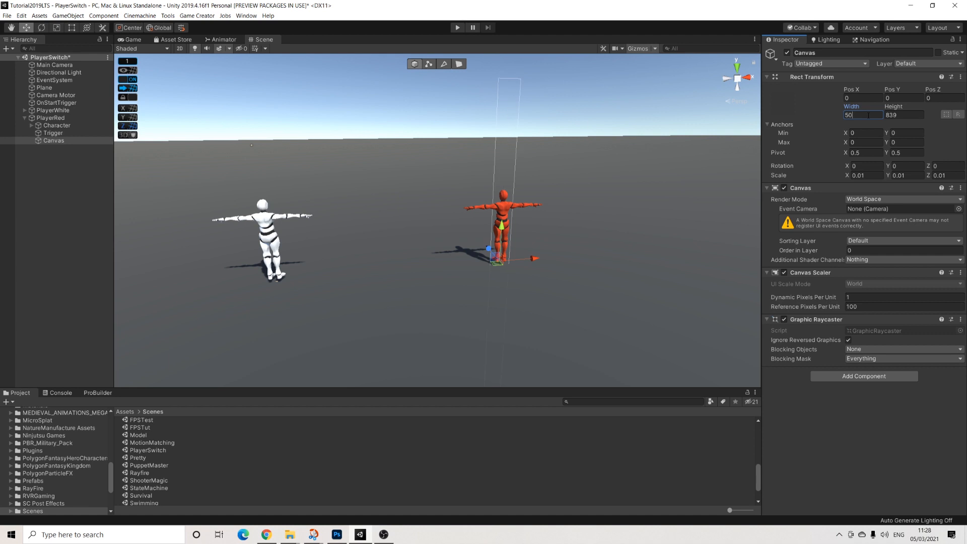
{"action": "type", "text": "100"}
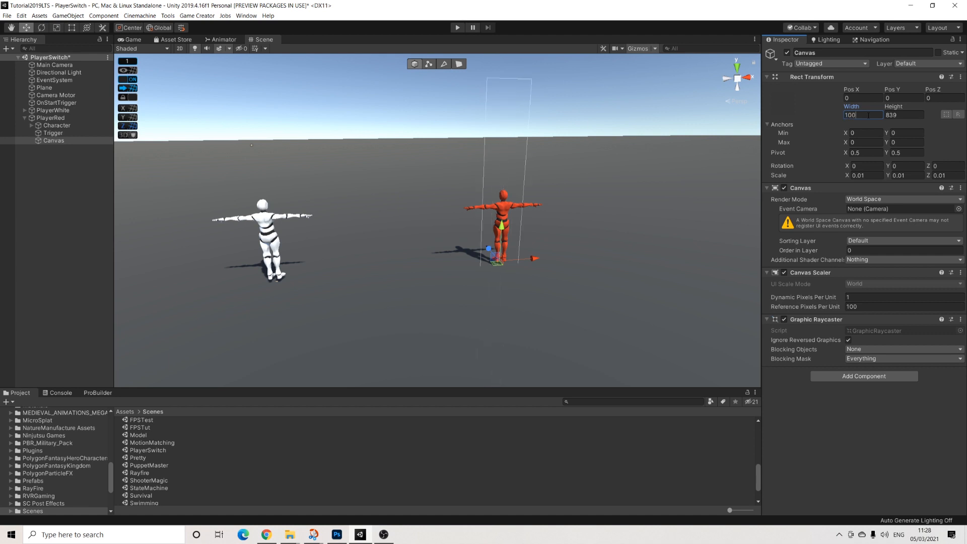
{"action": "left_click", "coordinate": [904, 115]}
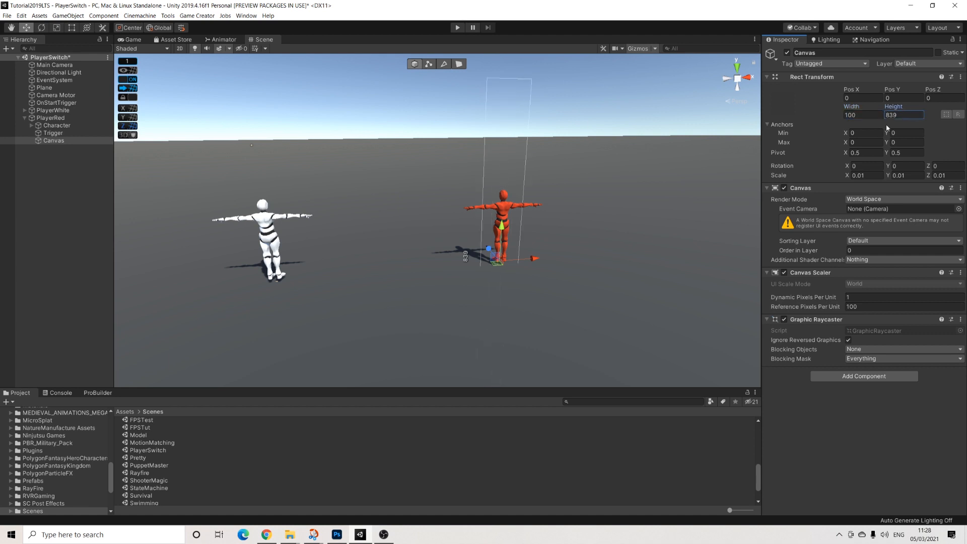
{"action": "type", "text": "100"}
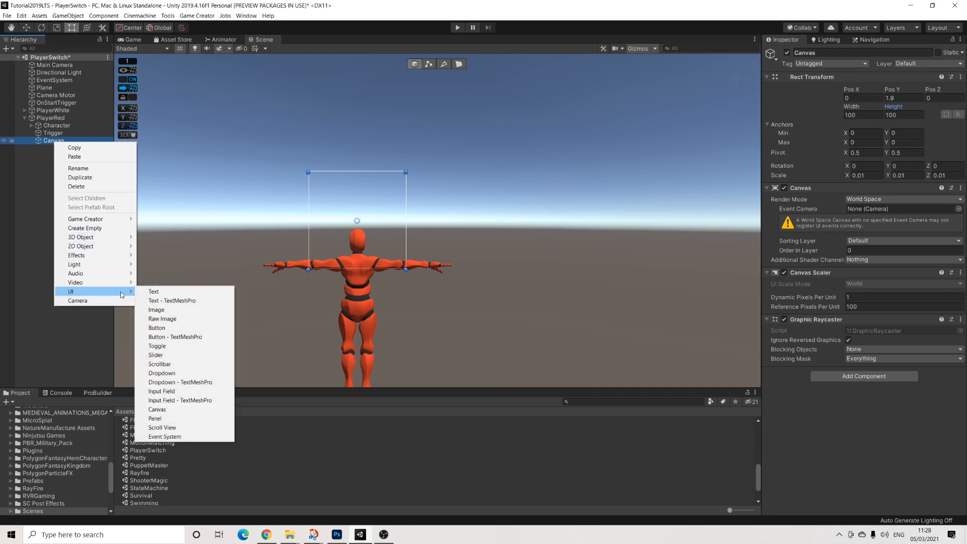
- Add a 50×50 white Image inside PlayerRed's Canvas above the character
{"action": "left_click", "coordinate": [156, 310]}
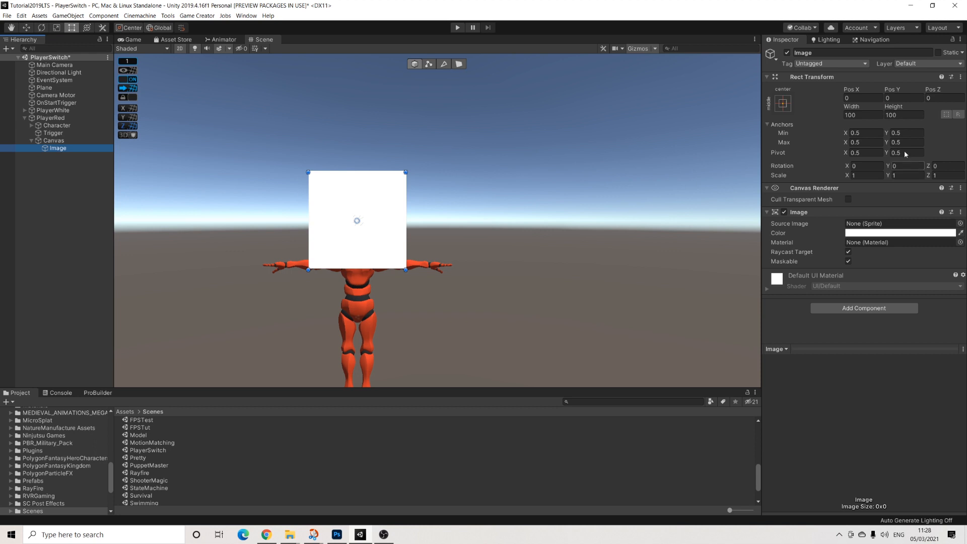
{"action": "type", "text": "5"}
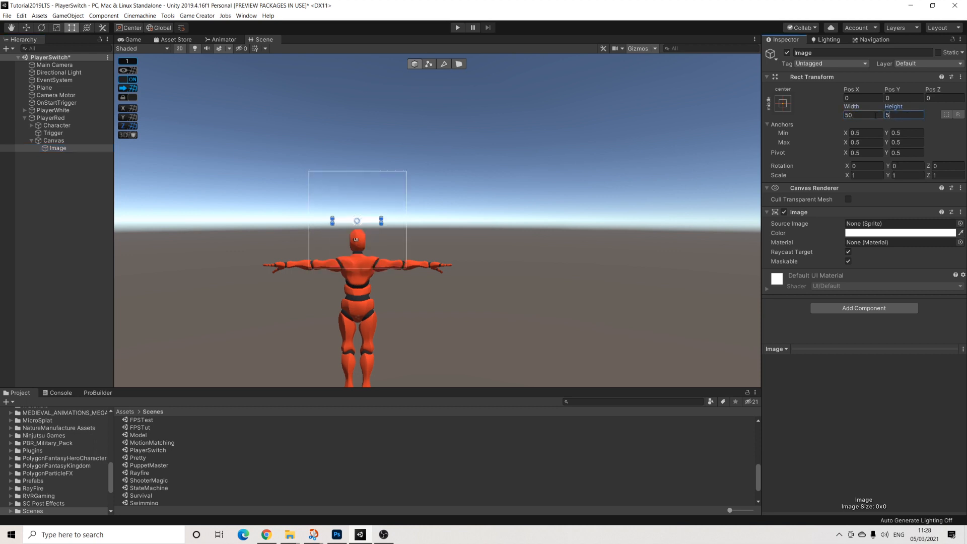
{"action": "type", "text": "50"}
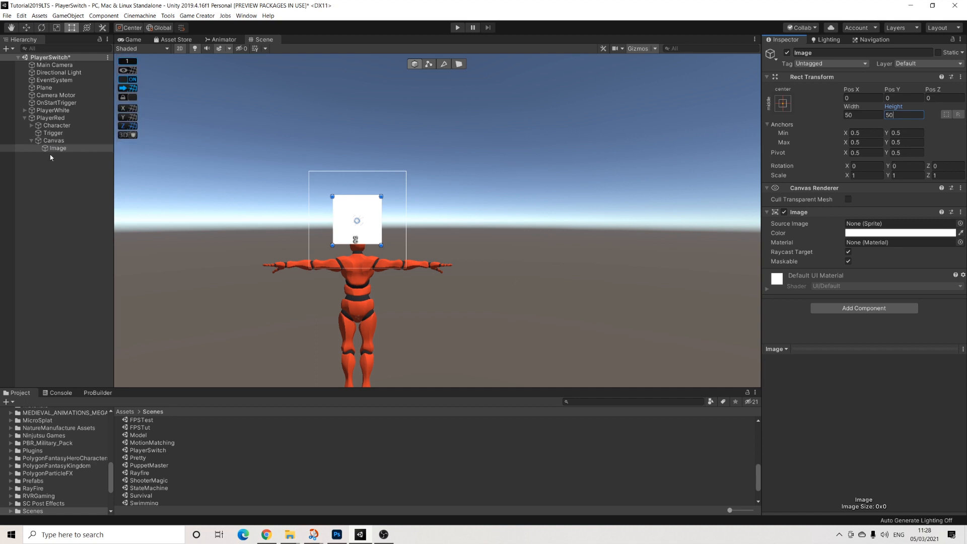
{"action": "right_click", "coordinate": [57, 148]}
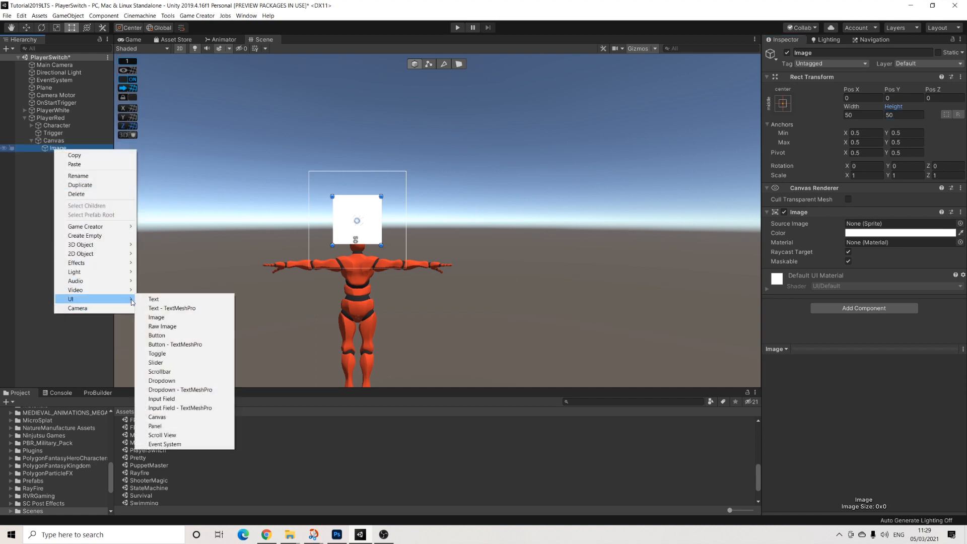
- Add a Text child to the Image, resize it to the square, and set font size 30
{"action": "left_click", "coordinate": [153, 299]}
{"action": "type", "text": "E"}
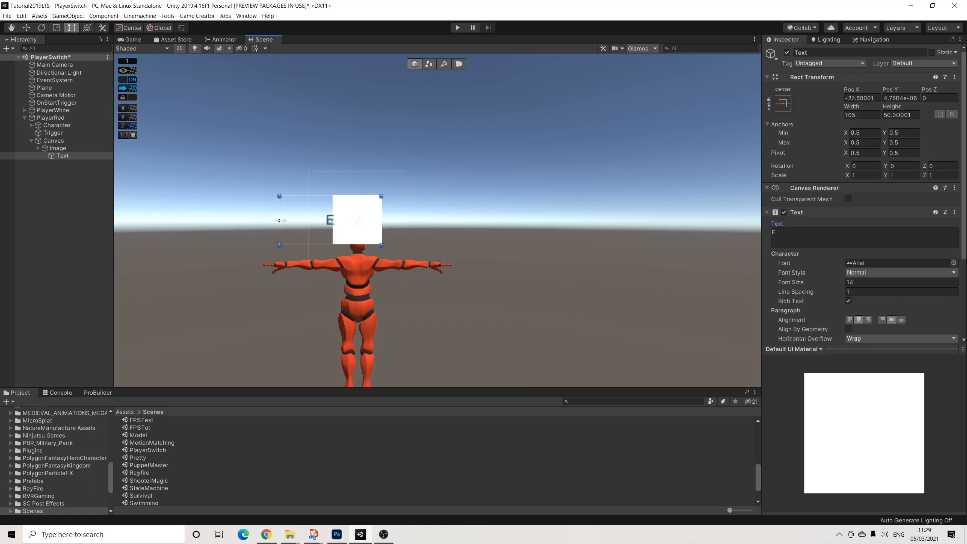
{"action": "left_click_drag", "start_coordinate": [281, 220], "coordinate": [334, 223]}
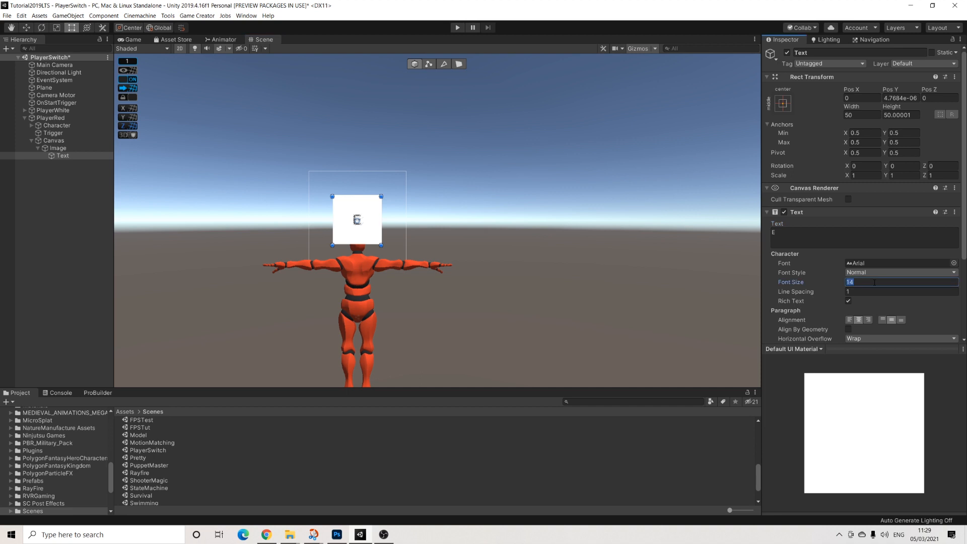
{"action": "type", "text": "2"}
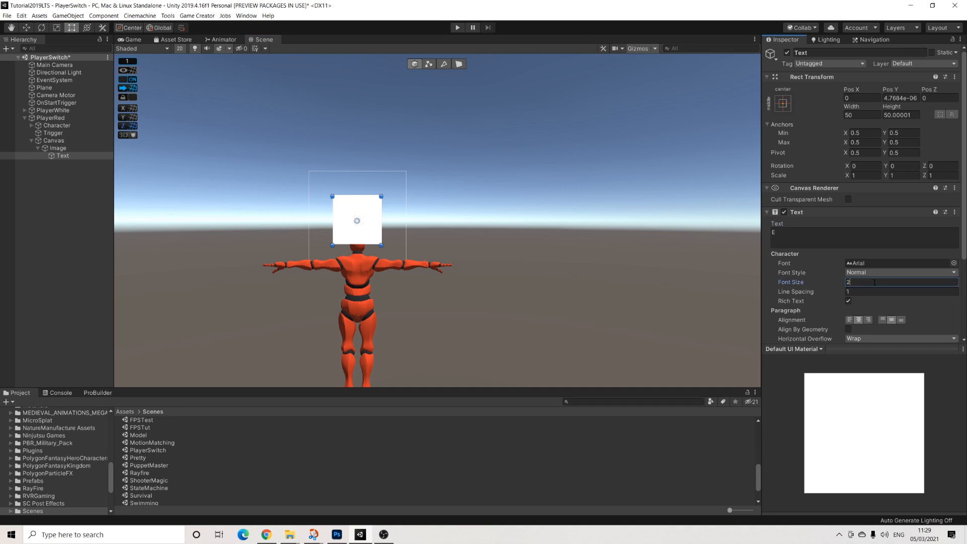
{"action": "type", "text": "30"}
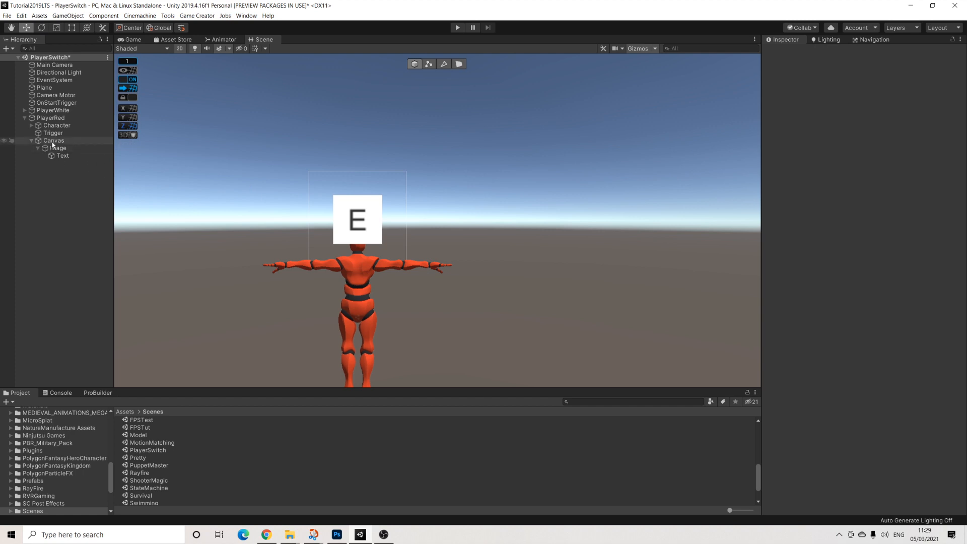
- Rotate the Canvas's E Text 180° on Y so it reads correctly, then reselect Canvas
{"action": "left_click", "coordinate": [53, 140]}
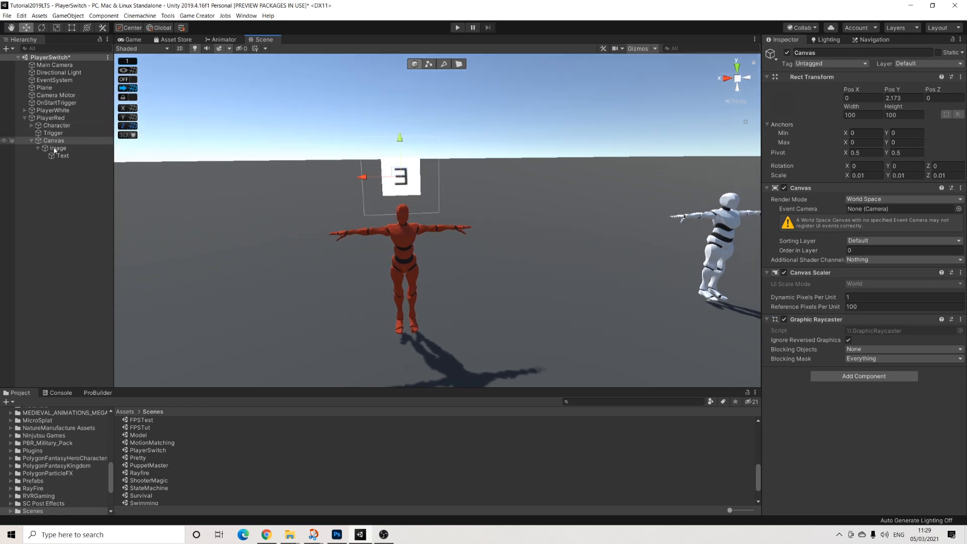
{"action": "left_click", "coordinate": [62, 155]}
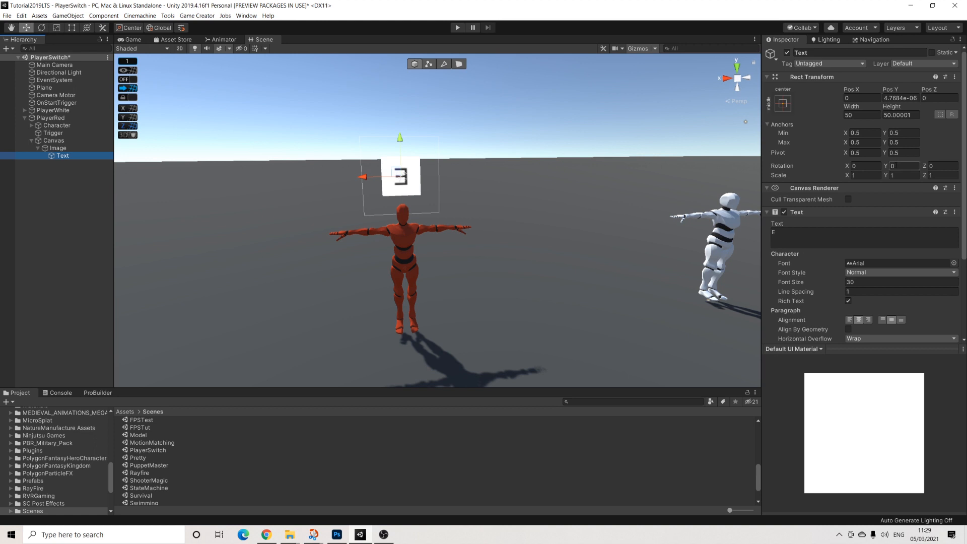
{"action": "type", "text": "180"}
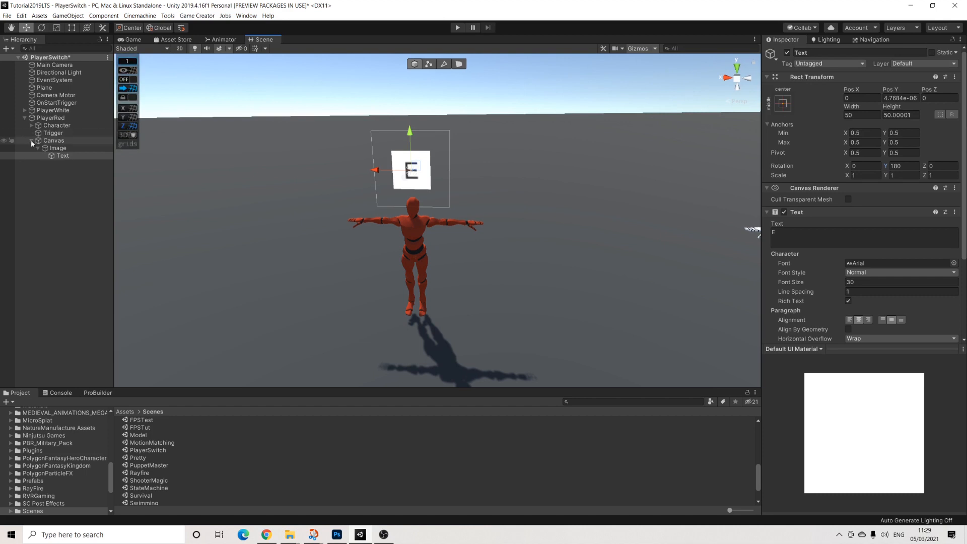
{"action": "left_click", "coordinate": [54, 140]}
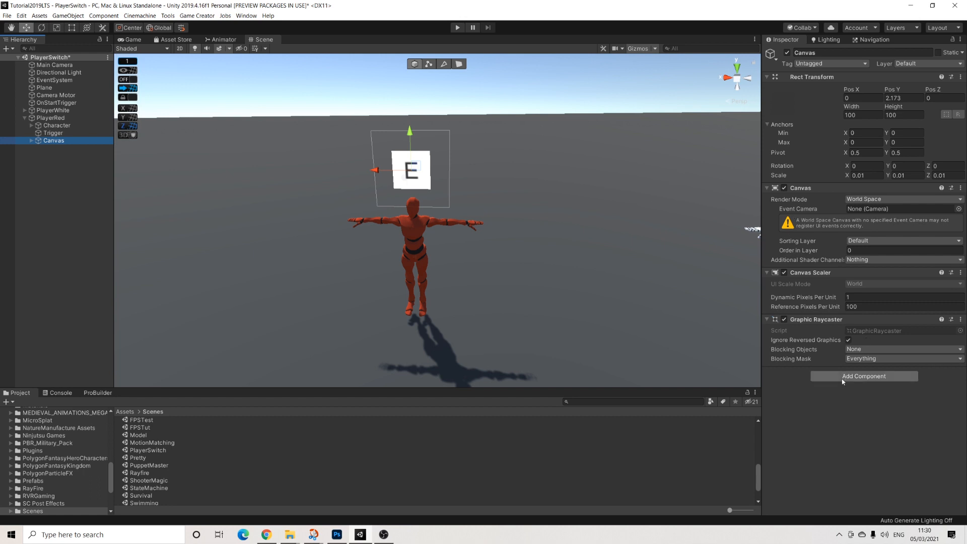
{"action": "mouse_move", "coordinate": [844, 380]}
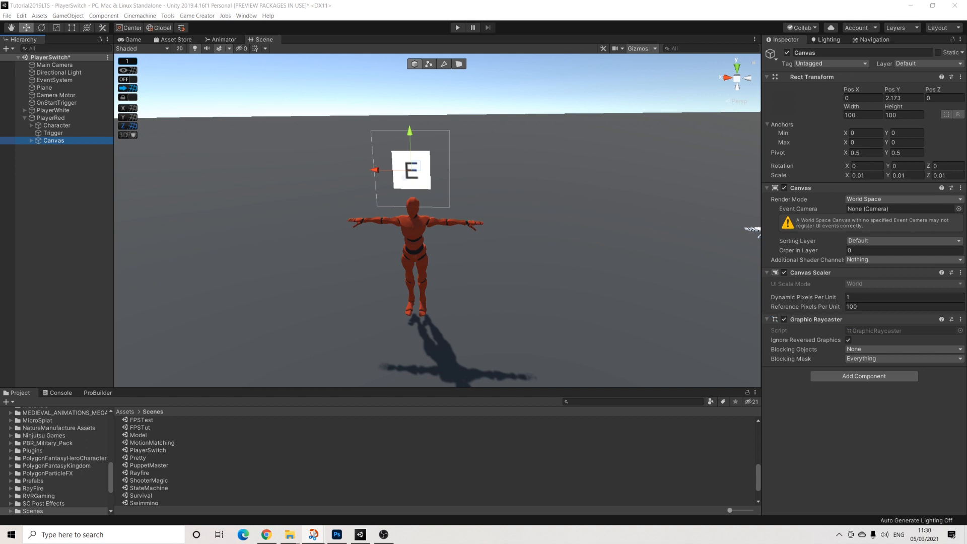
- Add an On Start Trigger to Canvas with a Look At action aimed at PlayerWhite, freezing X and Z
{"action": "type", "text": "trigg"}
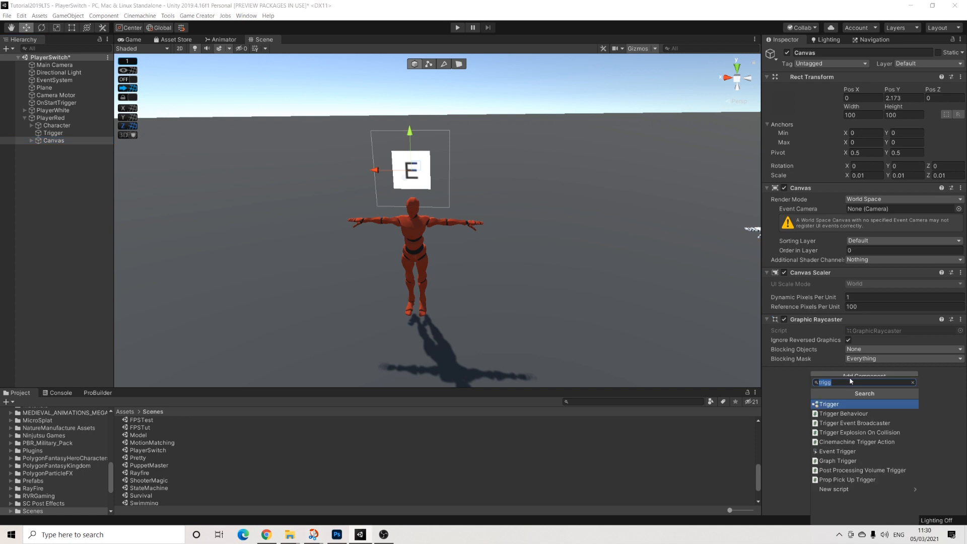
{"action": "left_click", "coordinate": [829, 404]}
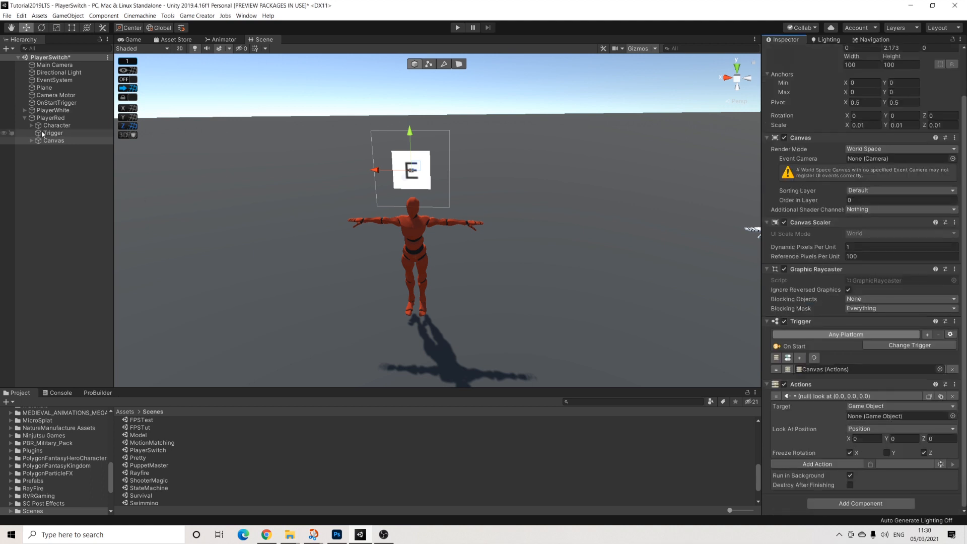
{"action": "left_click", "coordinate": [54, 140]}
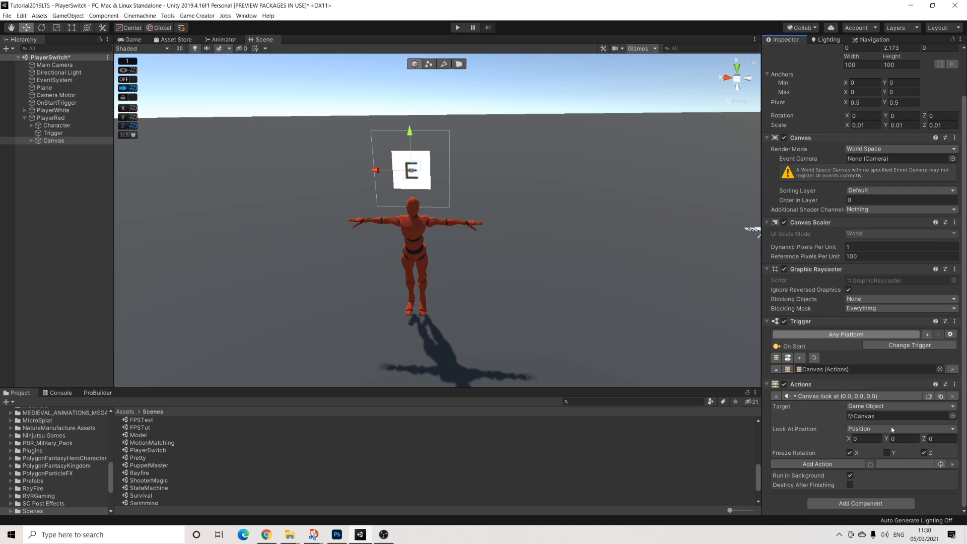
{"action": "left_click", "coordinate": [899, 428]}
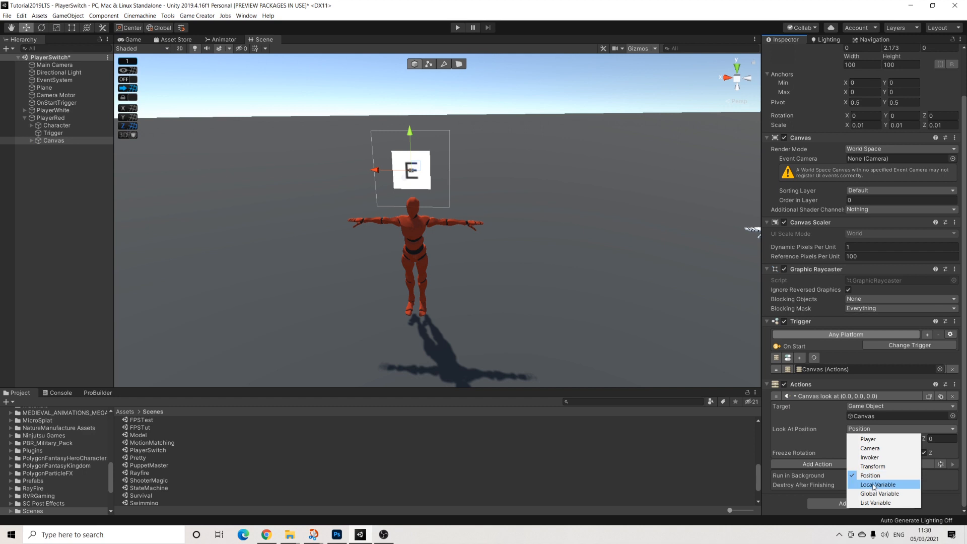
{"action": "left_click", "coordinate": [873, 467]}
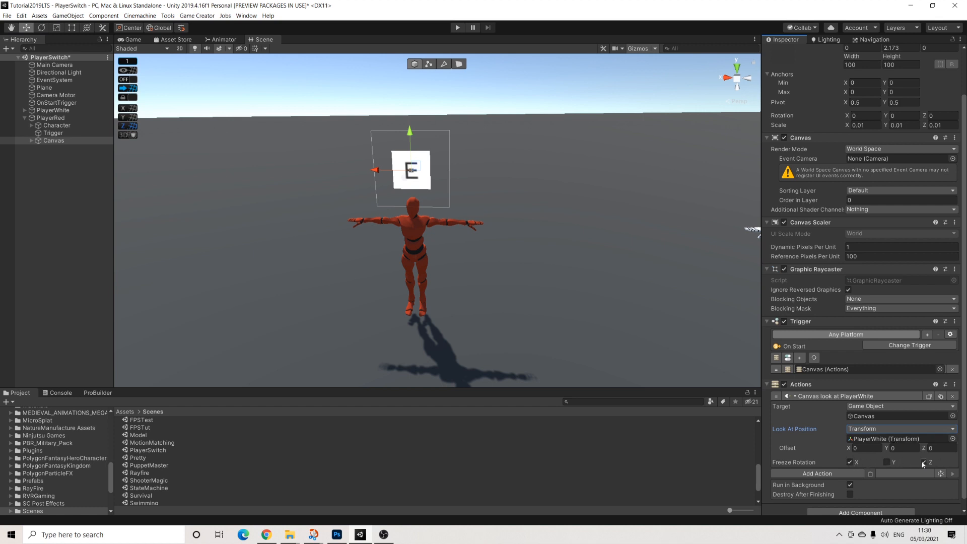
{"action": "left_click", "coordinate": [923, 462]}
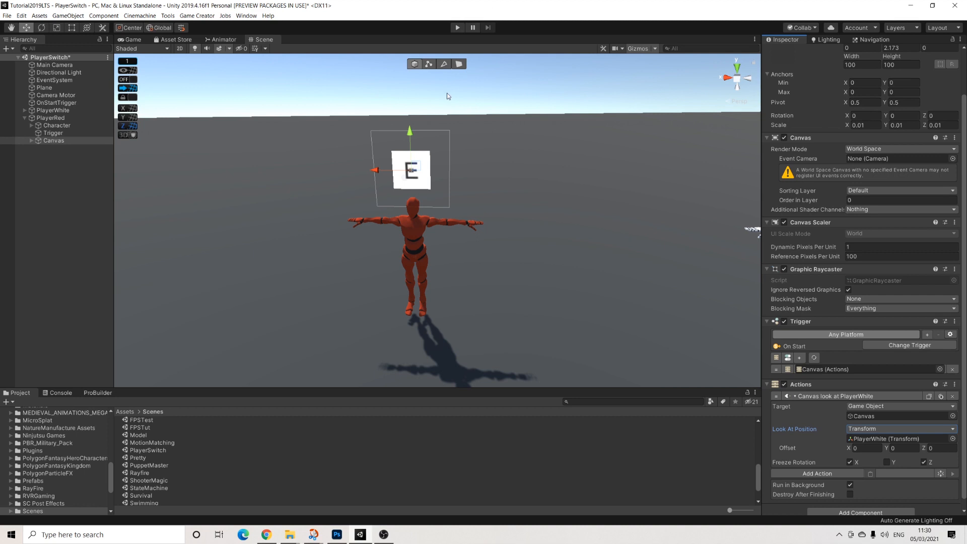
{"action": "mouse_move", "coordinate": [385, 193]}
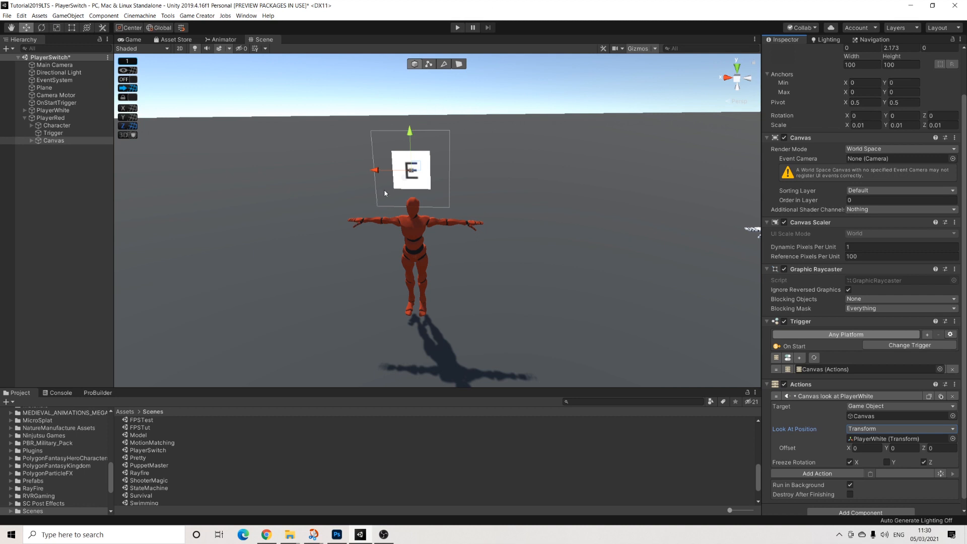
{"action": "mouse_move", "coordinate": [457, 157]}
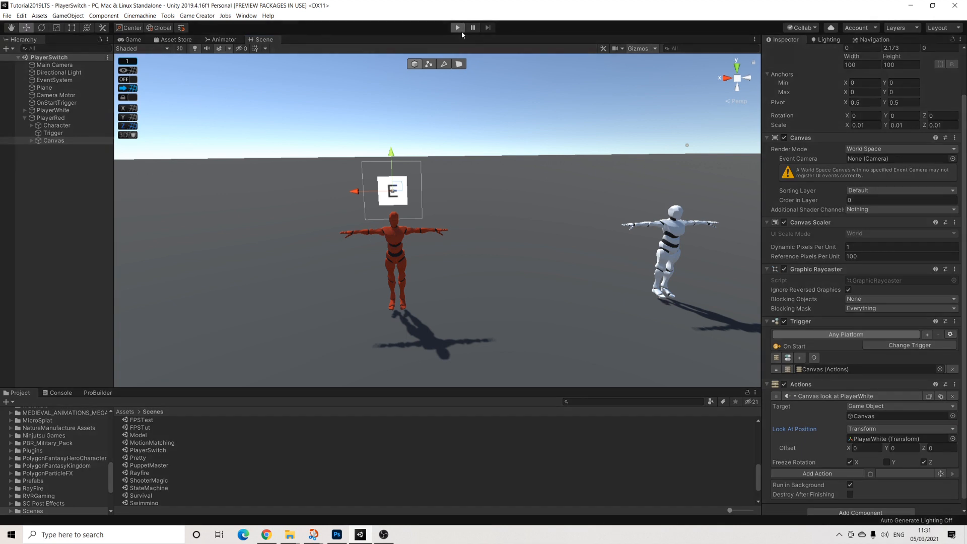
{"action": "mouse_move", "coordinate": [451, 32]}
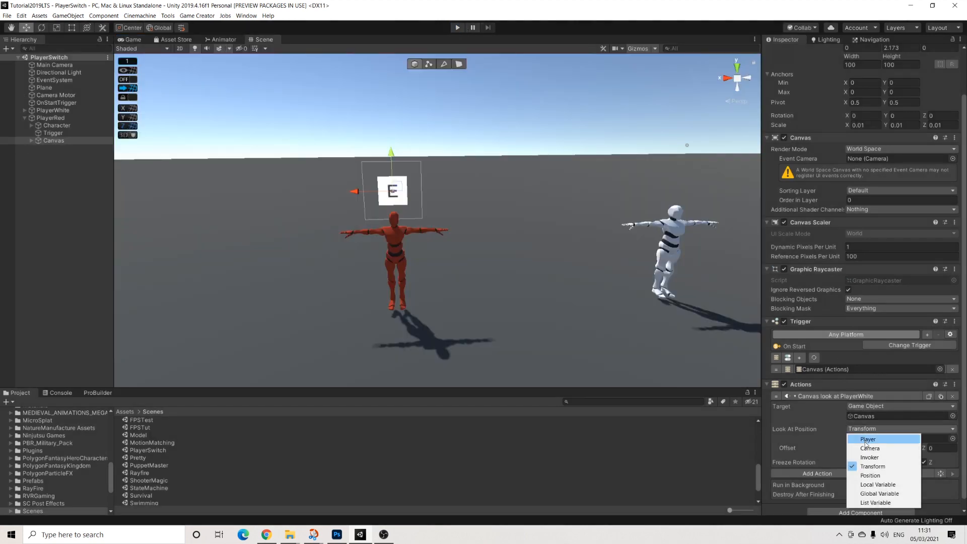
- Retarget the Canvas Look At to the Camera, add a Restart action, and run a play test
{"action": "left_click", "coordinate": [870, 448]}
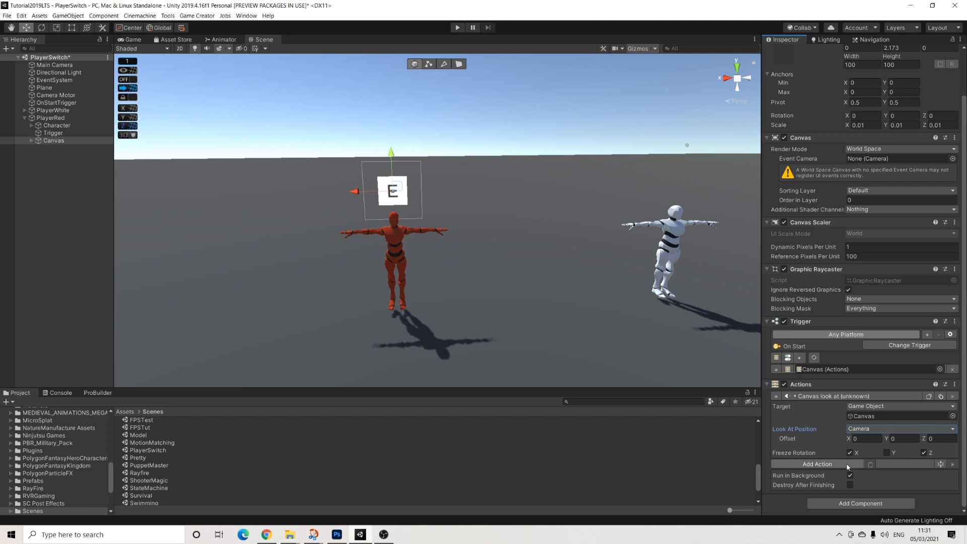
{"action": "left_click", "coordinate": [817, 463]}
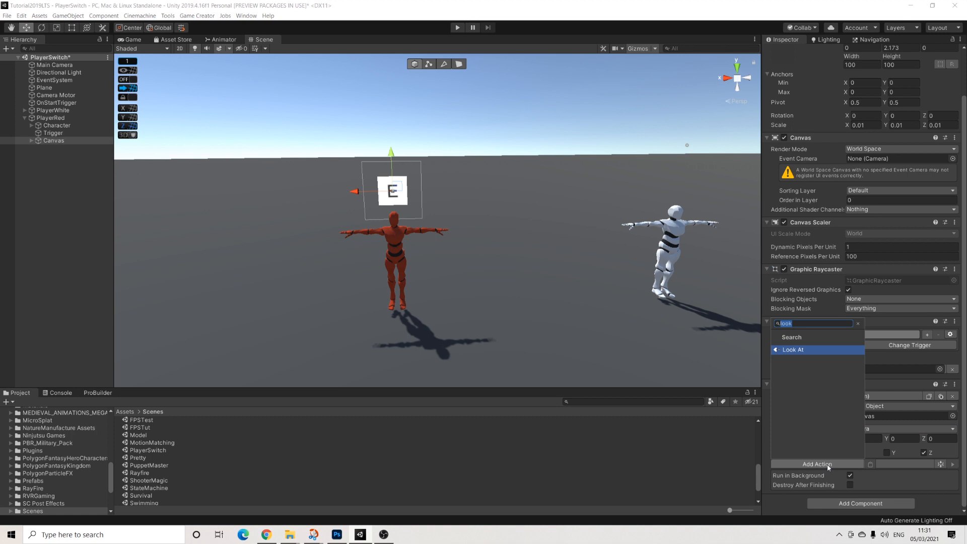
{"action": "left_click", "coordinate": [793, 349]}
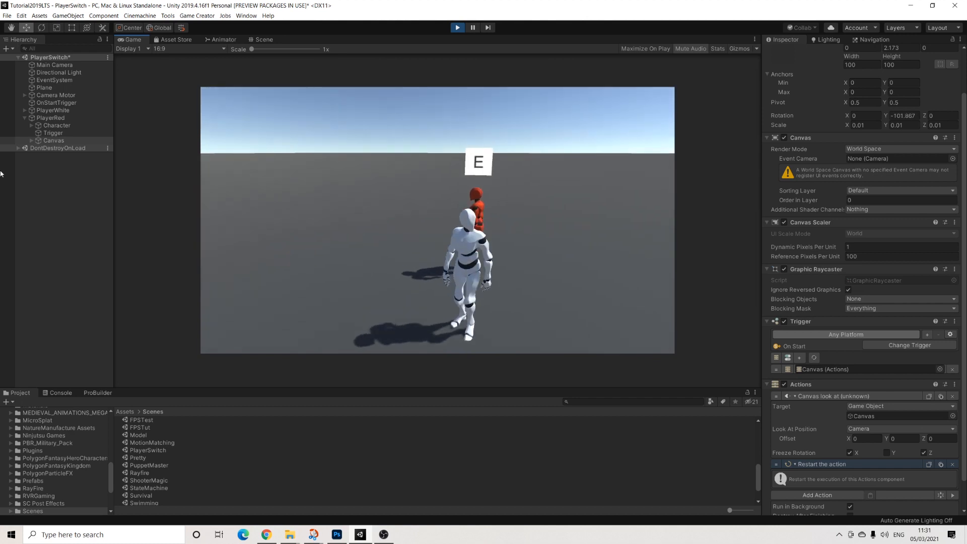
{"action": "left_click", "coordinate": [456, 27]}
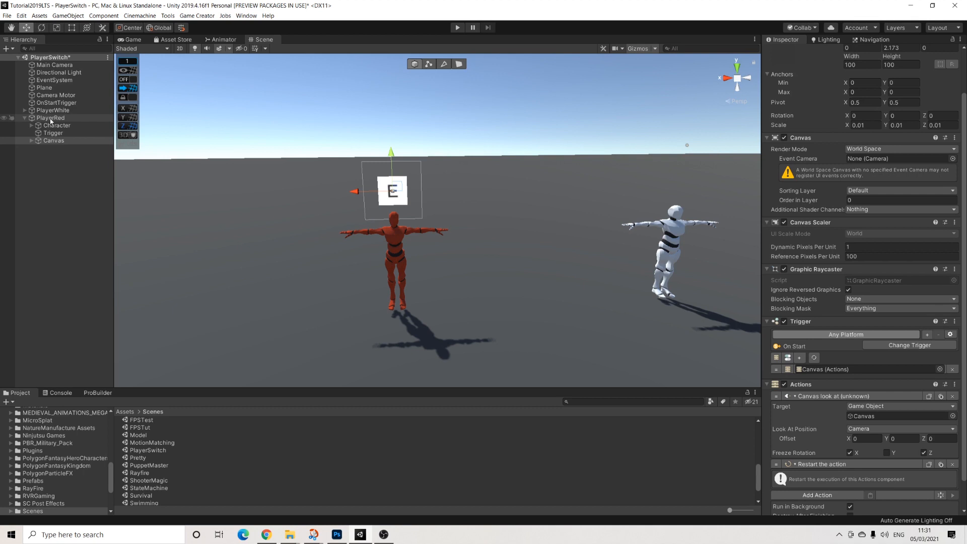
- Add a Set Active action hiding Canvas on player exit, and disable Canvas initially
{"action": "left_click", "coordinate": [53, 133]}
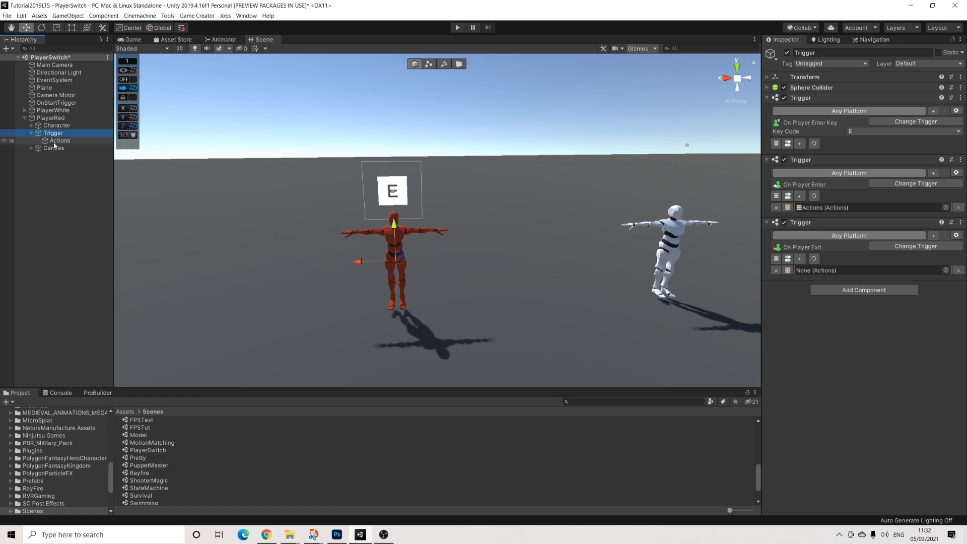
{"action": "left_click", "coordinate": [60, 141]}
{"action": "type", "text": "set"}
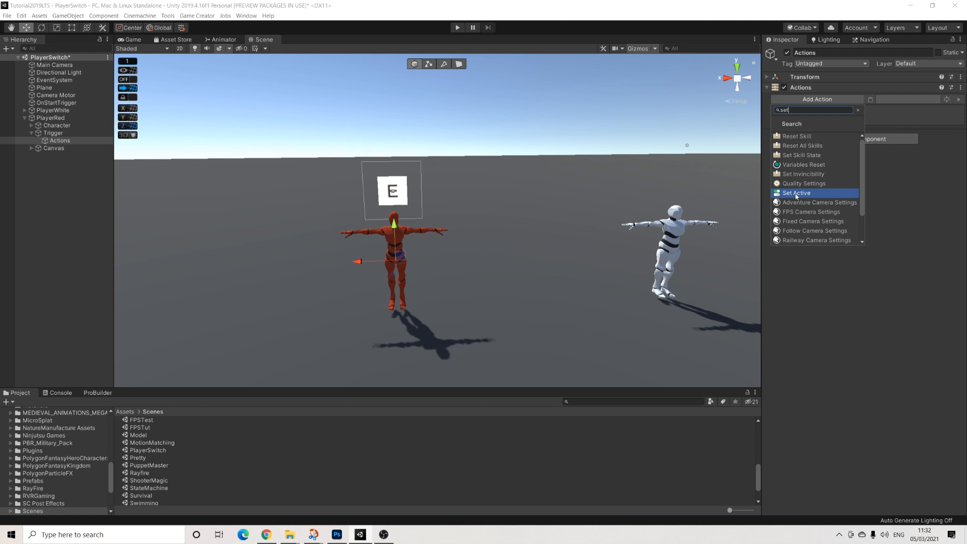
{"action": "left_click", "coordinate": [796, 192]}
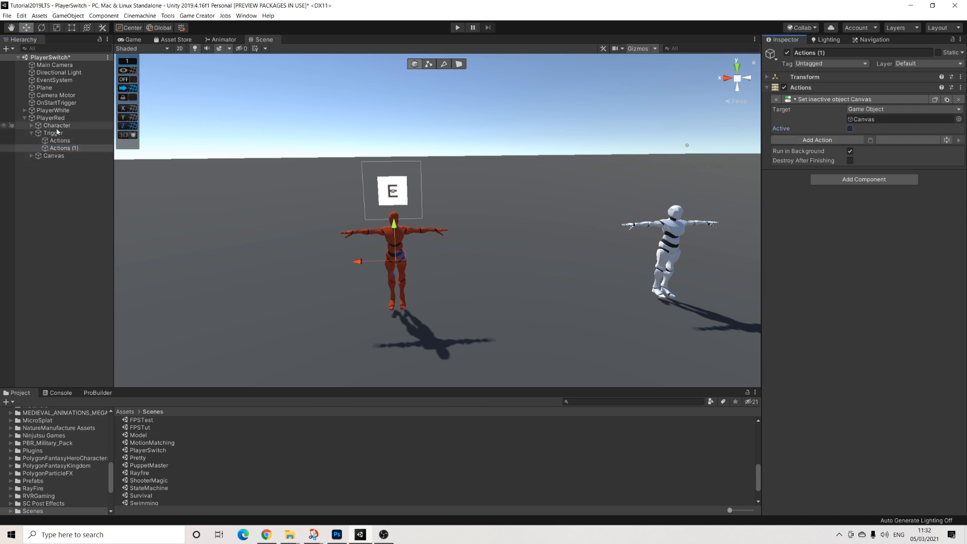
{"action": "left_click", "coordinate": [52, 133]}
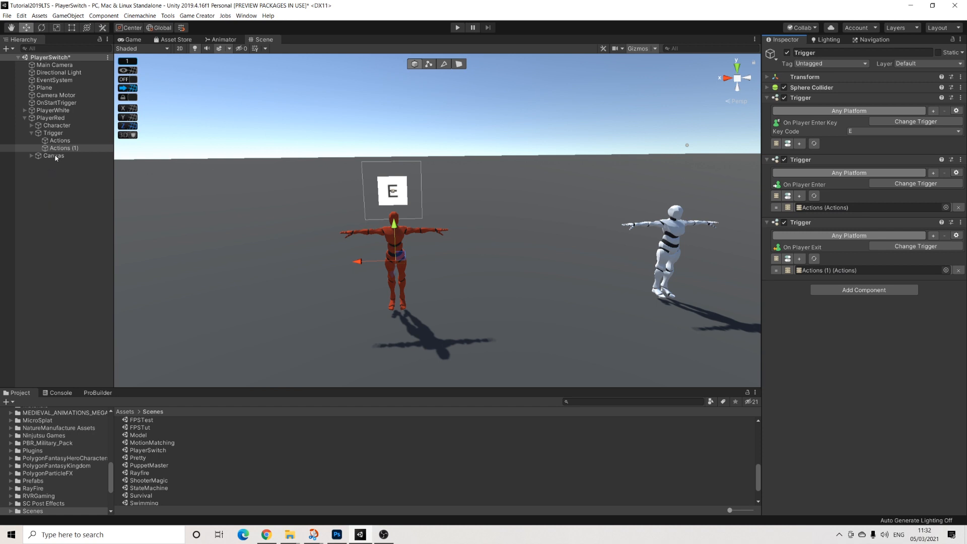
{"action": "left_click", "coordinate": [54, 155]}
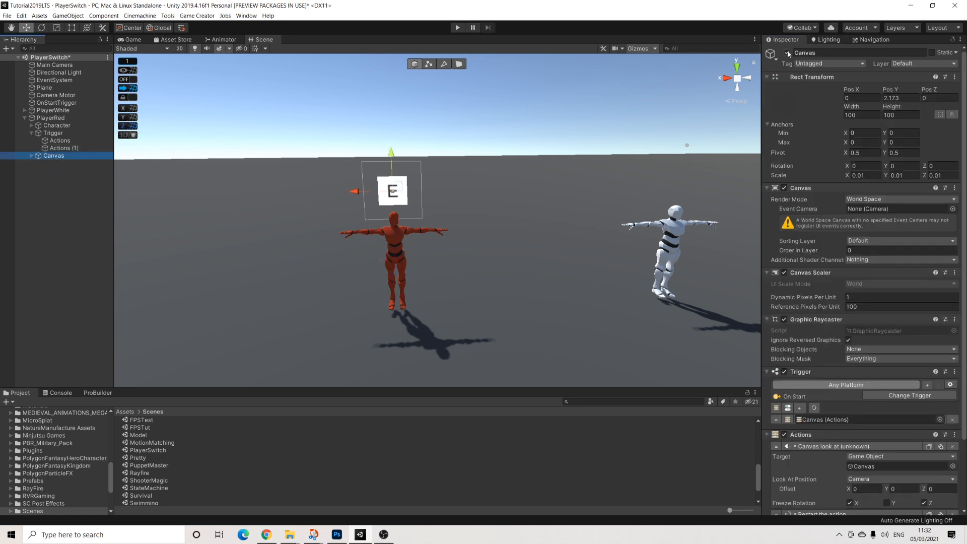
{"action": "left_click", "coordinate": [53, 133]}
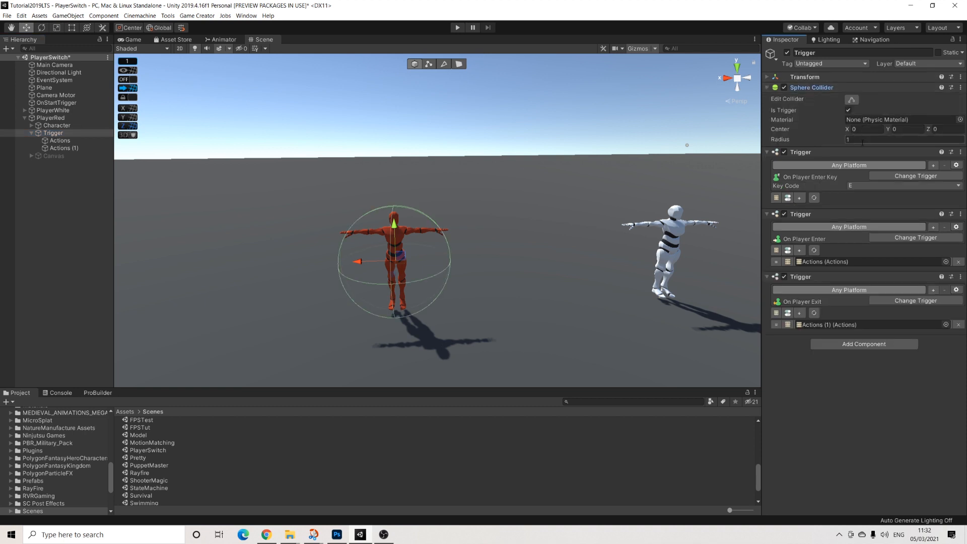
- Set PlayerRed's Trigger sphere collider radius to 1.5
{"action": "type", "text": "1.5"}
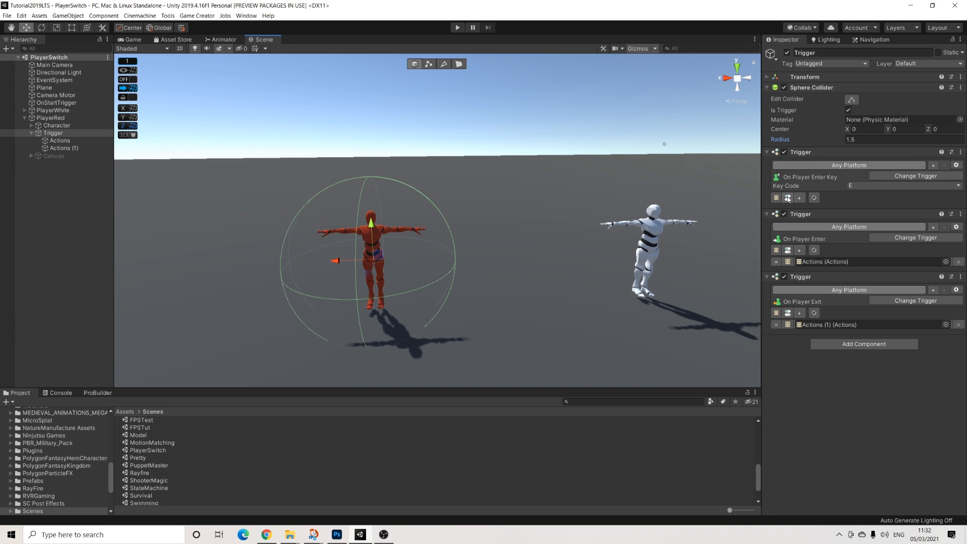
{"action": "mouse_move", "coordinate": [799, 198]}
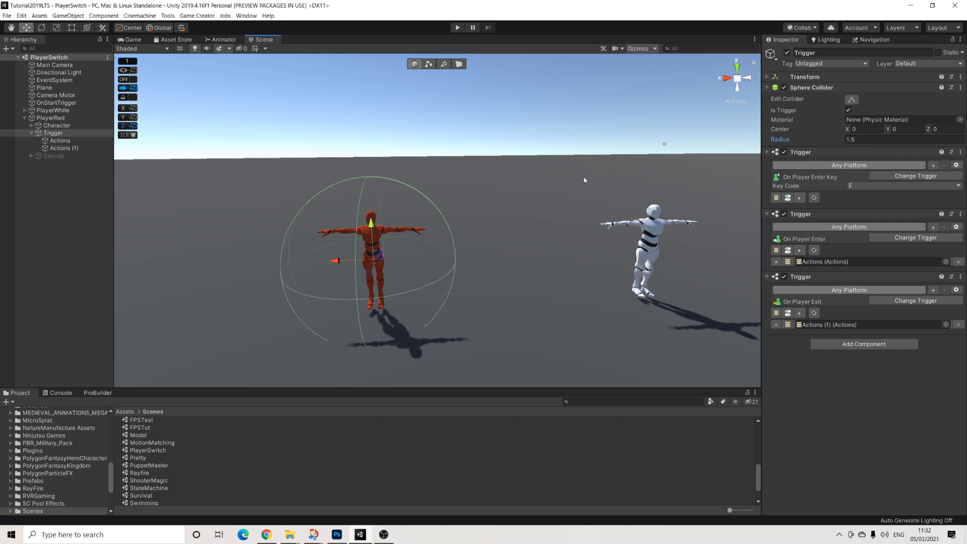
{"action": "mouse_move", "coordinate": [234, 147]}
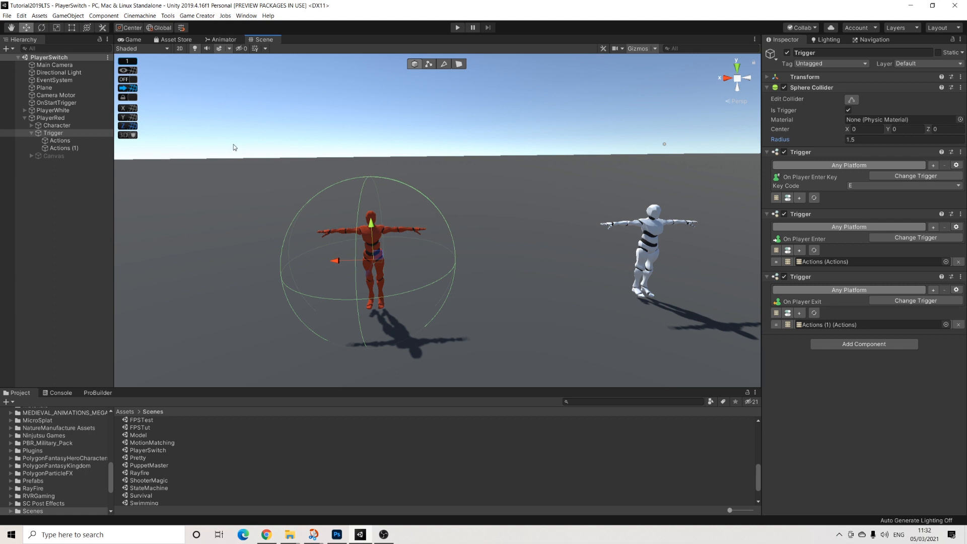
{"action": "left_click", "coordinate": [56, 103]}
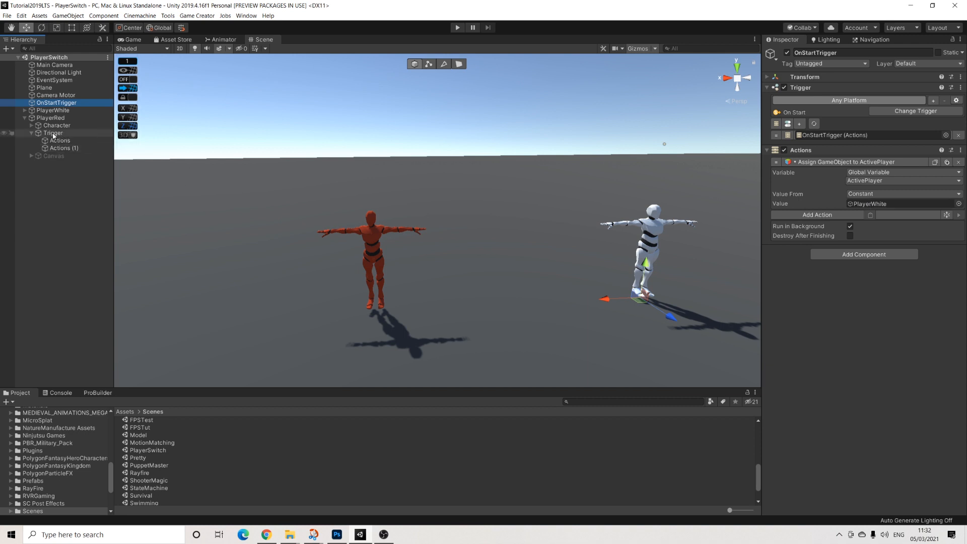
- Create the empty Actions (2) object under PlayerRed's Trigger and select it
{"action": "left_click", "coordinate": [50, 118]}
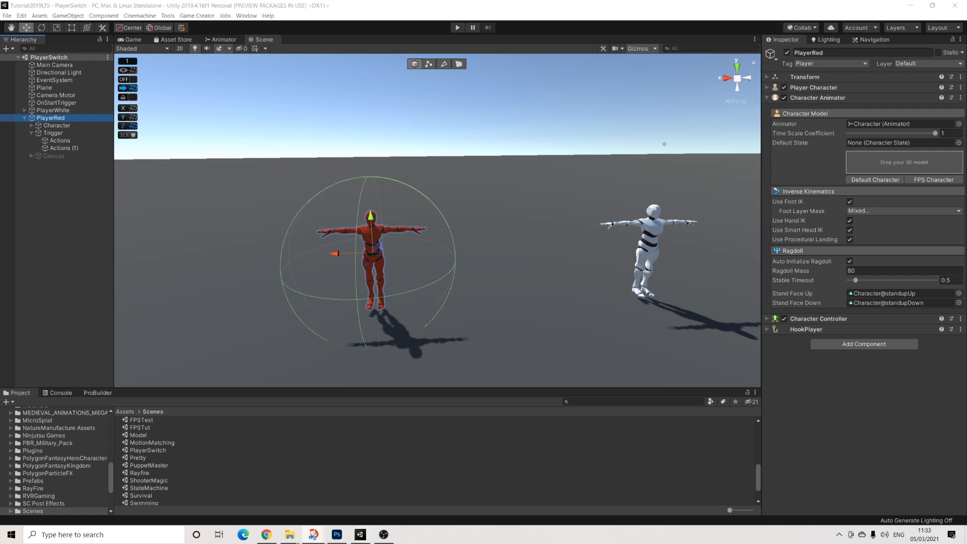
{"action": "mouse_move", "coordinate": [456, 133]}
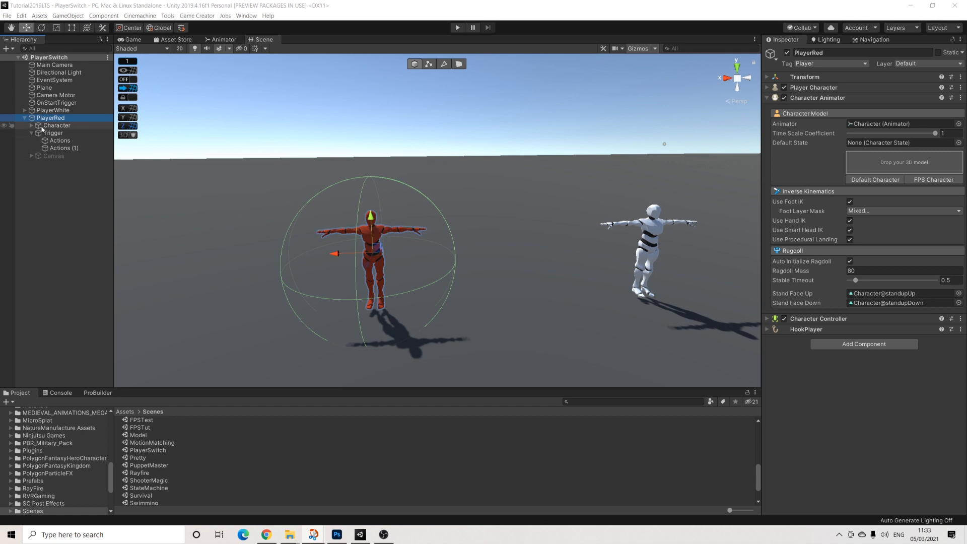
{"action": "left_click", "coordinate": [53, 133]}
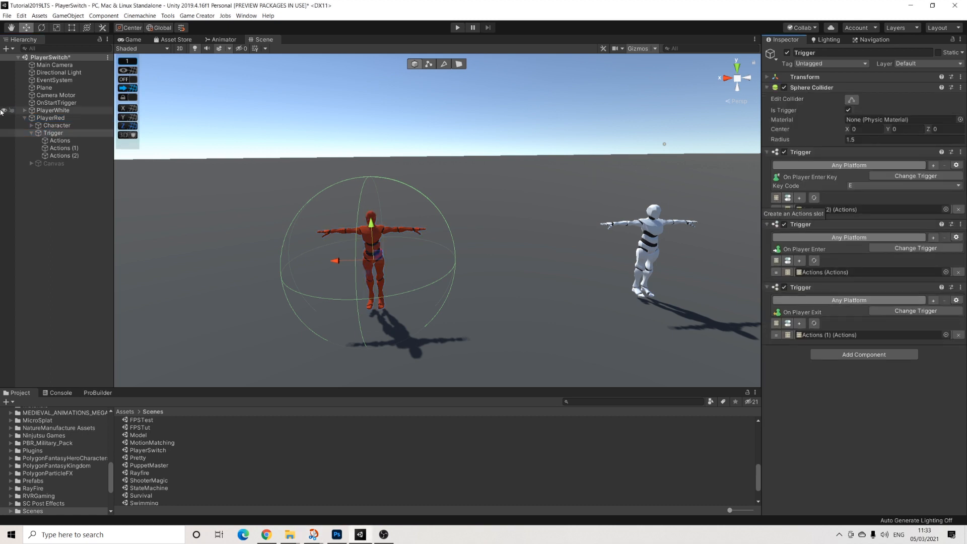
{"action": "left_click", "coordinate": [60, 140]}
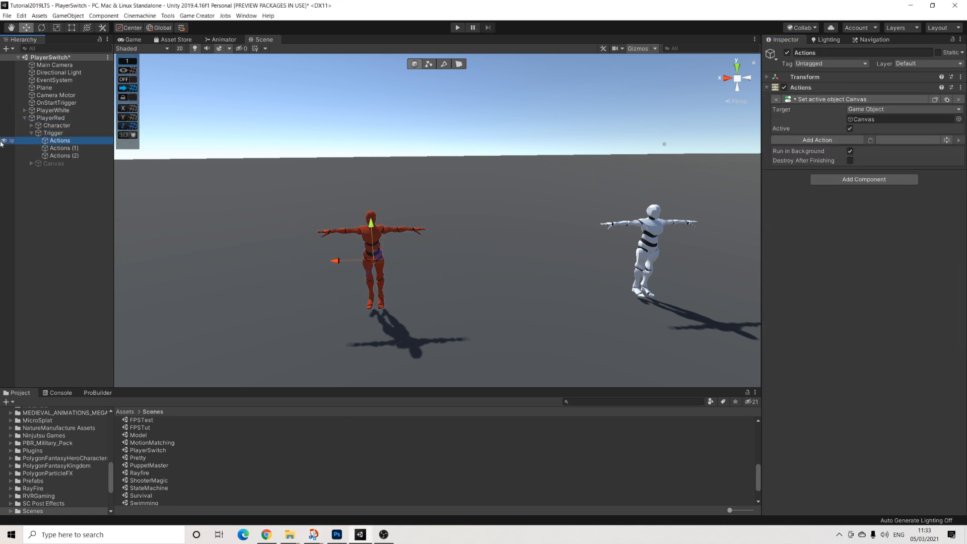
{"action": "left_click", "coordinate": [64, 140]}
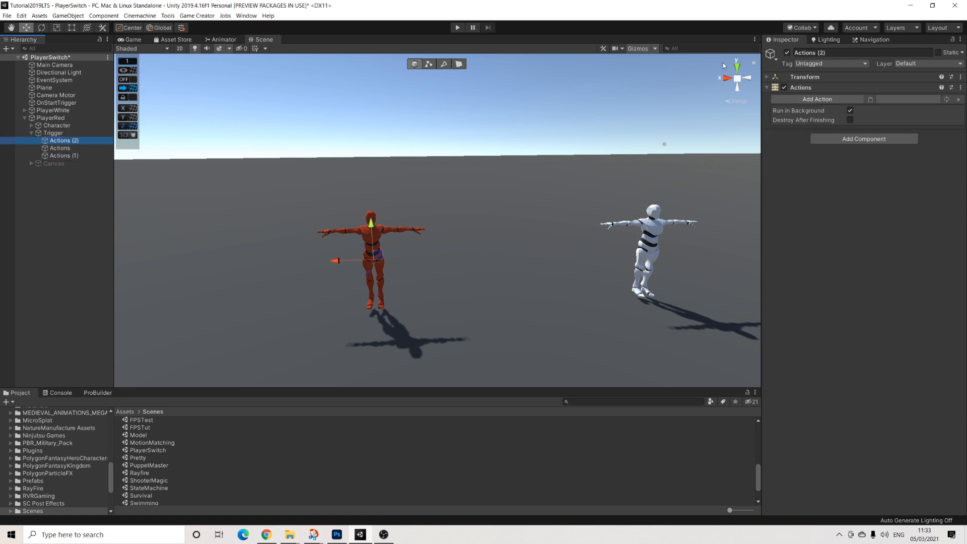
- Rename Actions (2) to SwitchActions and add a Variable GameObject action setting ActivePlayer to PlayerRed
{"action": "double_click", "coordinate": [810, 53]}
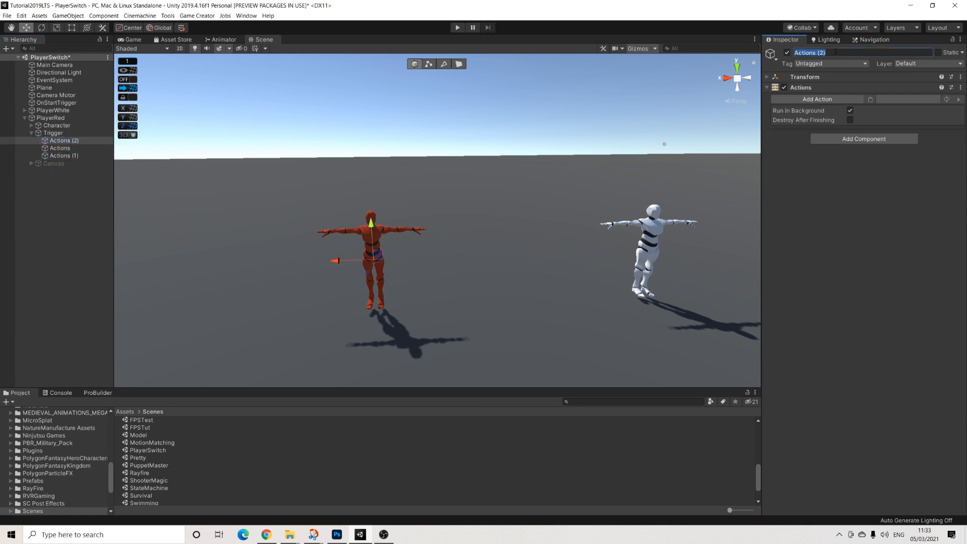
{"action": "type", "text": "SwitchA"}
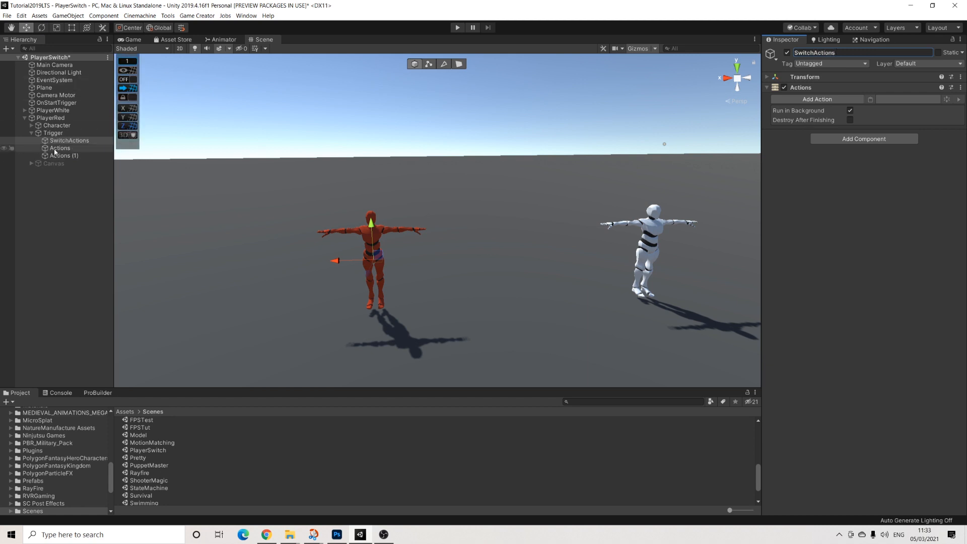
{"action": "left_click", "coordinate": [69, 140]}
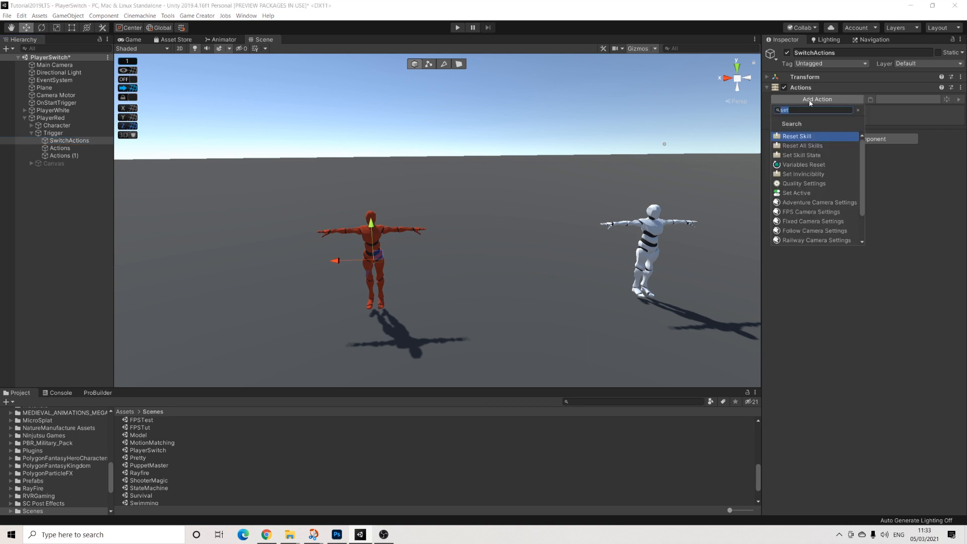
{"action": "type", "text": "varia"}
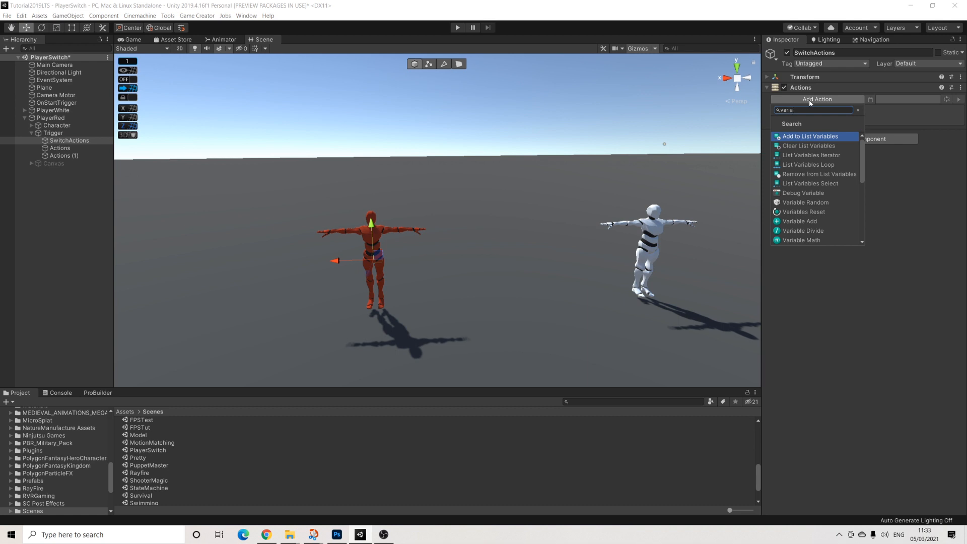
{"action": "type", "text": "game"}
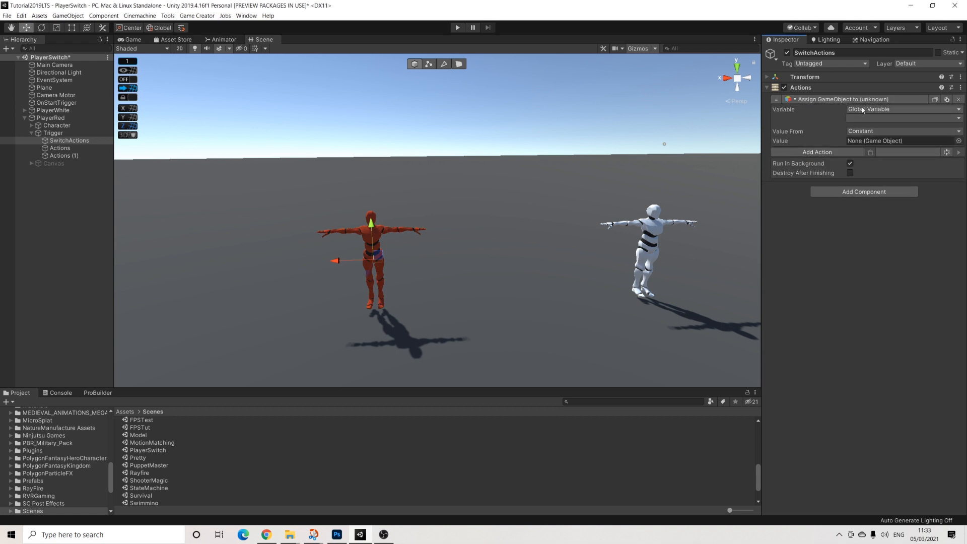
{"action": "left_click", "coordinate": [902, 109]}
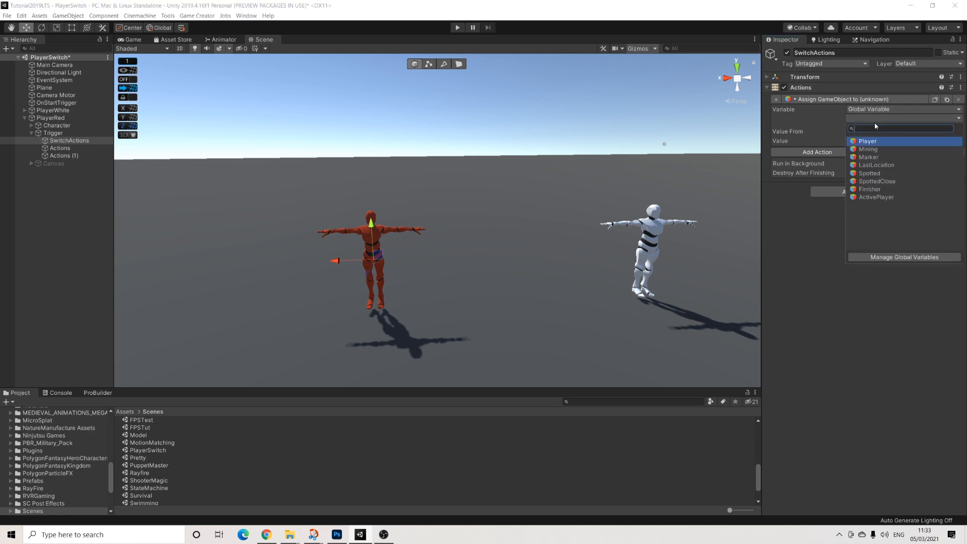
{"action": "left_click", "coordinate": [876, 197]}
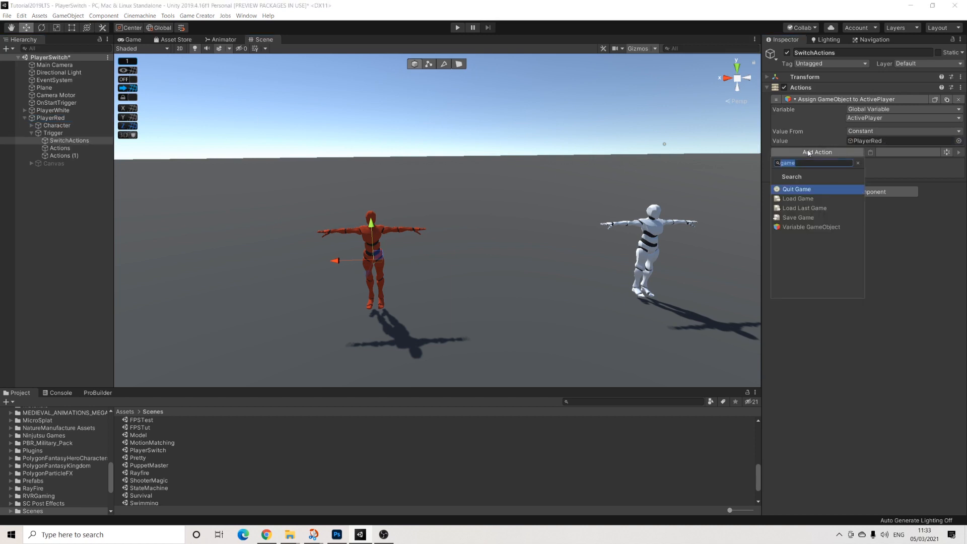
- Add an Adventure Camera Settings action enabling target and pivot offsets, with target offset Y 1.5
{"action": "type", "text": "ca"}
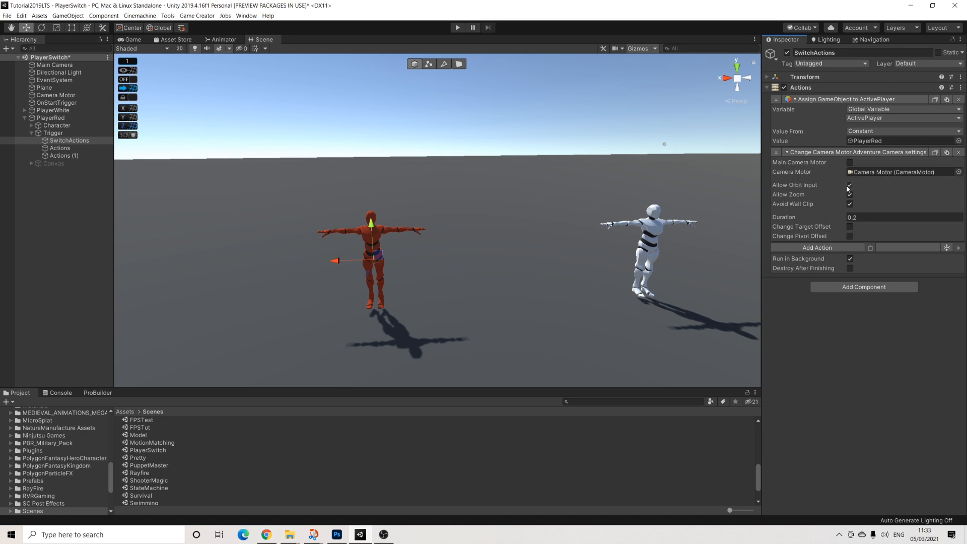
{"action": "left_click", "coordinate": [850, 194]}
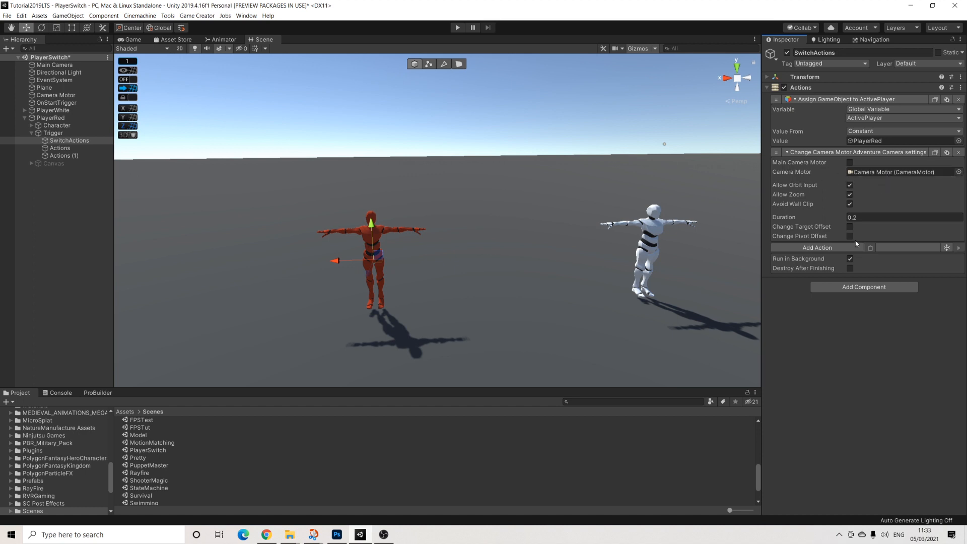
{"action": "left_click", "coordinate": [850, 227]}
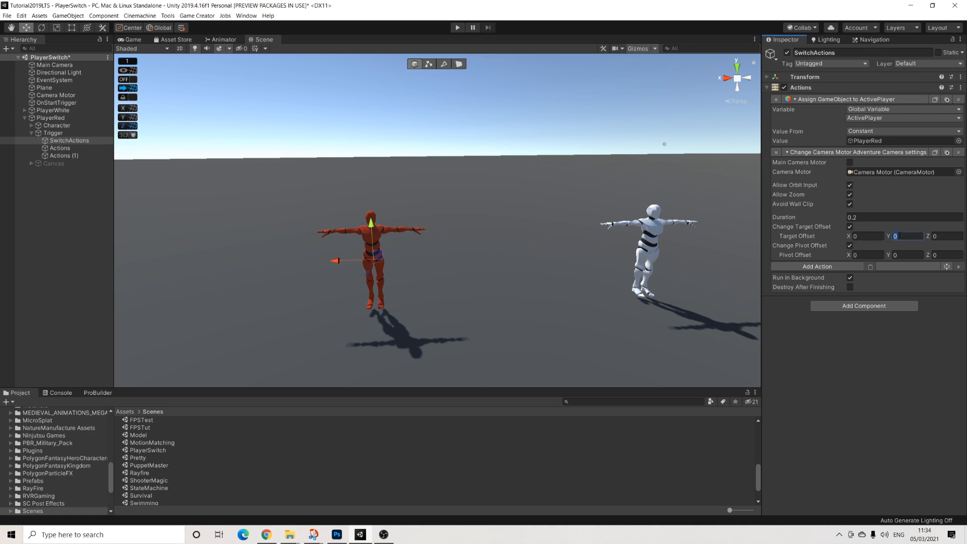
{"action": "type", "text": "1.5"}
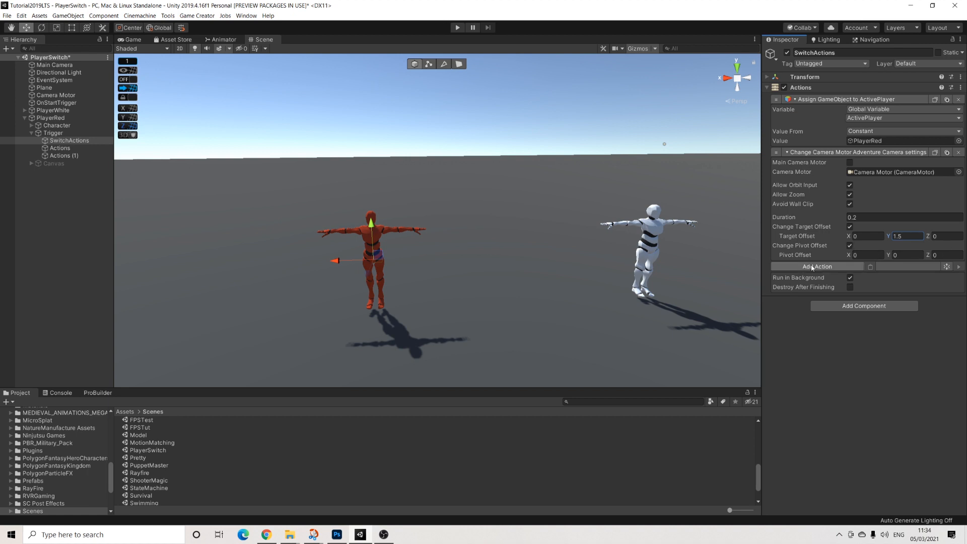
- Add Change Property actions making PlayerWhite uncontrollable and PlayerRed controllable
{"action": "left_click", "coordinate": [817, 266]}
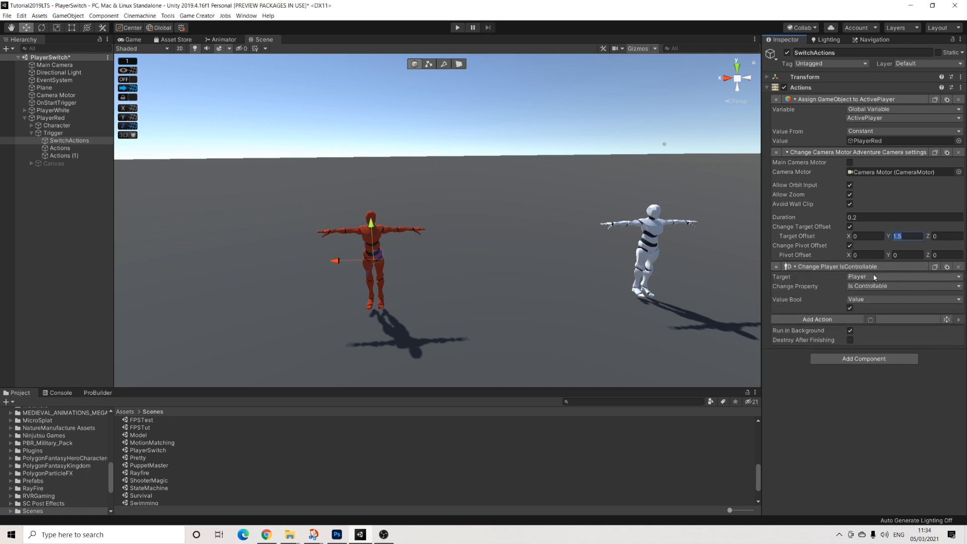
{"action": "left_click", "coordinate": [904, 277]}
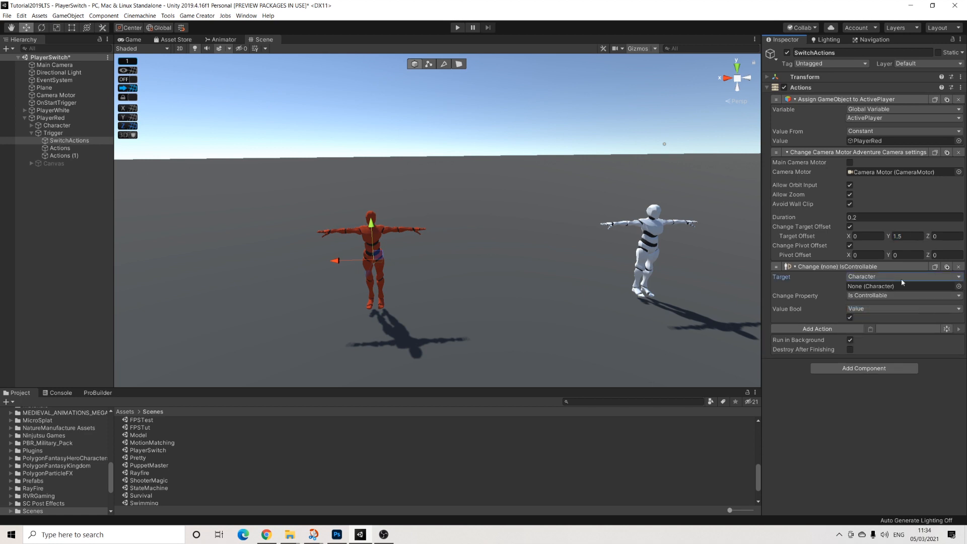
{"action": "left_click", "coordinate": [817, 329]}
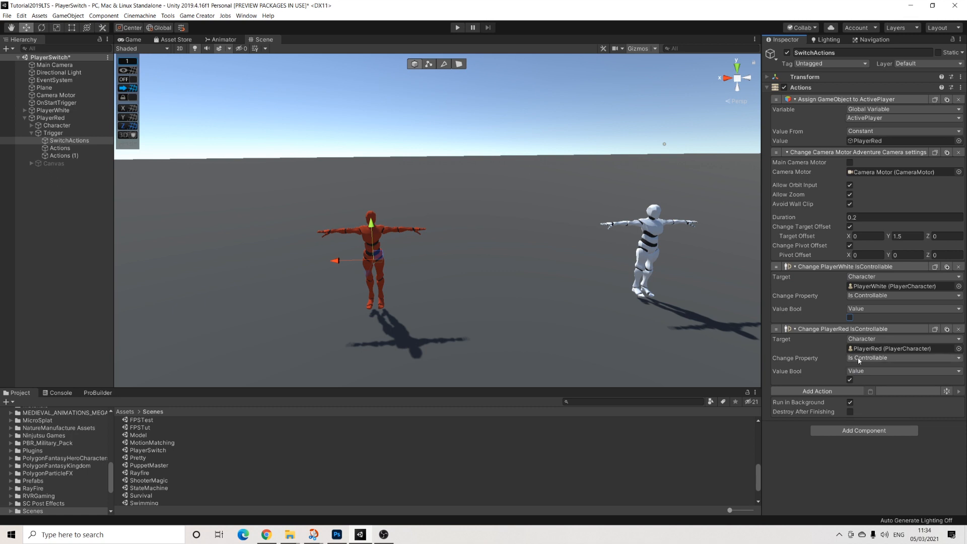
- Add a Set Active action that hides the Canvas
{"action": "left_click", "coordinate": [816, 390]}
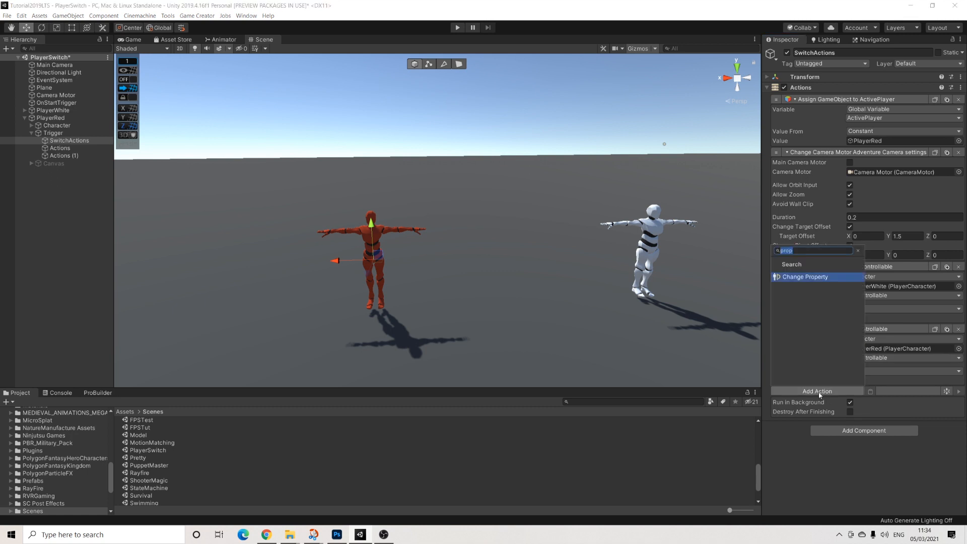
{"action": "type", "text": "set ac"}
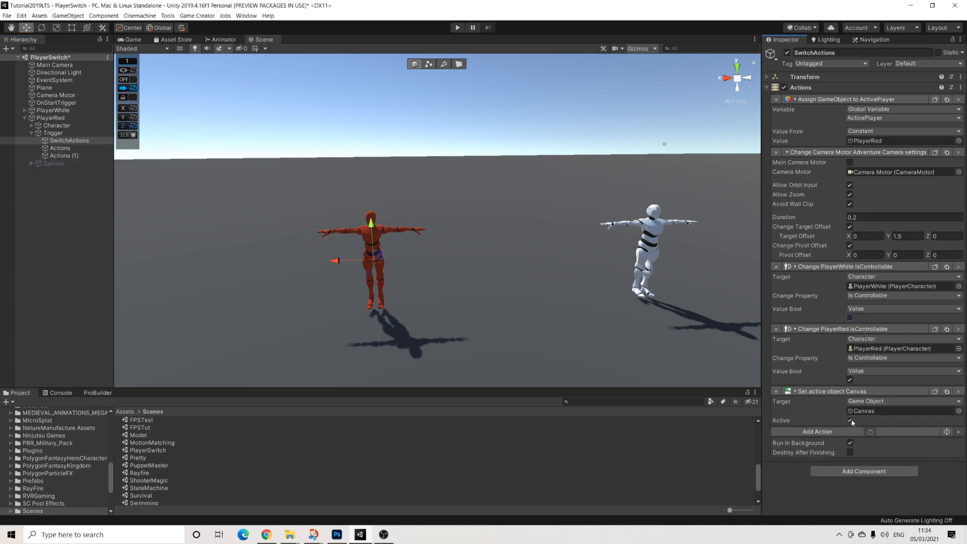
{"action": "left_click", "coordinate": [850, 420]}
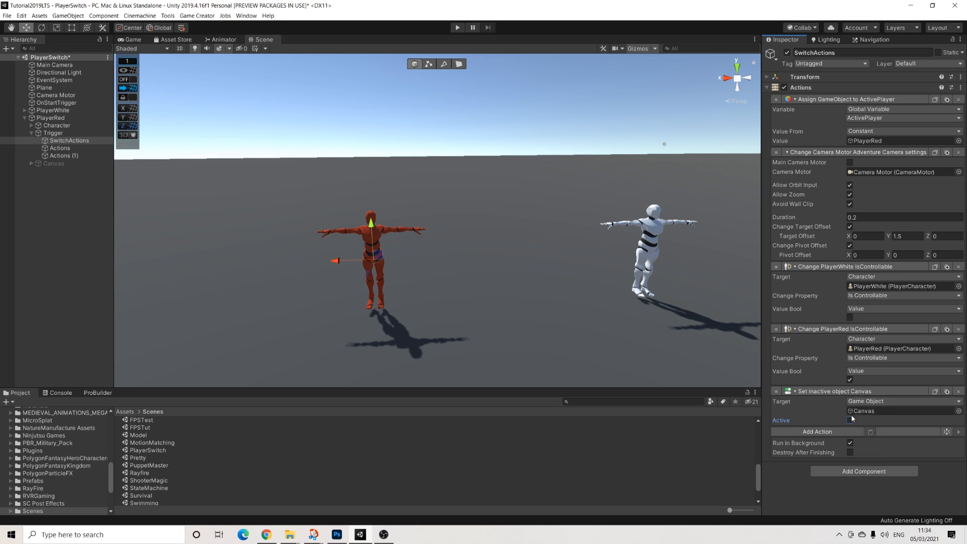
{"action": "left_click", "coordinate": [851, 420]}
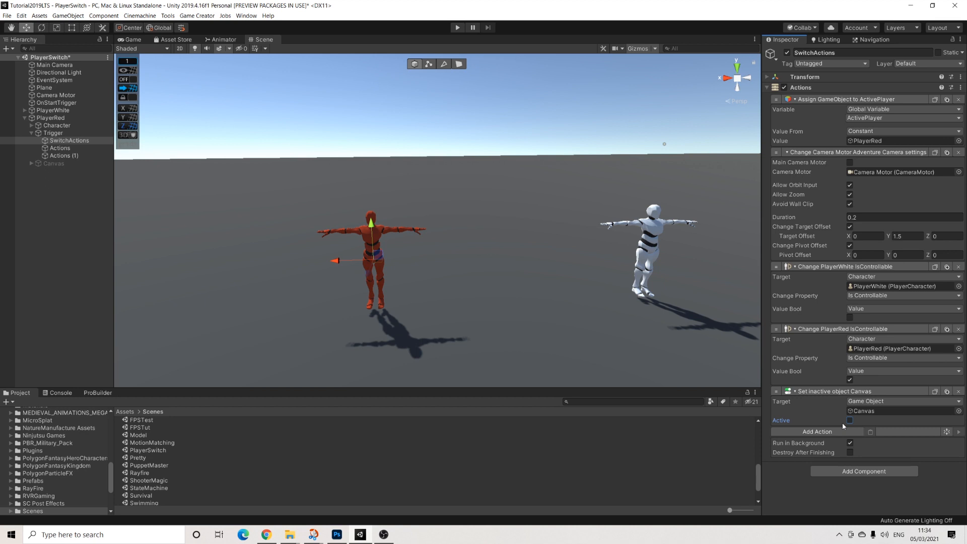
{"action": "mouse_move", "coordinate": [817, 432]}
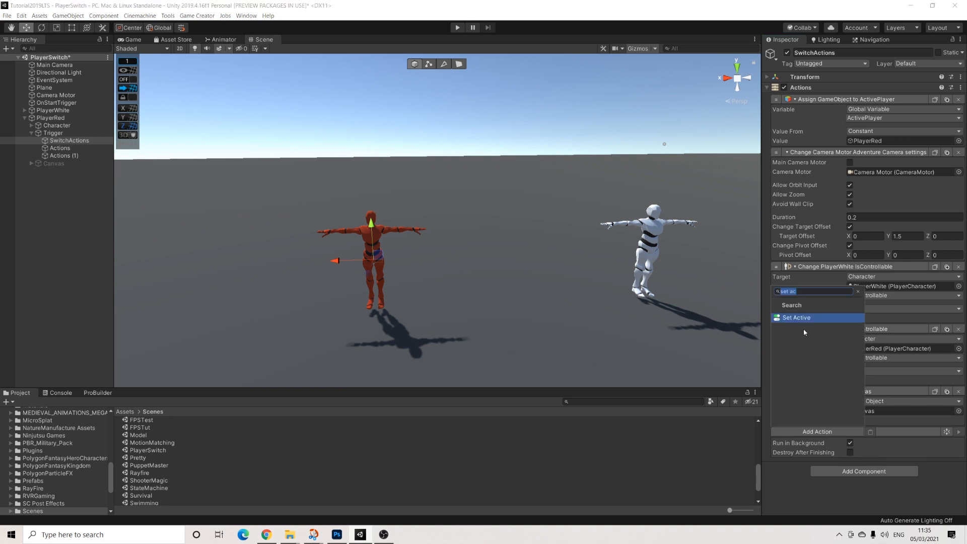
- Add another Set Active action, rename the trigger SwitchToRed, and delete duplicate SwitchToRed (1)
{"action": "left_click", "coordinate": [796, 316]}
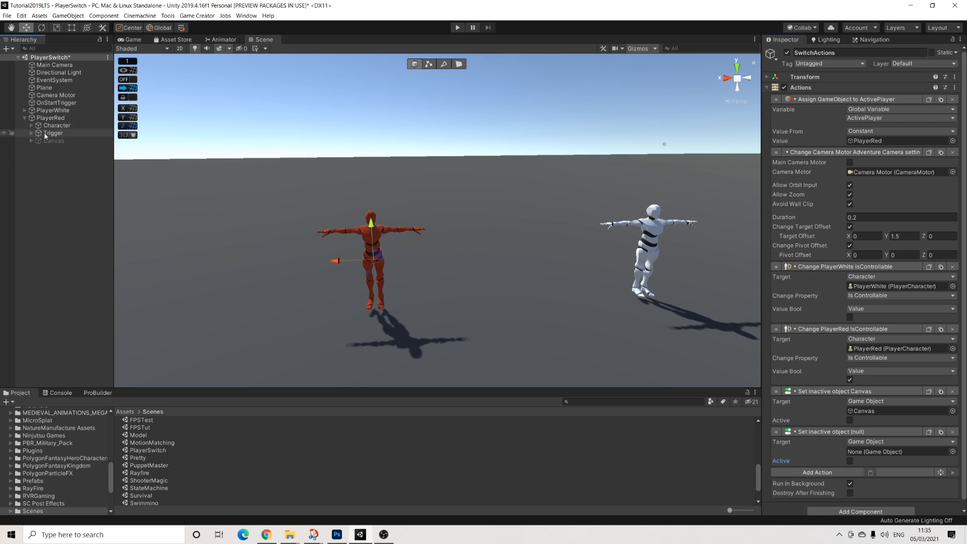
{"action": "left_click", "coordinate": [52, 133]}
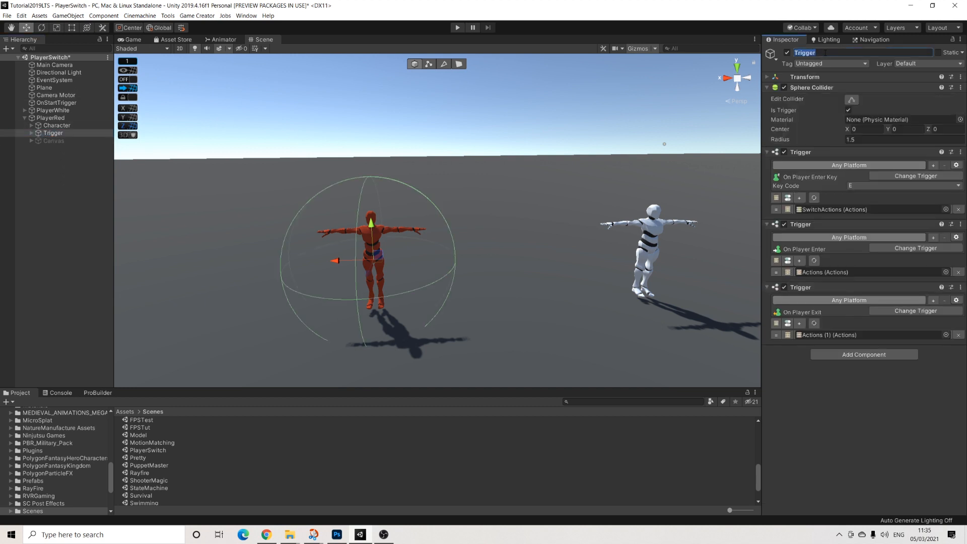
{"action": "type", "text": "SwitchToRed (1"}
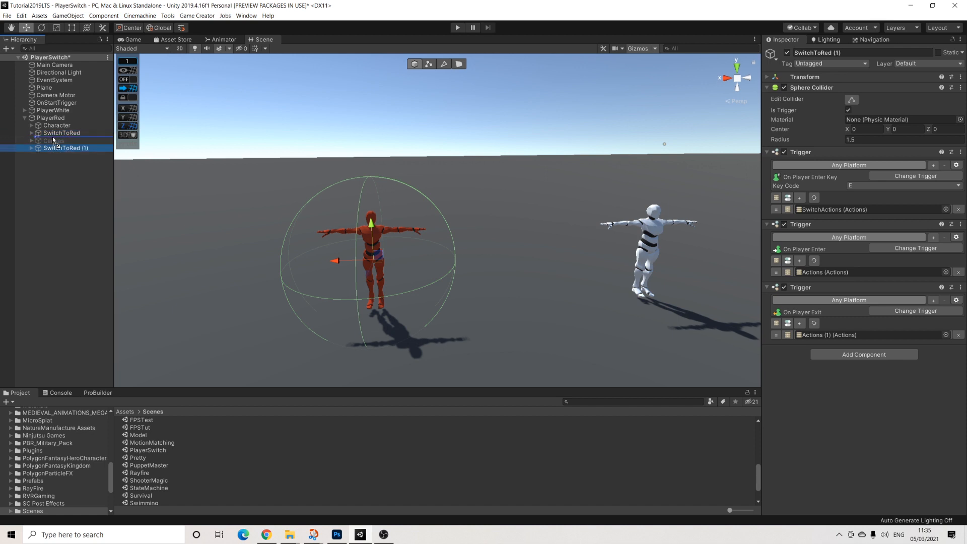
{"action": "left_click", "coordinate": [67, 148]}
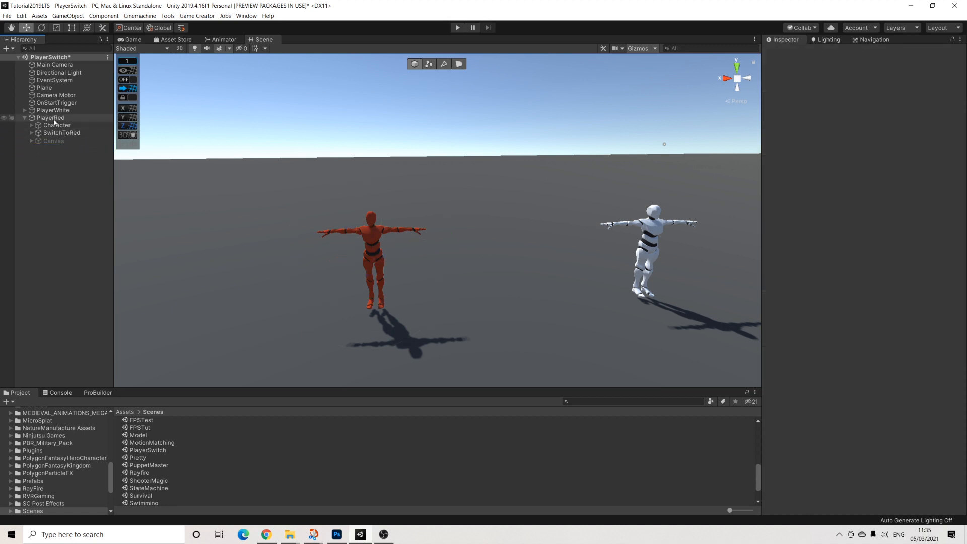
- Add a Game Creator Trigger under PlayerRed that fires On Key Down with key E
{"action": "right_click", "coordinate": [50, 118]}
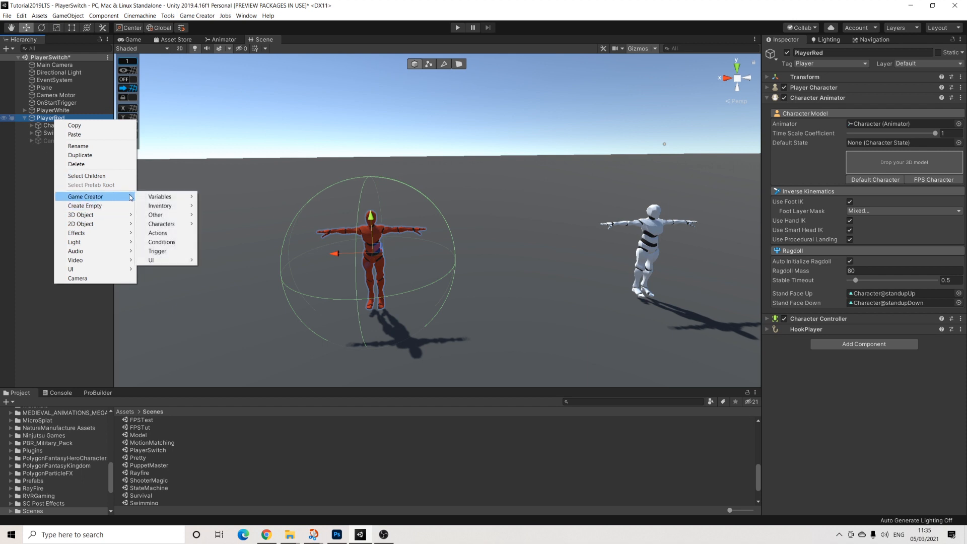
{"action": "left_click", "coordinate": [157, 251]}
{"action": "type", "text": "playe"}
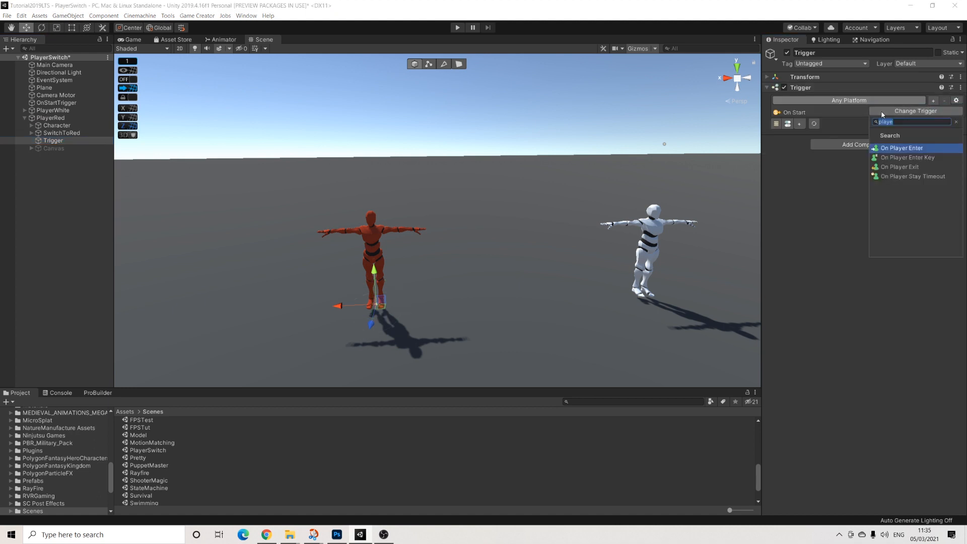
{"action": "type", "text": "key"}
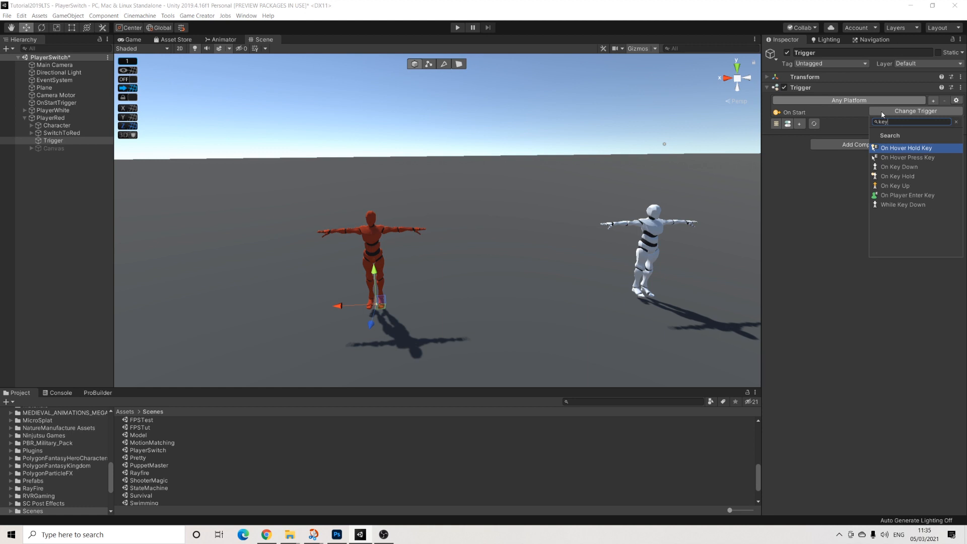
{"action": "left_click", "coordinate": [899, 167]}
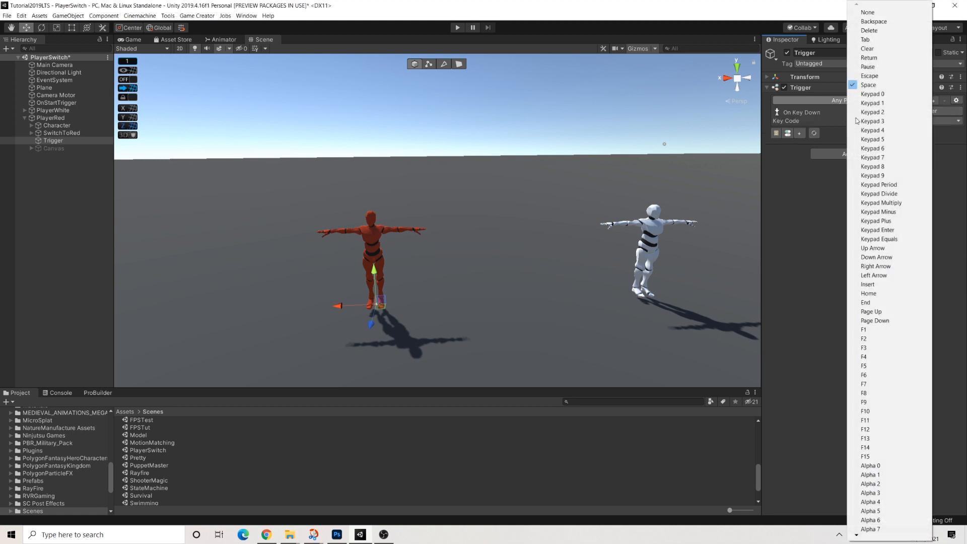
{"action": "scroll", "scroll_direction": "down", "scroll_amount": 3}
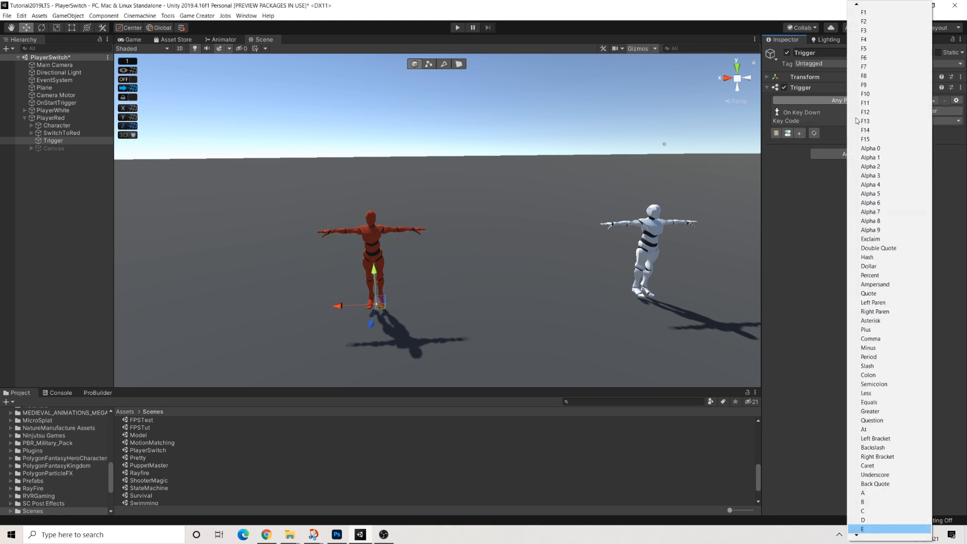
{"action": "left_click", "coordinate": [864, 529]}
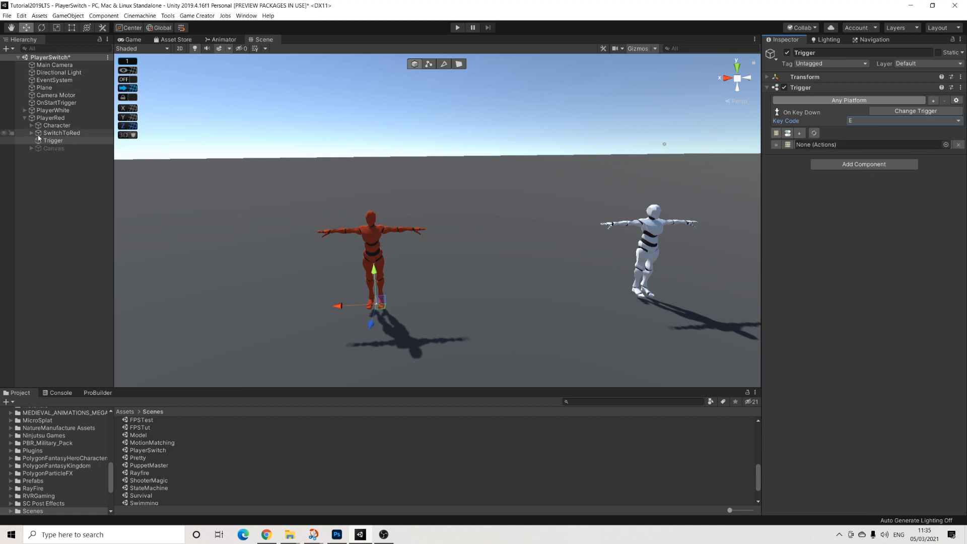
- Set the copied SwitchActions to make PlayerWhite active with camera Target Offset X 0.5
{"action": "left_click", "coordinate": [68, 141]}
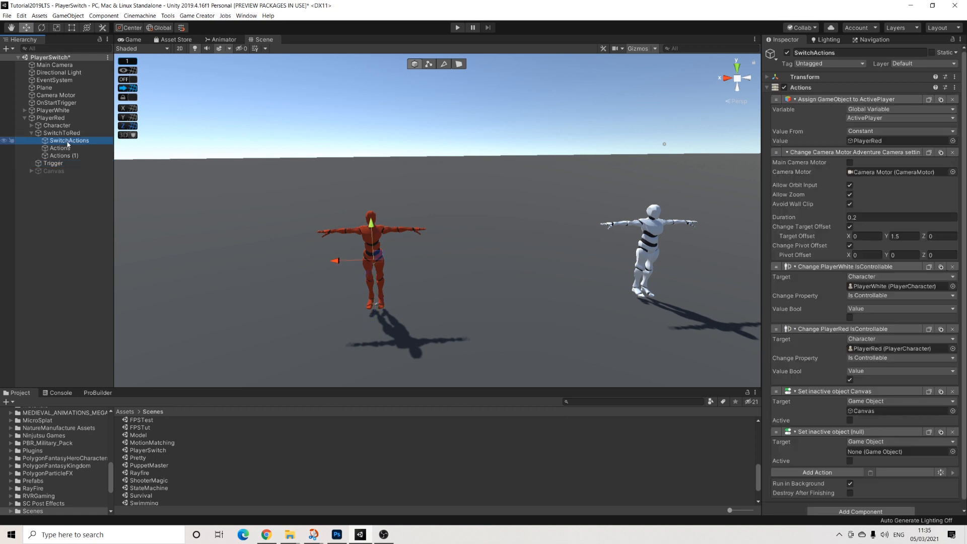
{"action": "left_click", "coordinate": [74, 163]}
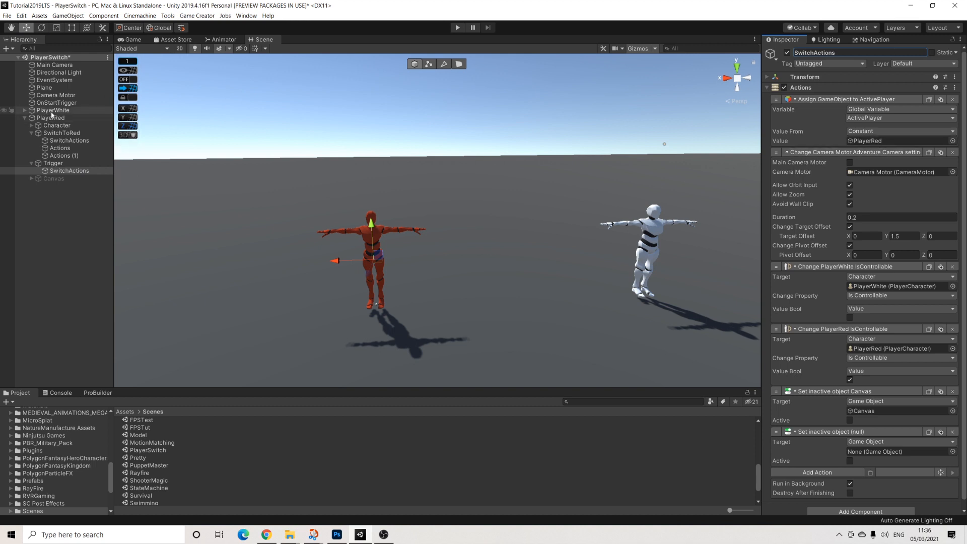
{"action": "left_click", "coordinate": [882, 141]}
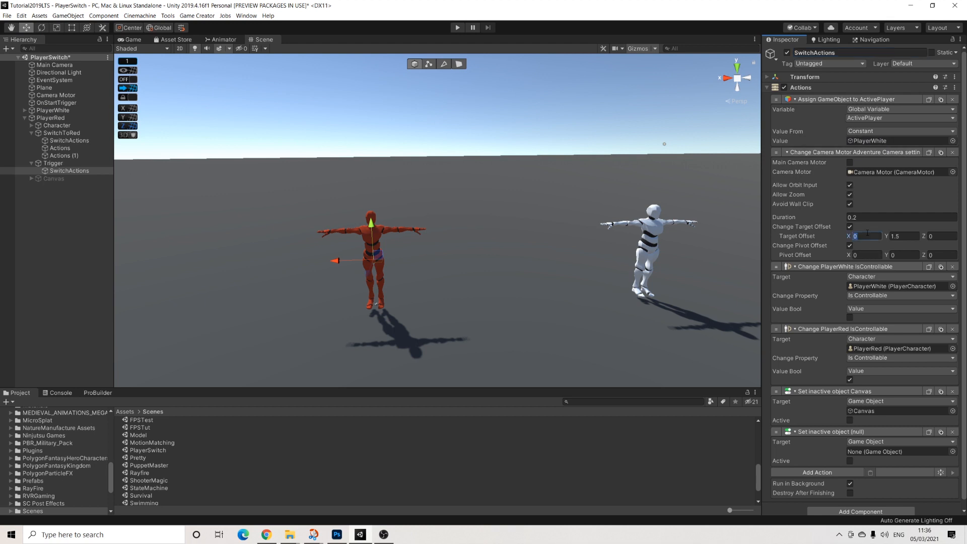
{"action": "type", "text": "0.5"}
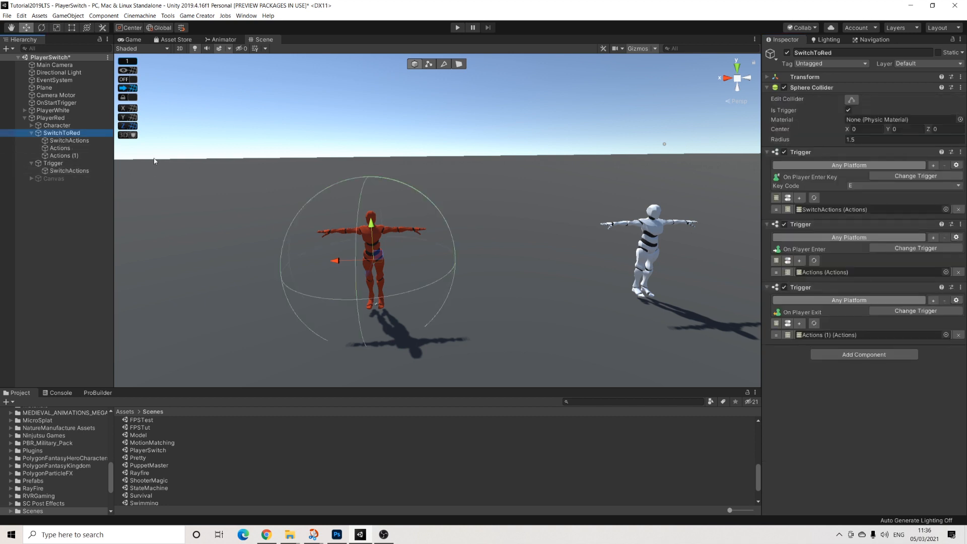
- Make SwitchToRed's last action activate the Trigger, and leave the Trigger object disabled
{"action": "left_click", "coordinate": [69, 140]}
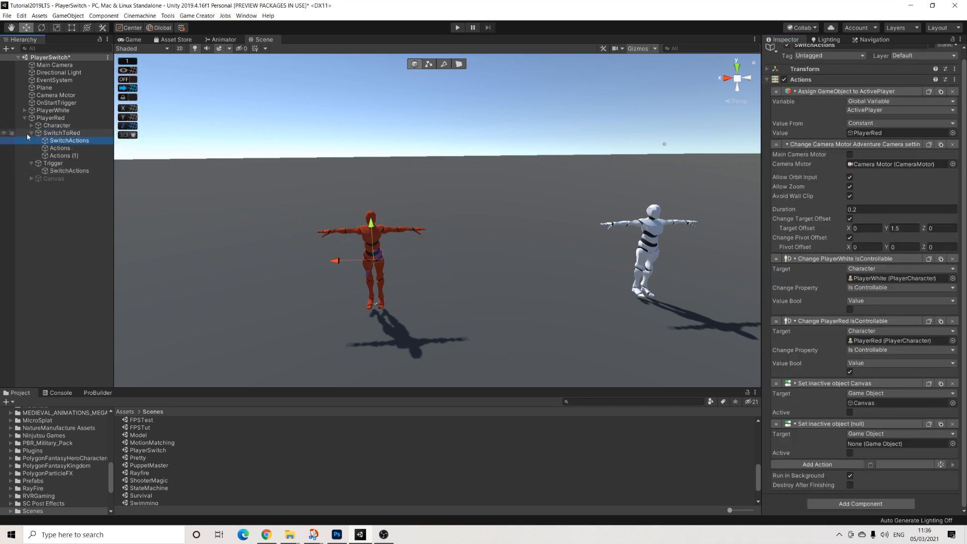
{"action": "left_click", "coordinate": [898, 443]}
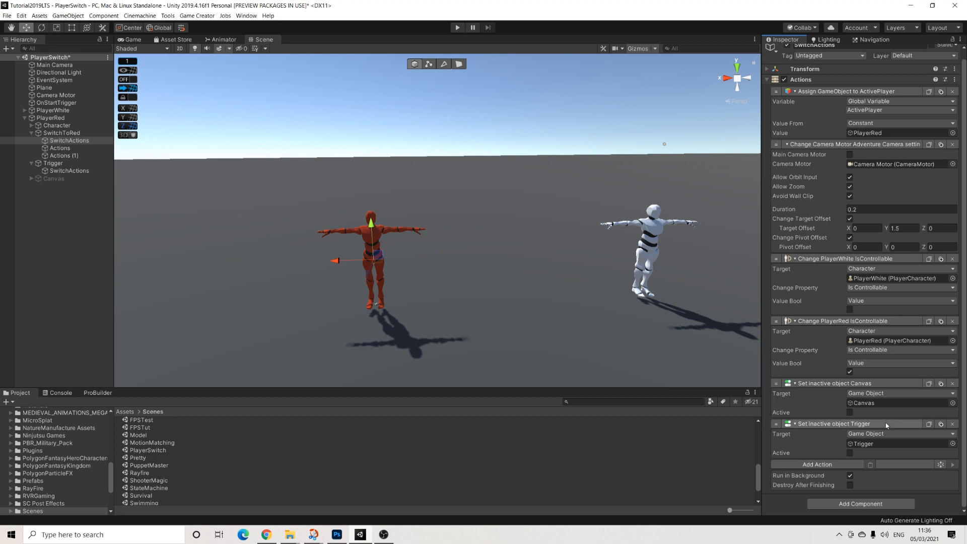
{"action": "left_click", "coordinate": [850, 453]}
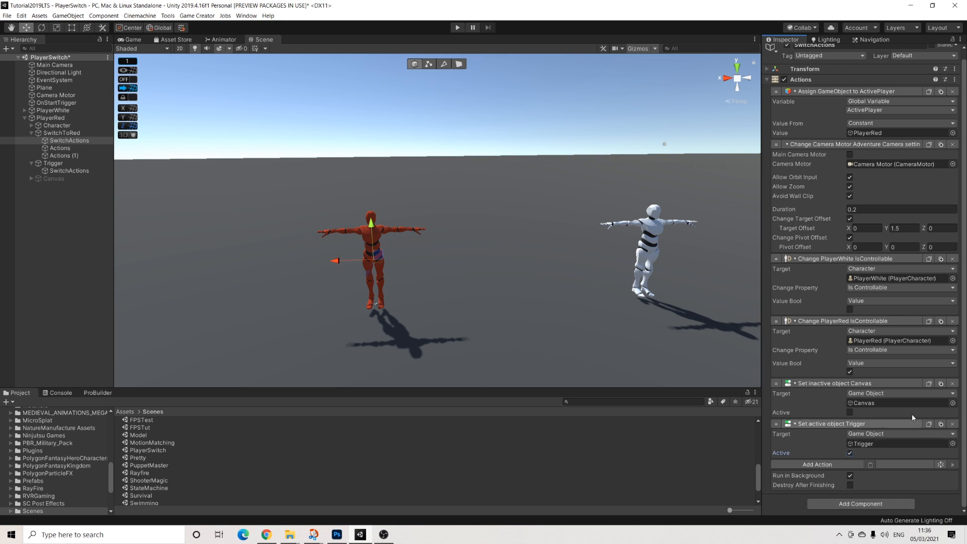
{"action": "left_click", "coordinate": [53, 164]}
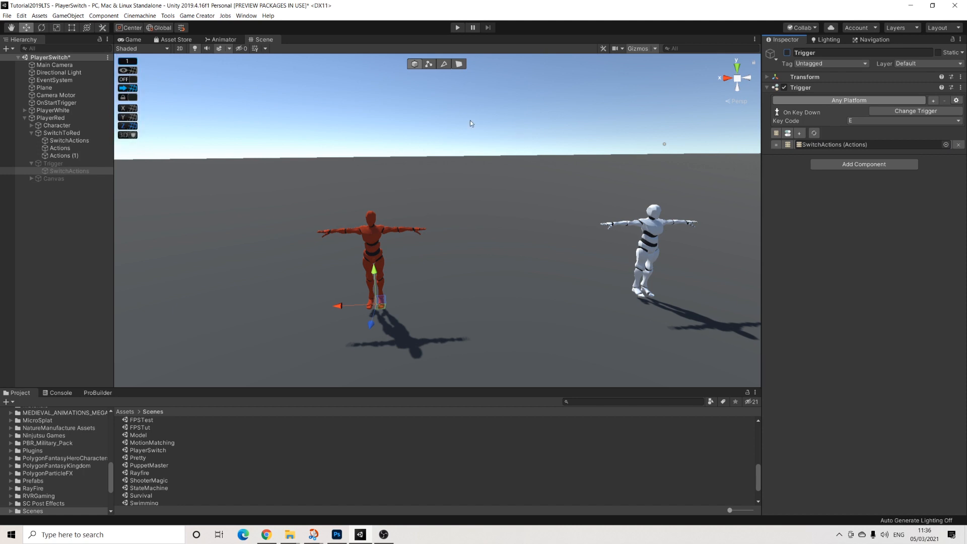
{"action": "left_click", "coordinate": [6, 15]}
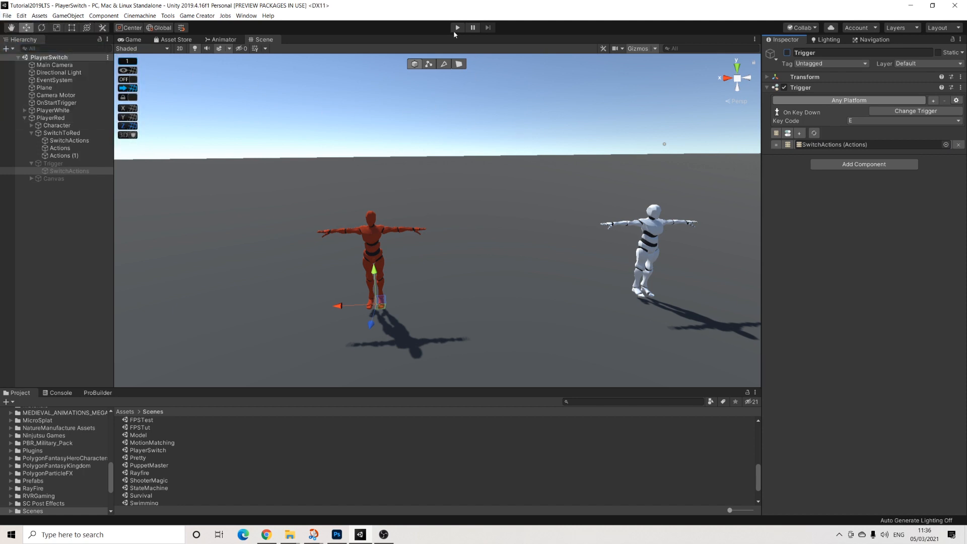
{"action": "left_click", "coordinate": [456, 27]}
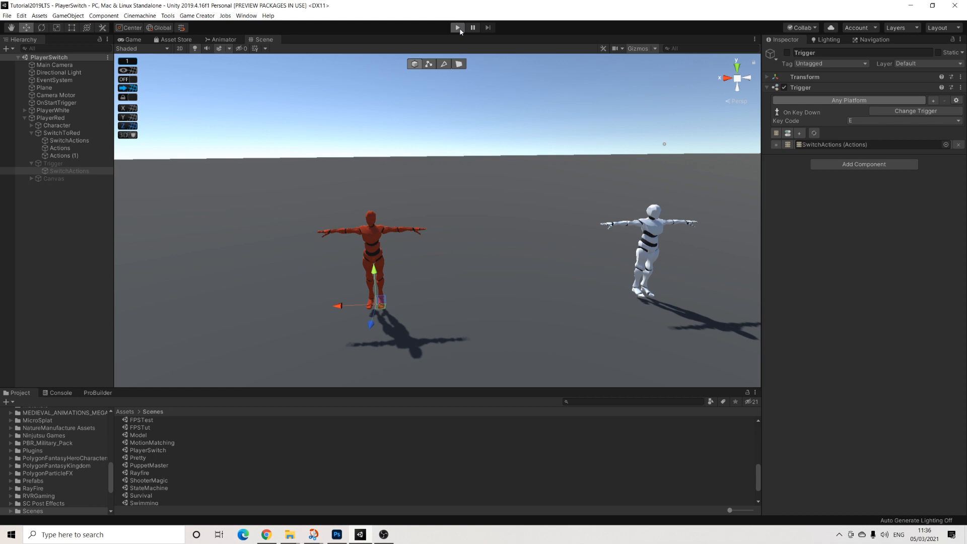
{"action": "left_click", "coordinate": [457, 28]}
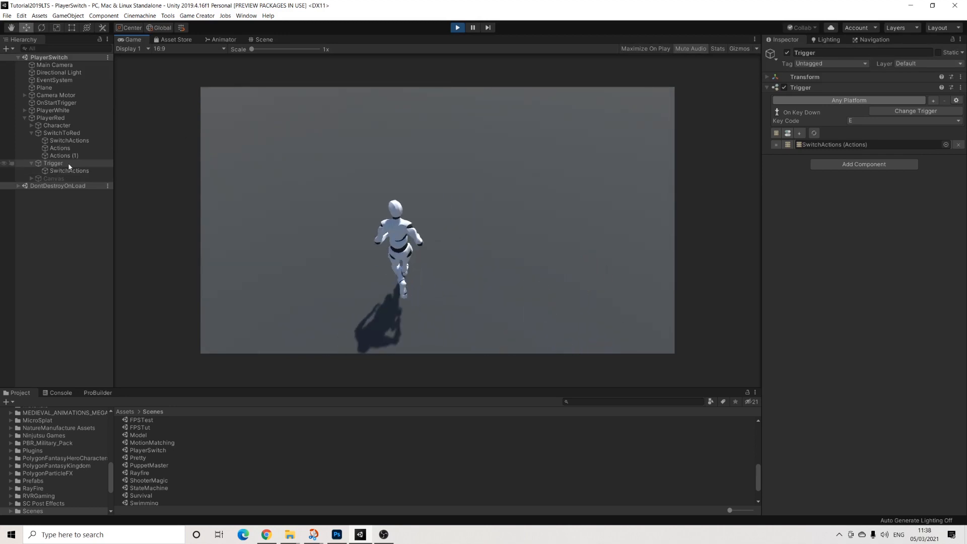
{"action": "left_click", "coordinate": [263, 39]}
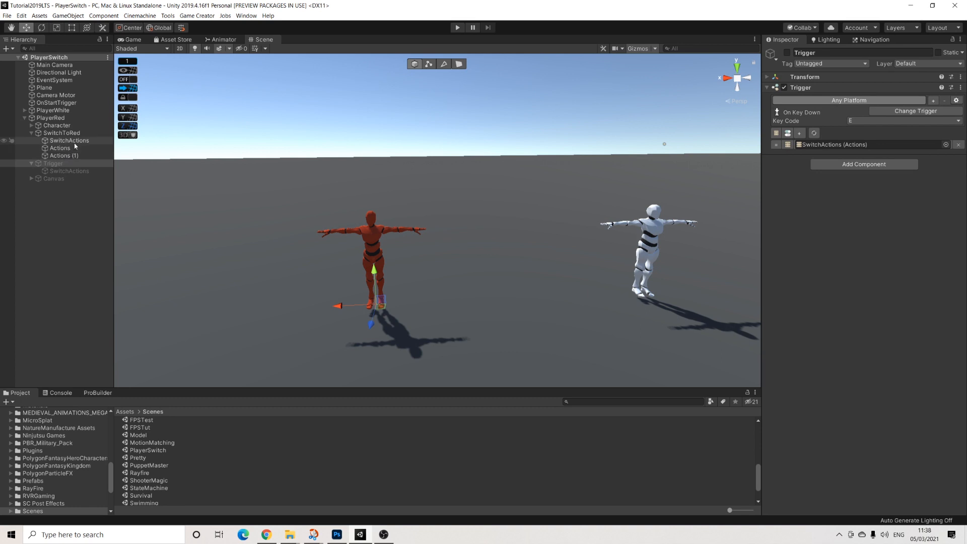
- Retarget the Trigger's SwitchActions deactivate action from the Canvas to the Trigger
{"action": "left_click", "coordinate": [70, 171]}
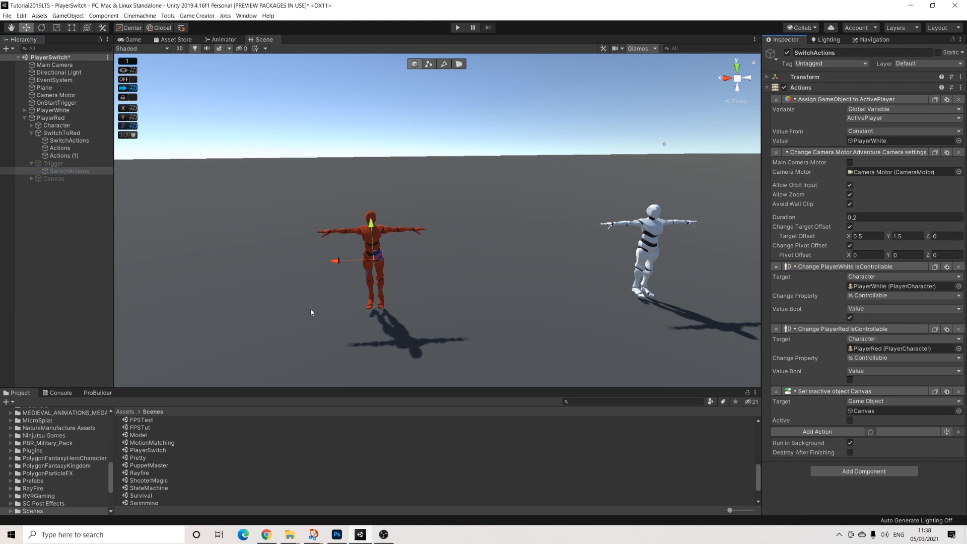
{"action": "left_click", "coordinate": [870, 411]}
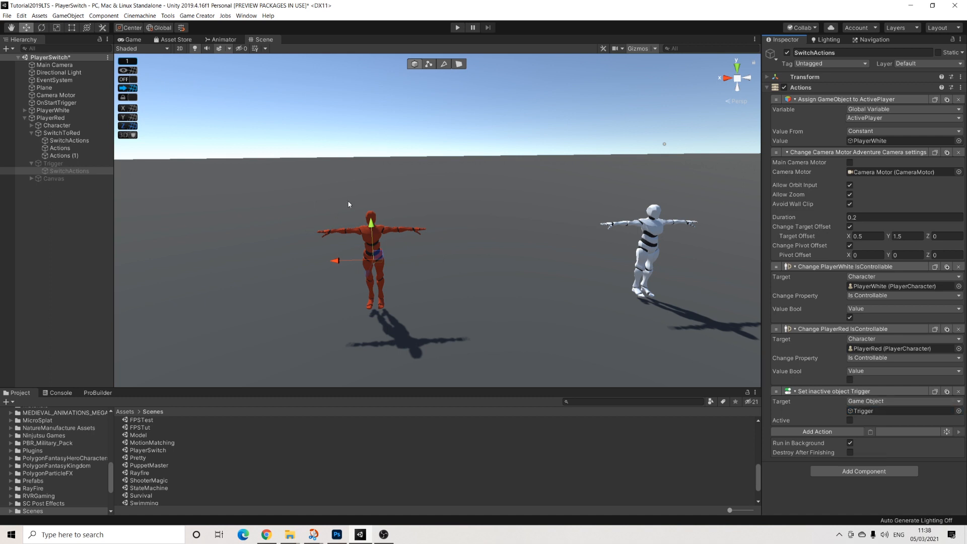
{"action": "mouse_move", "coordinate": [410, 256]}
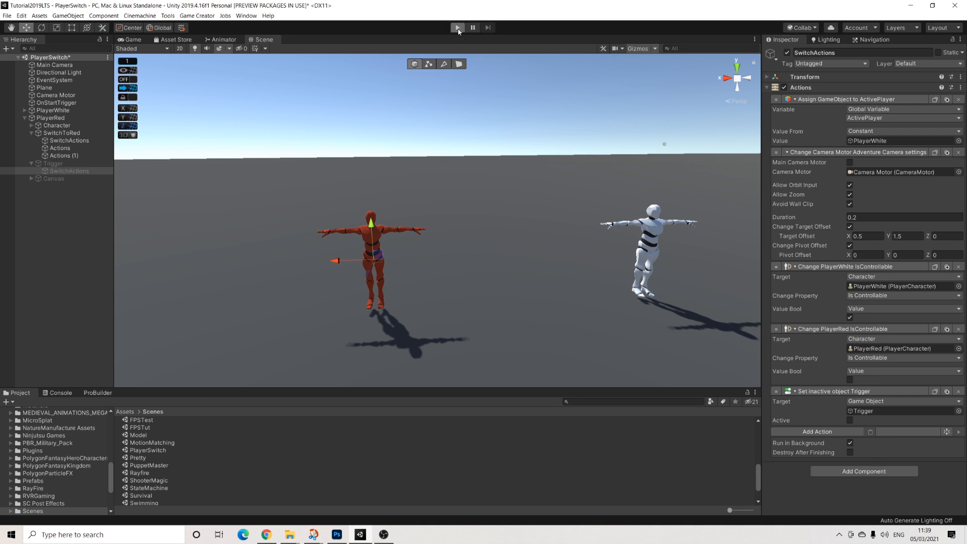
- Enter Play mode and focus the Game view to walk PlayerWhite toward PlayerRed
{"action": "left_click", "coordinate": [457, 27]}
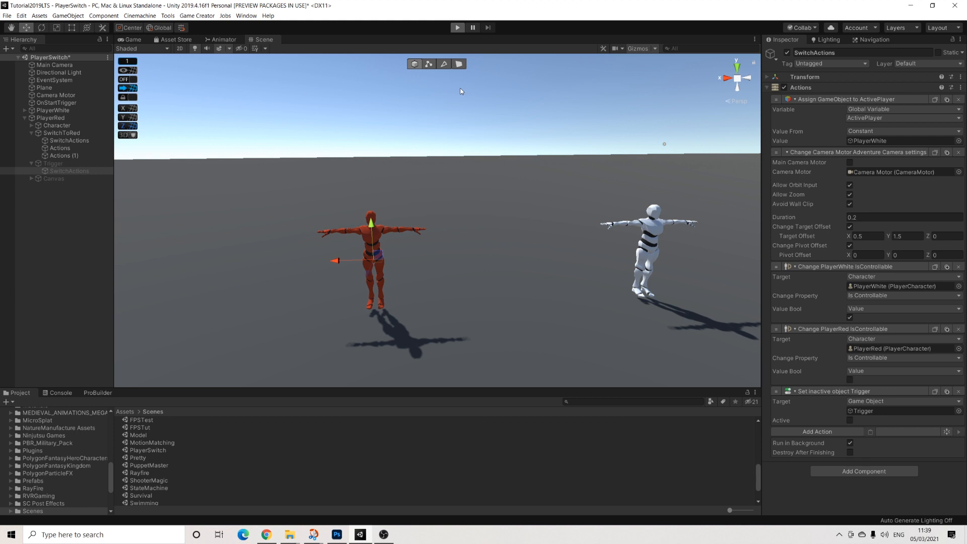
{"action": "left_click", "coordinate": [456, 27]}
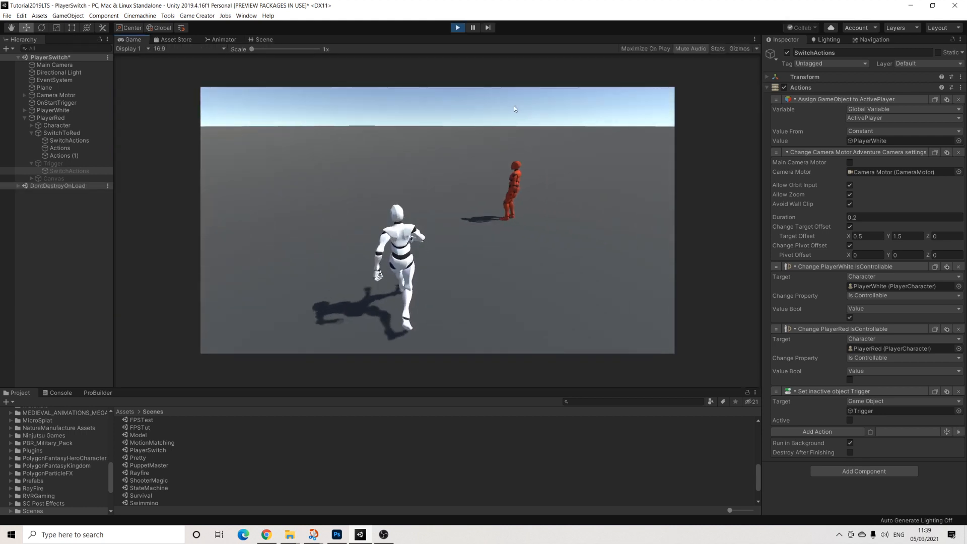